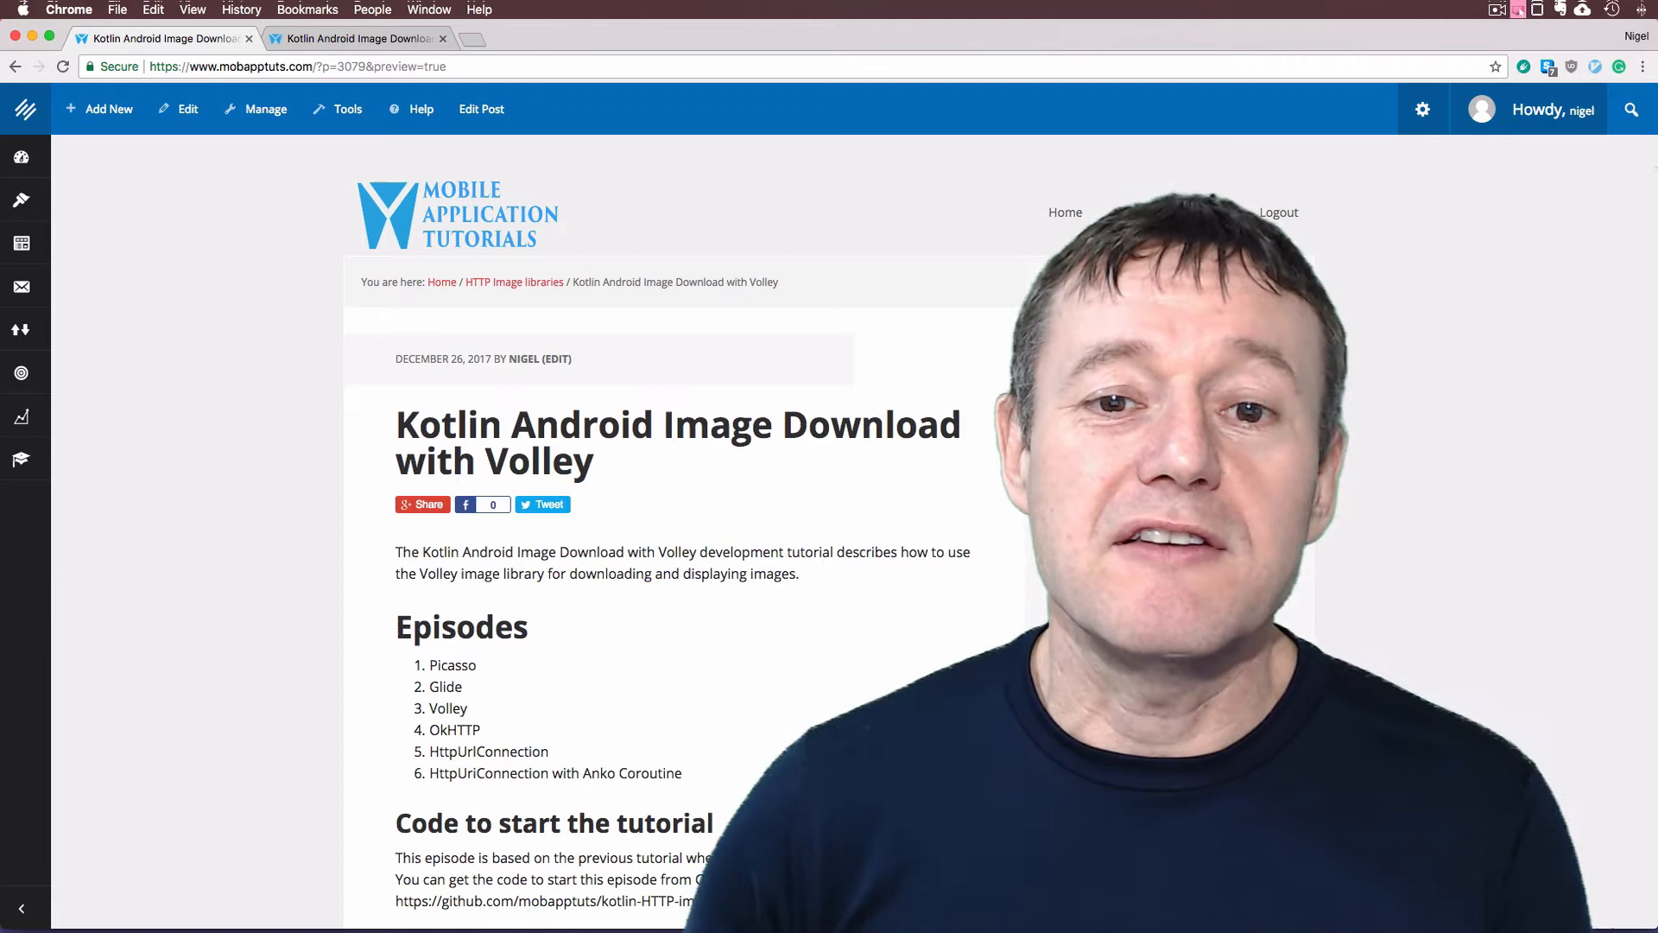
Scroll the Volley tutorial page down to its 'Code to start the tutorial' section and video
scroll("down", 3)
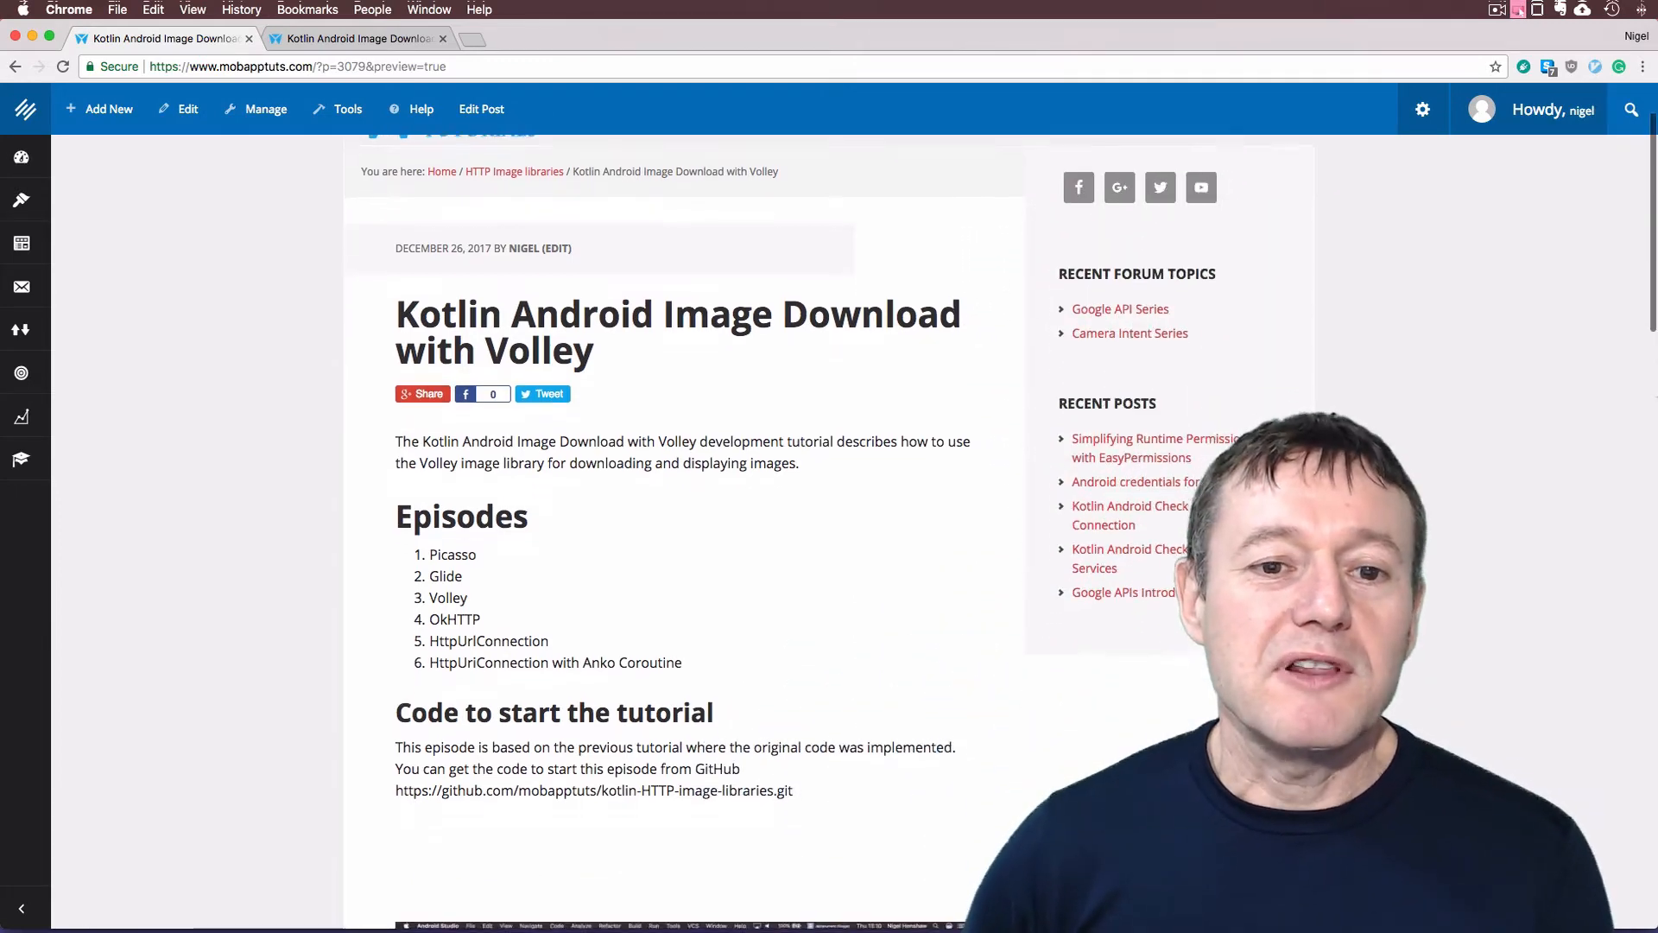
scroll("down", 3)
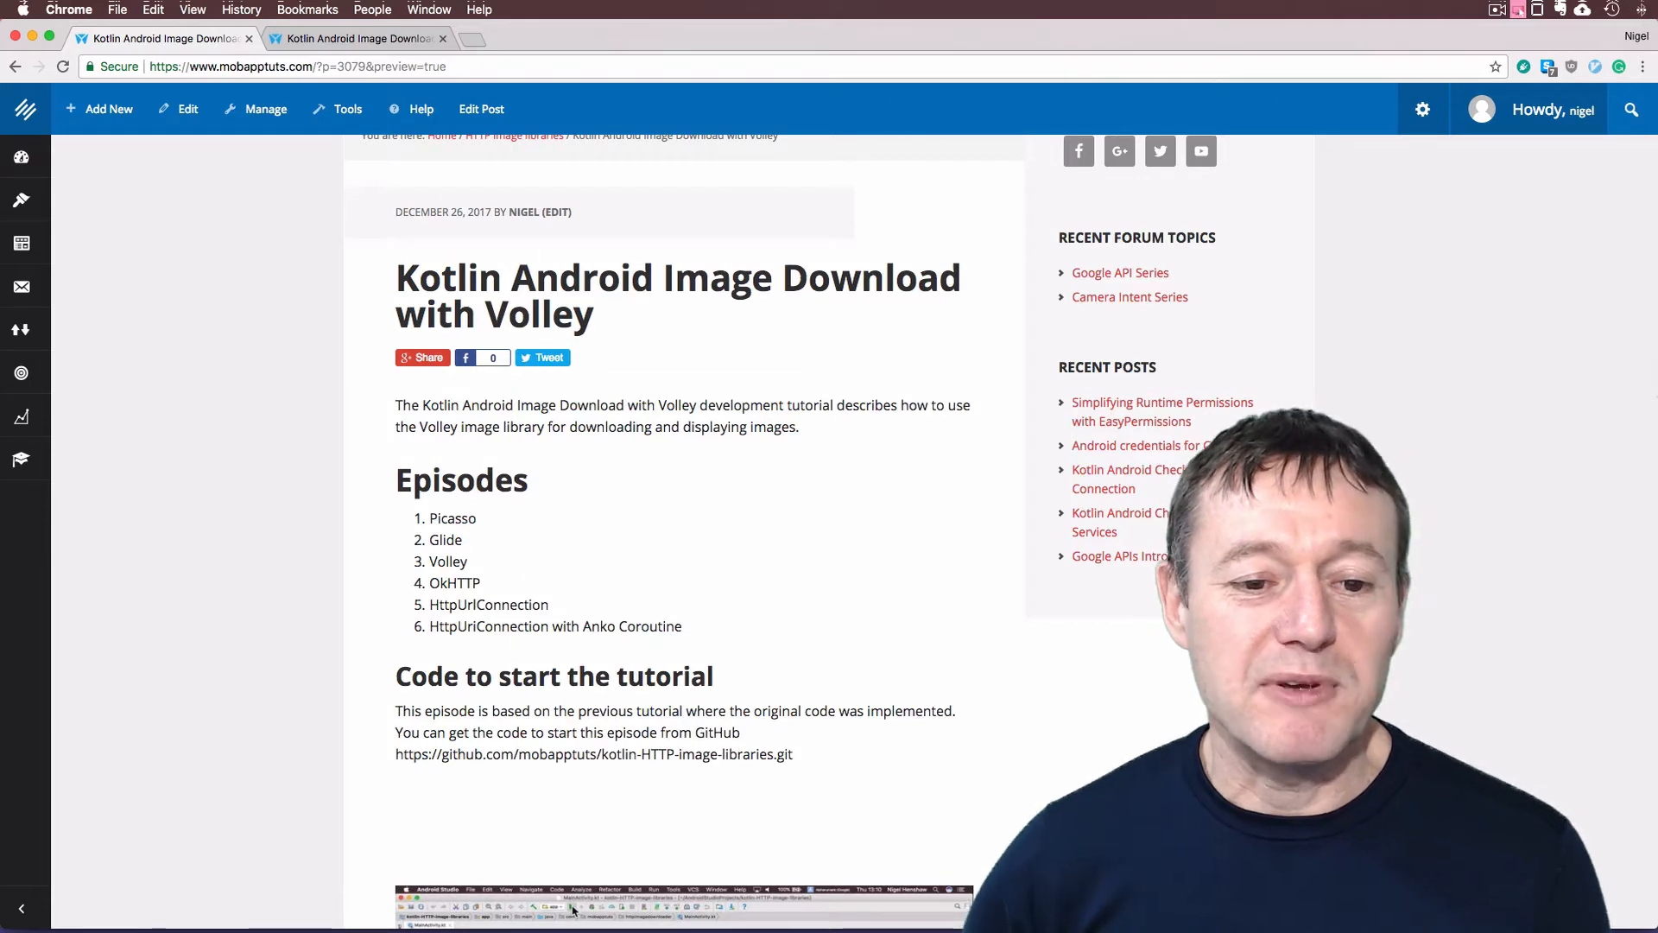
scroll("down", 3)
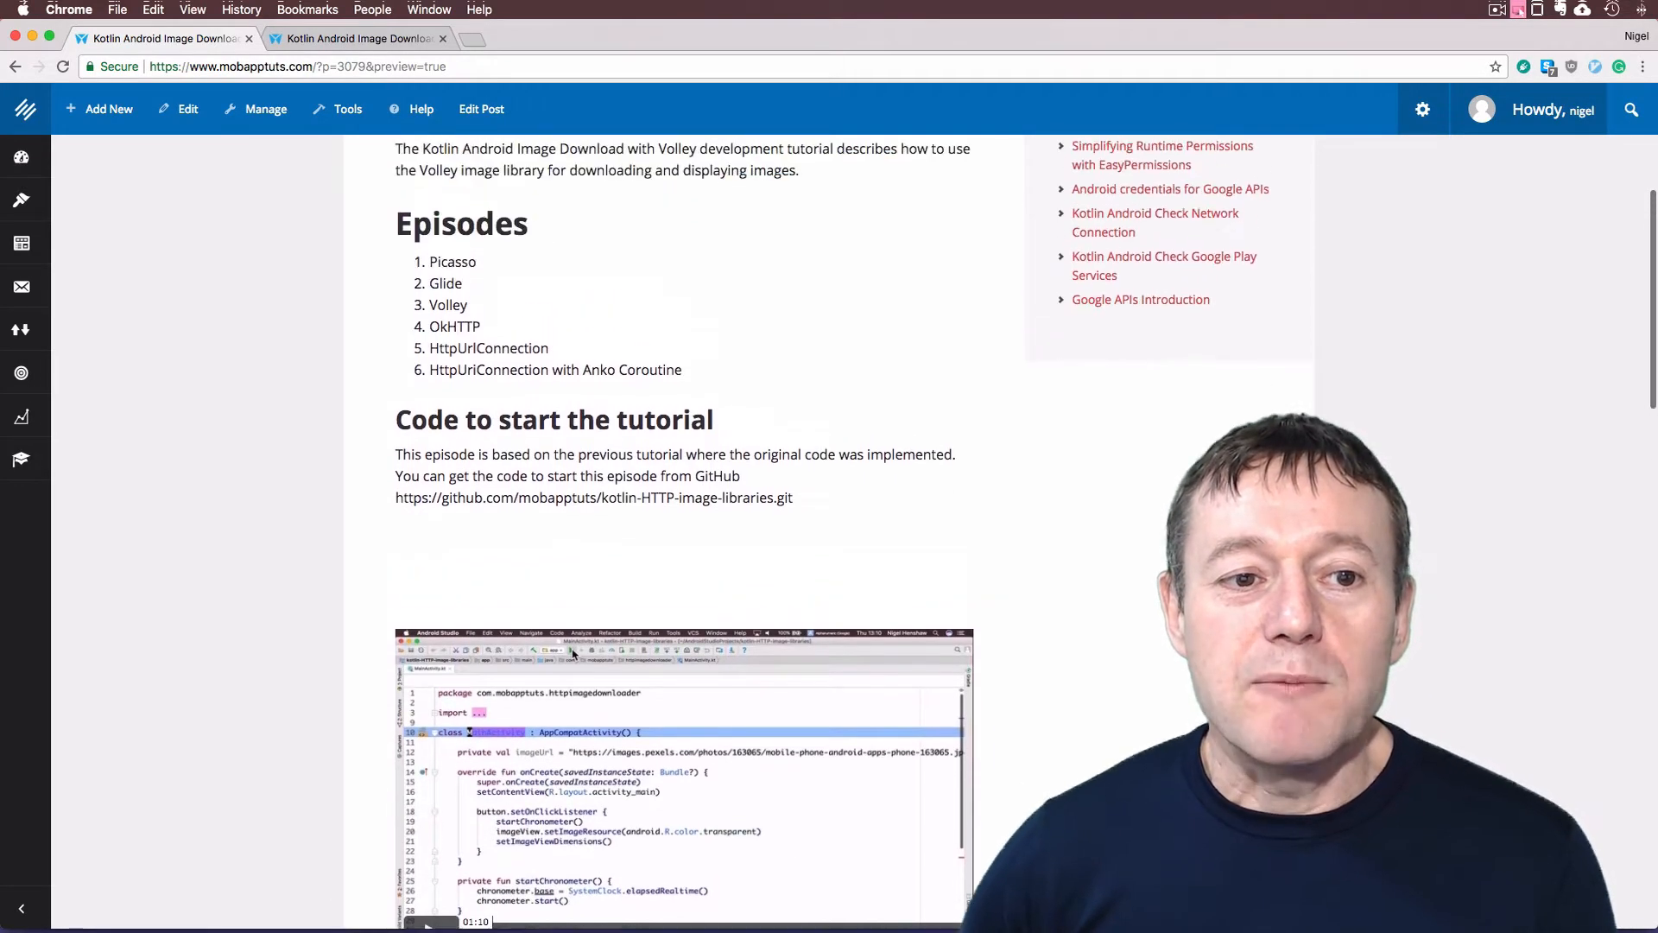
scroll("down", 3)
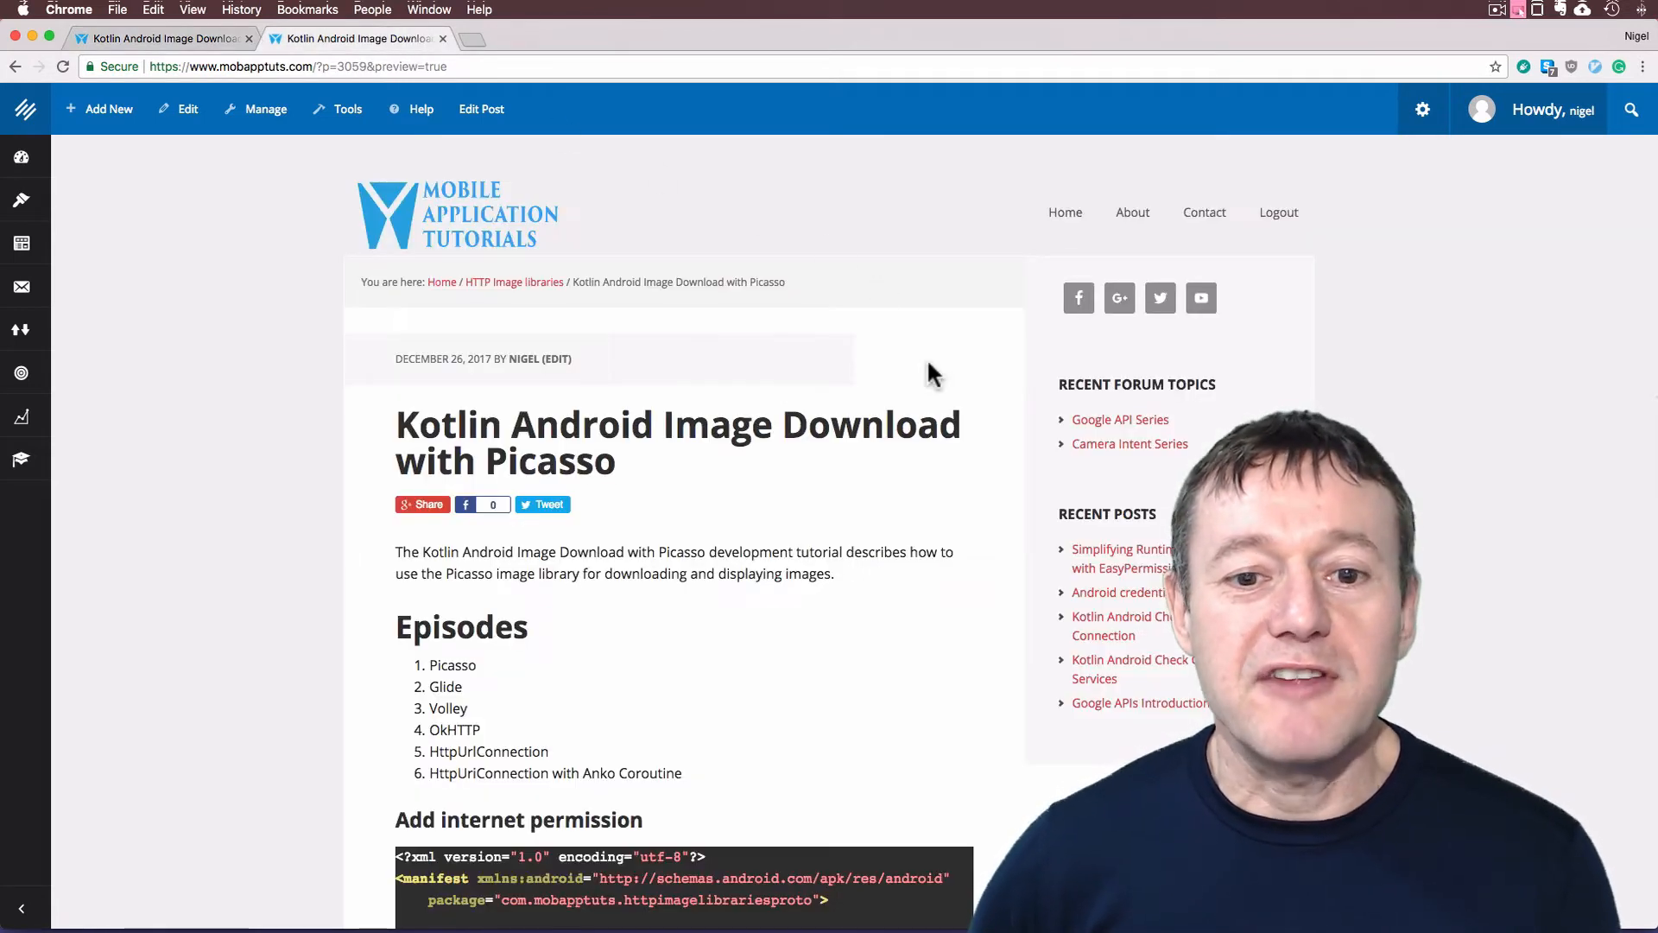
Scroll the Picasso tutorial page down to its 'Add internet permission' step
scroll("down", 3)
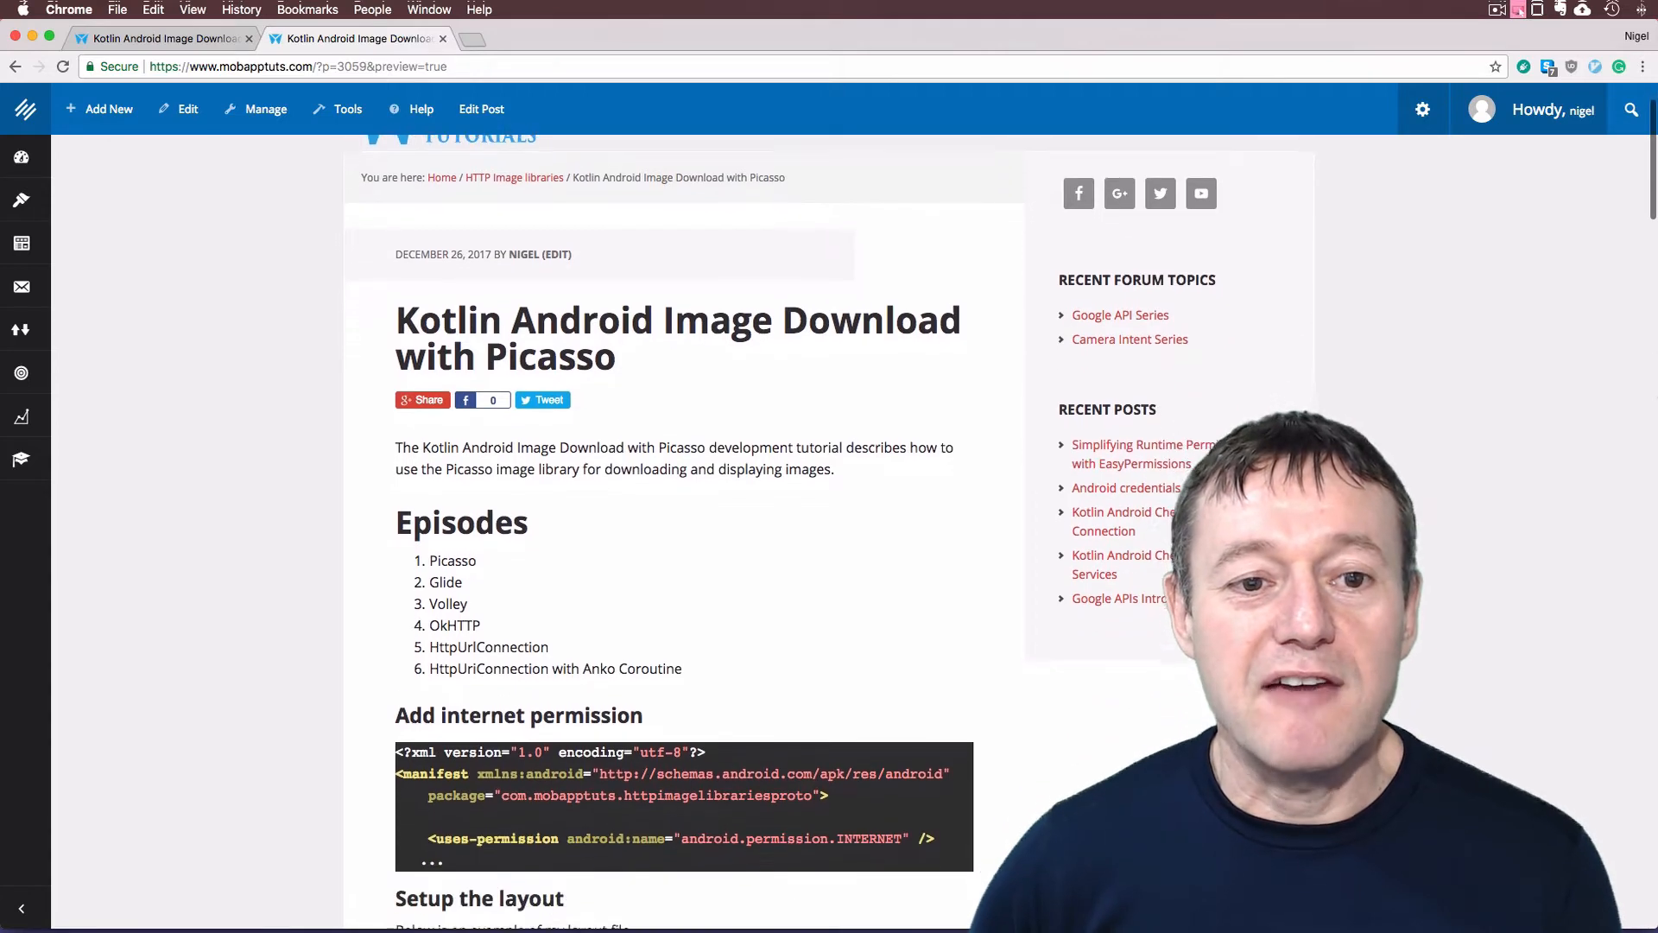
scroll("down", 3)
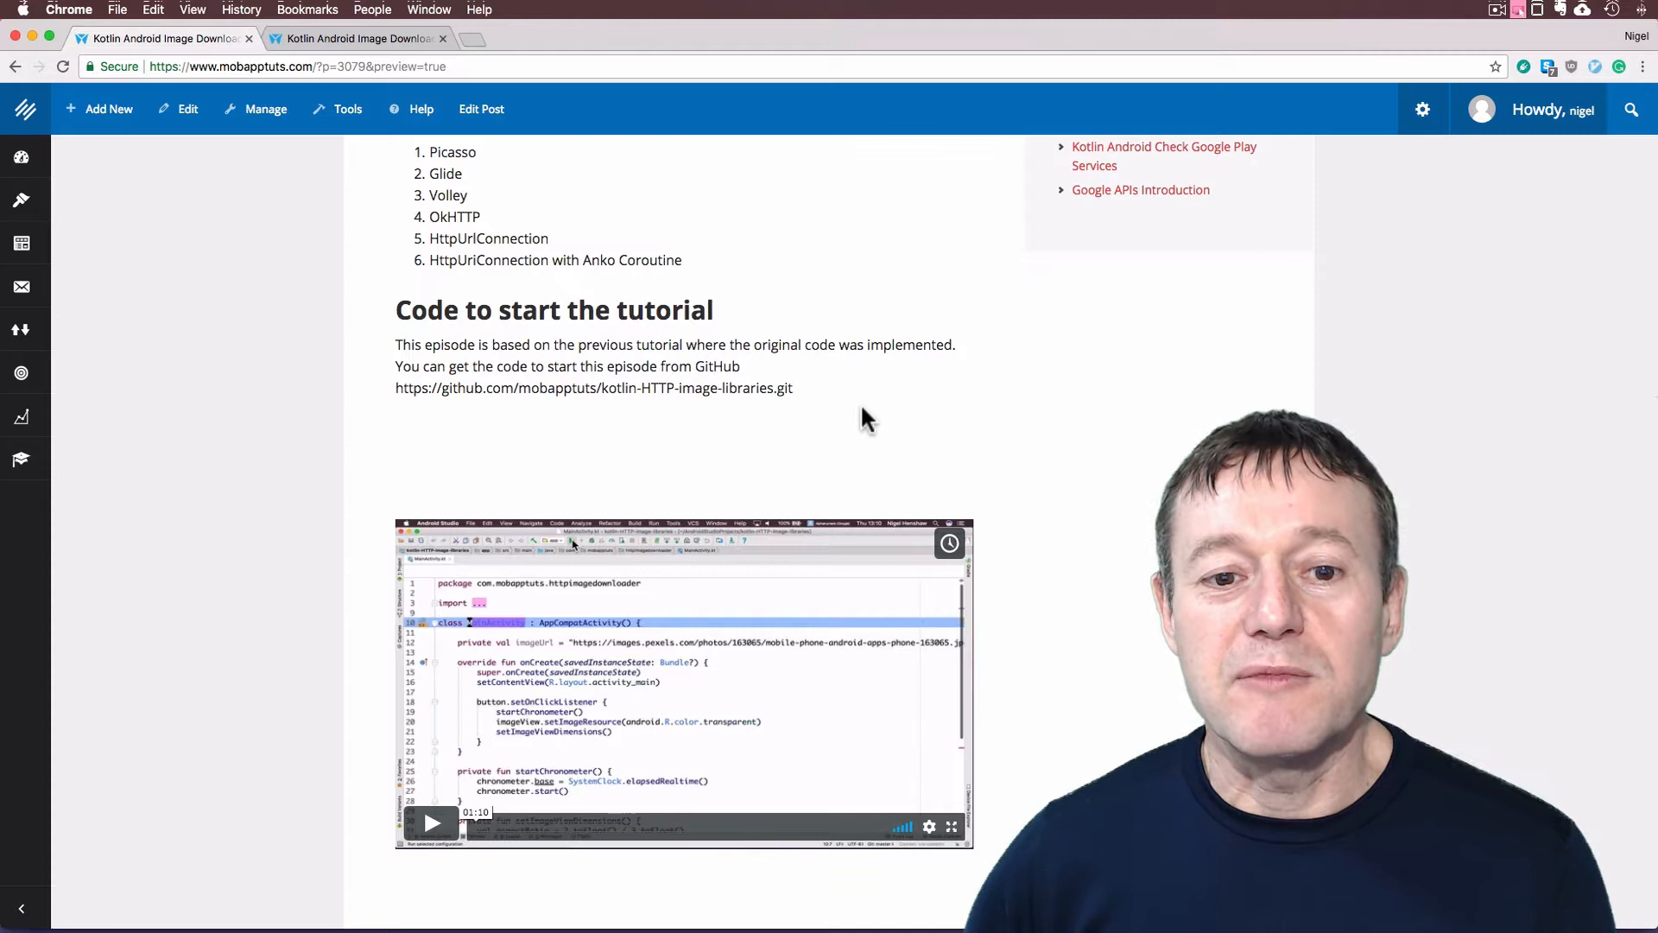
mouse_move(955, 413)
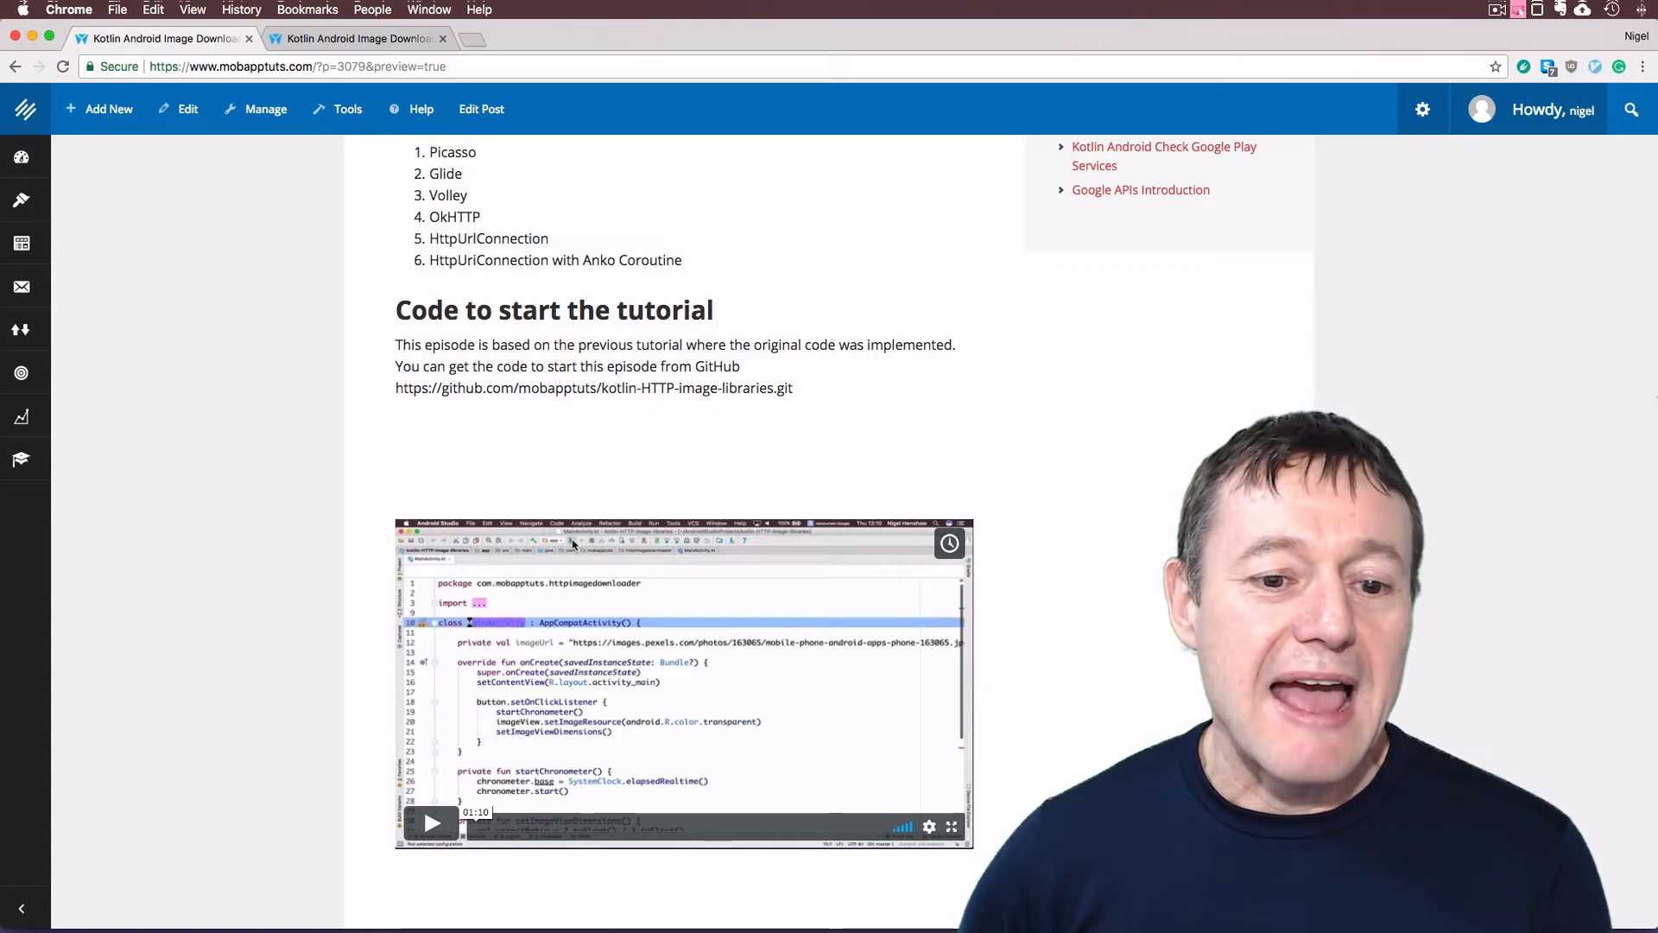
Scroll the Volley tutorial page down to the 'Add the Volley dependency' section
scroll("down", 3)
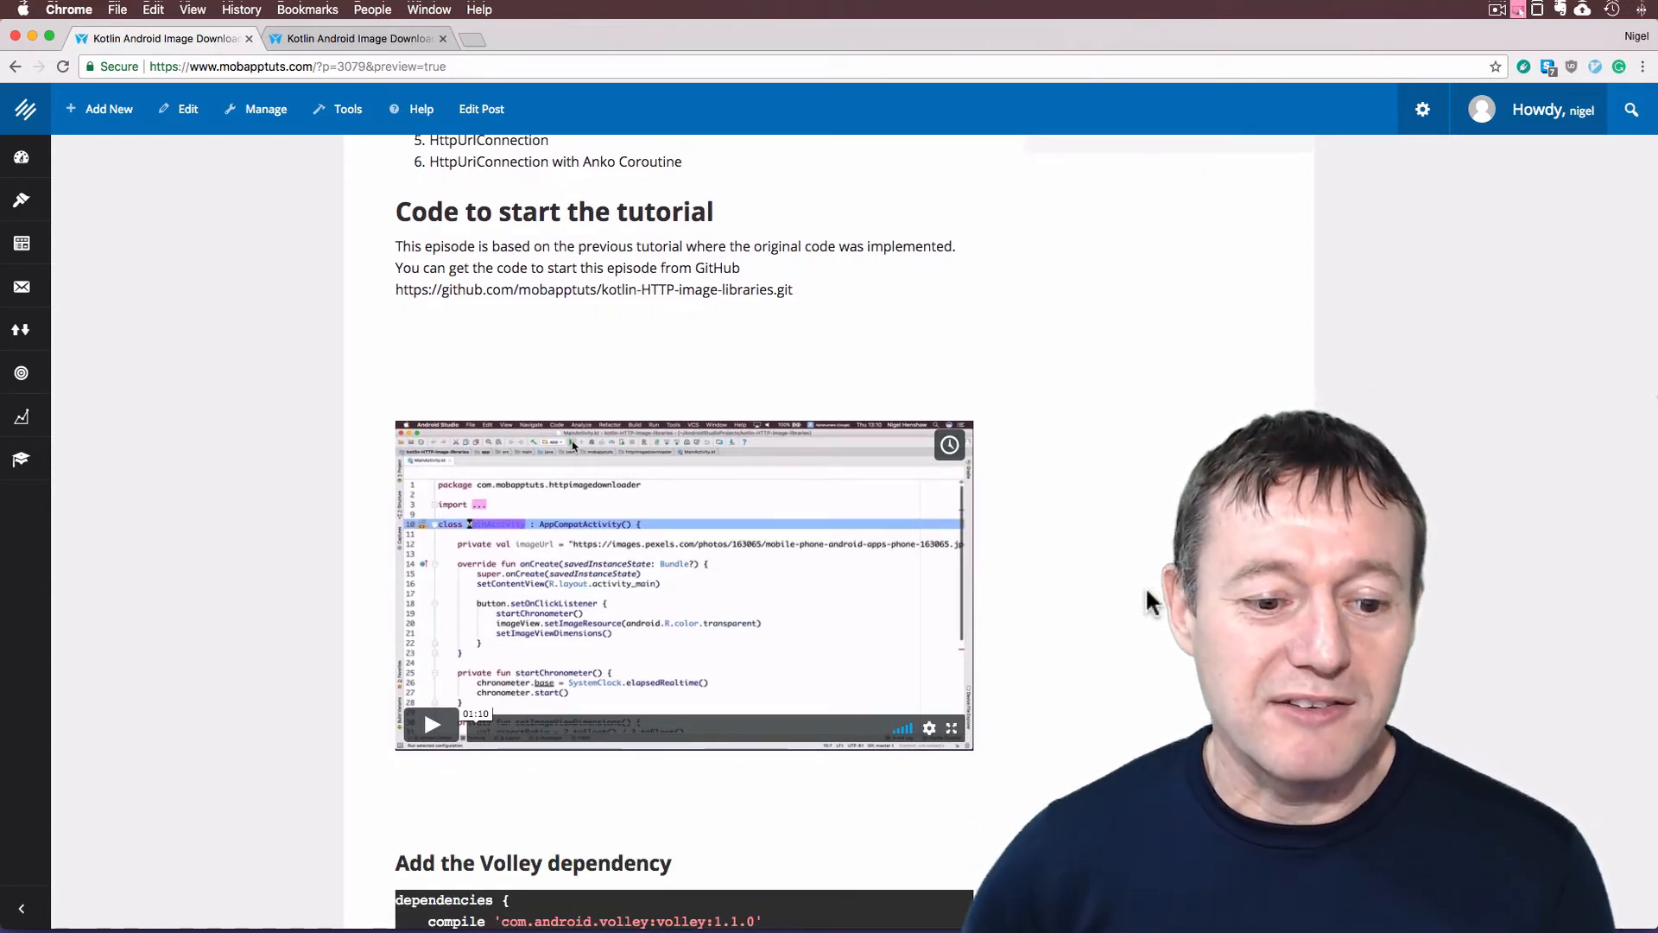
scroll("down", 3)
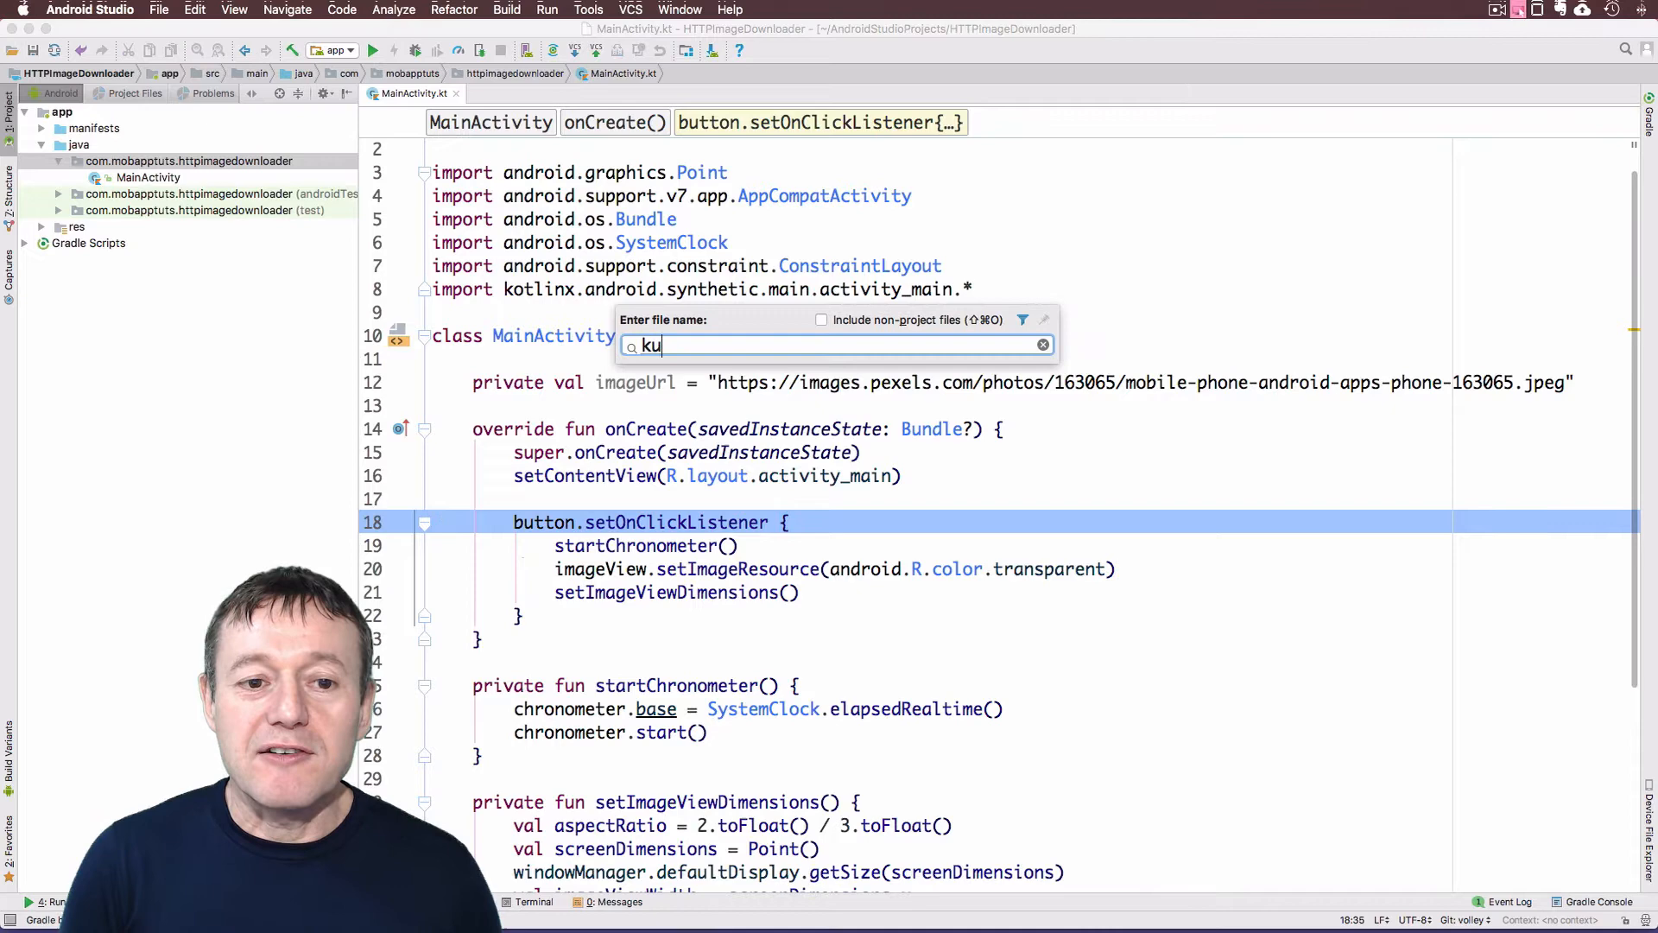
Add compile 'com.android.volley:volley:1.1.0' to the app build.gradle and sync the project
type("bu")
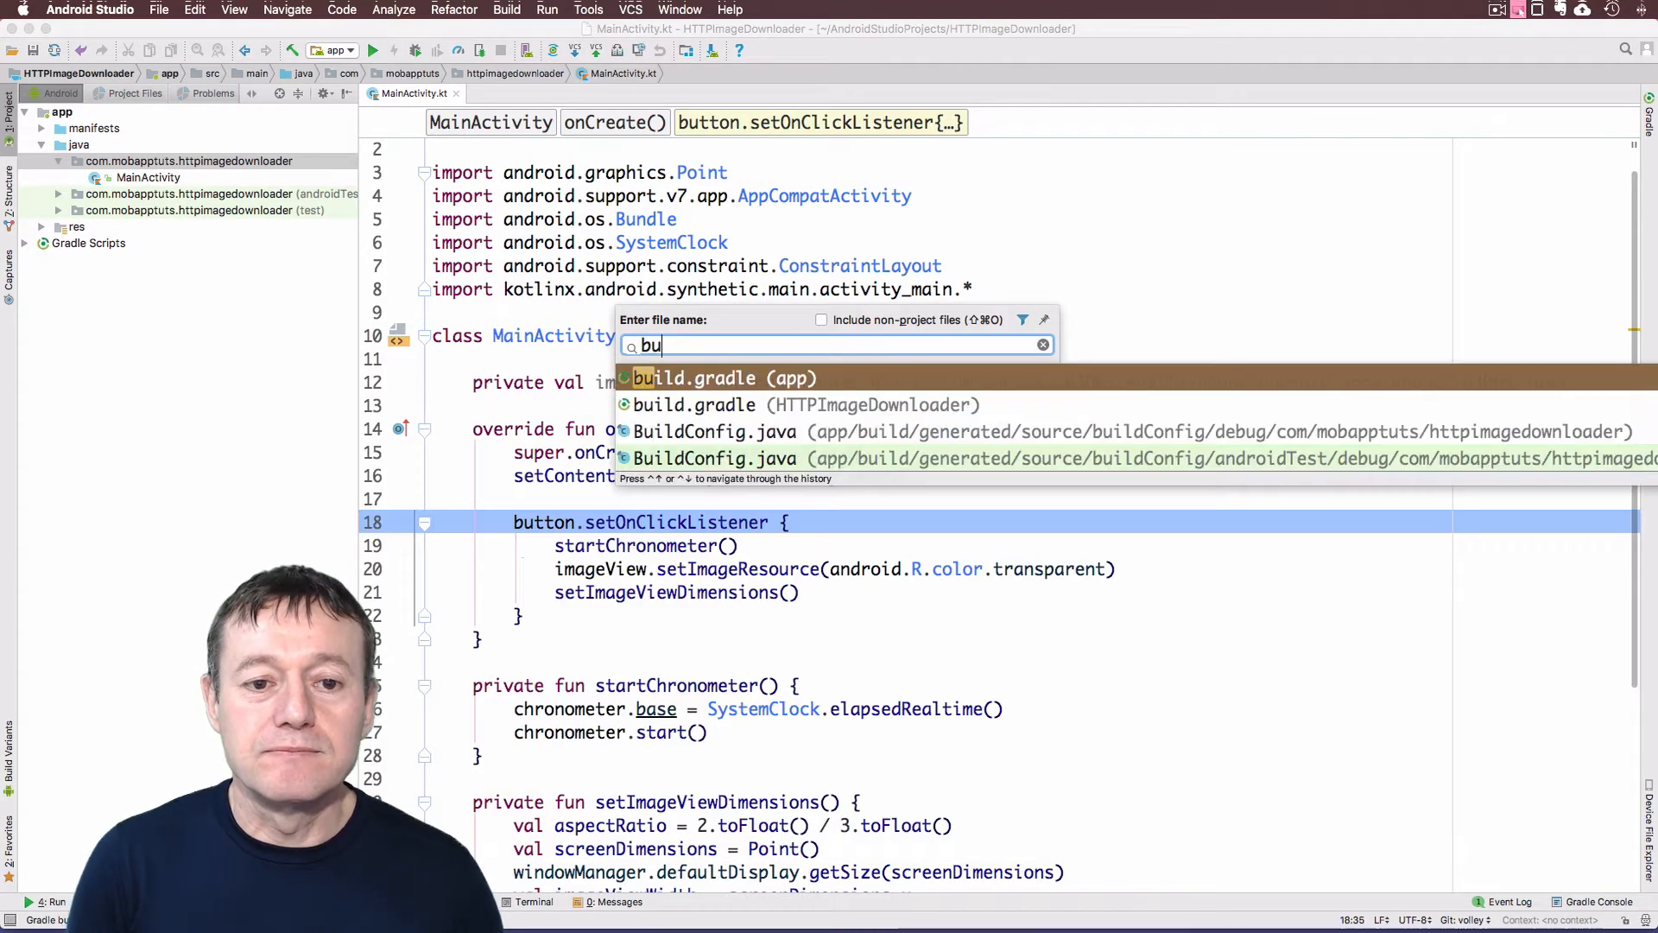
left_click(719, 379)
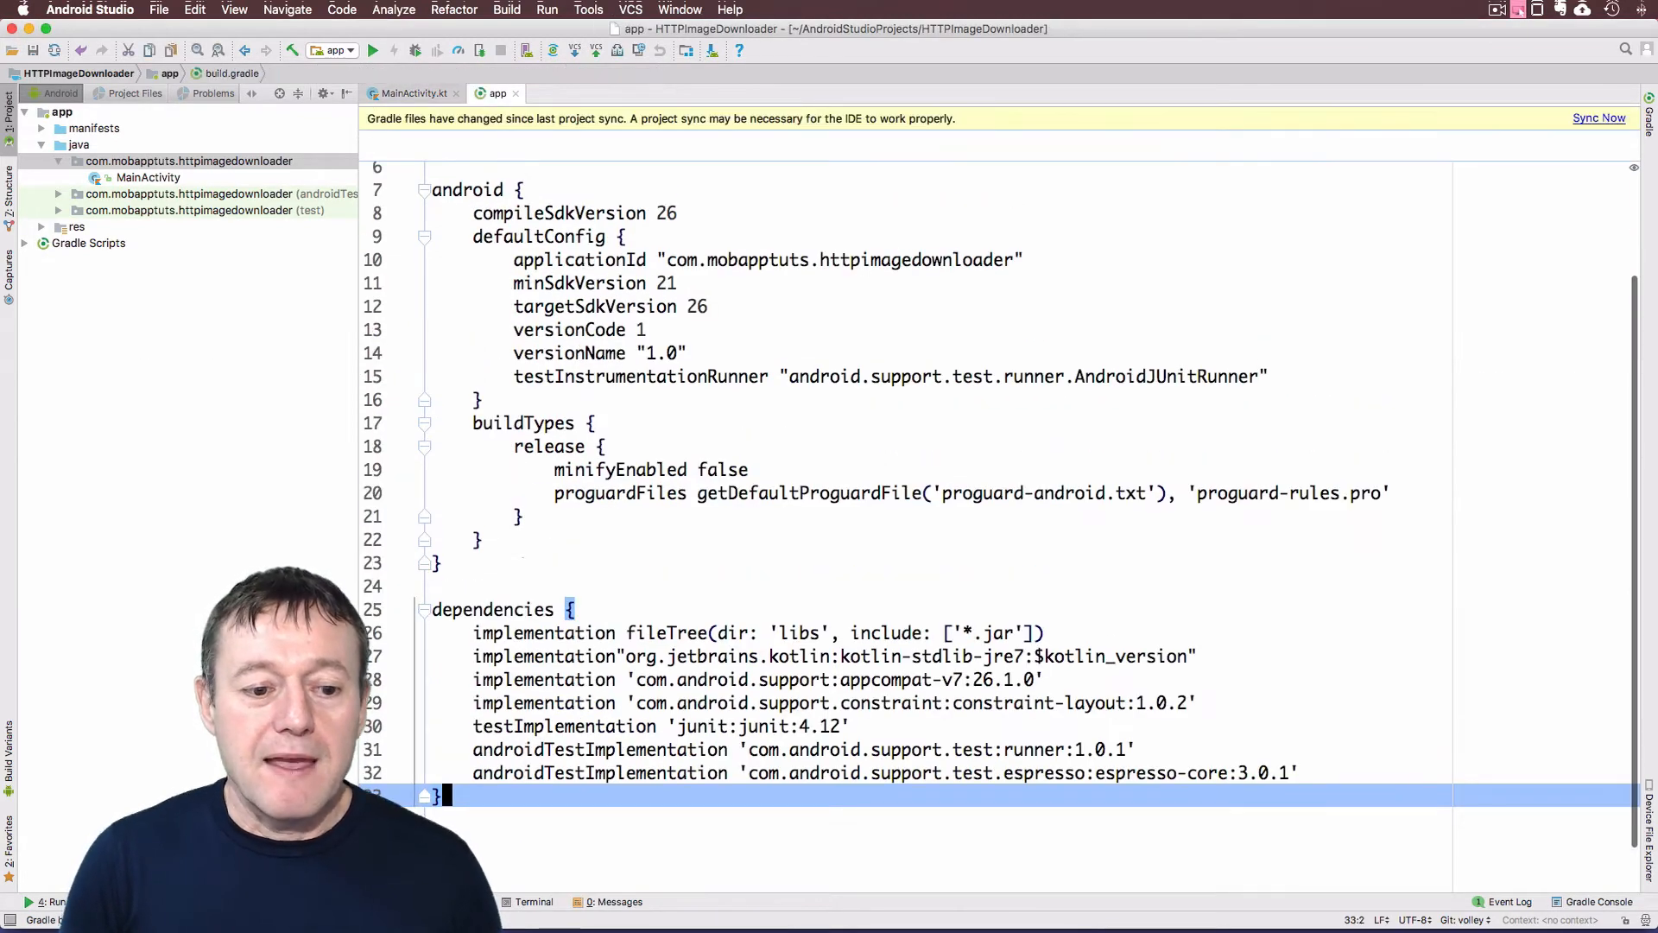
type("compile 'com.android.volley:volley:1.1.0'")
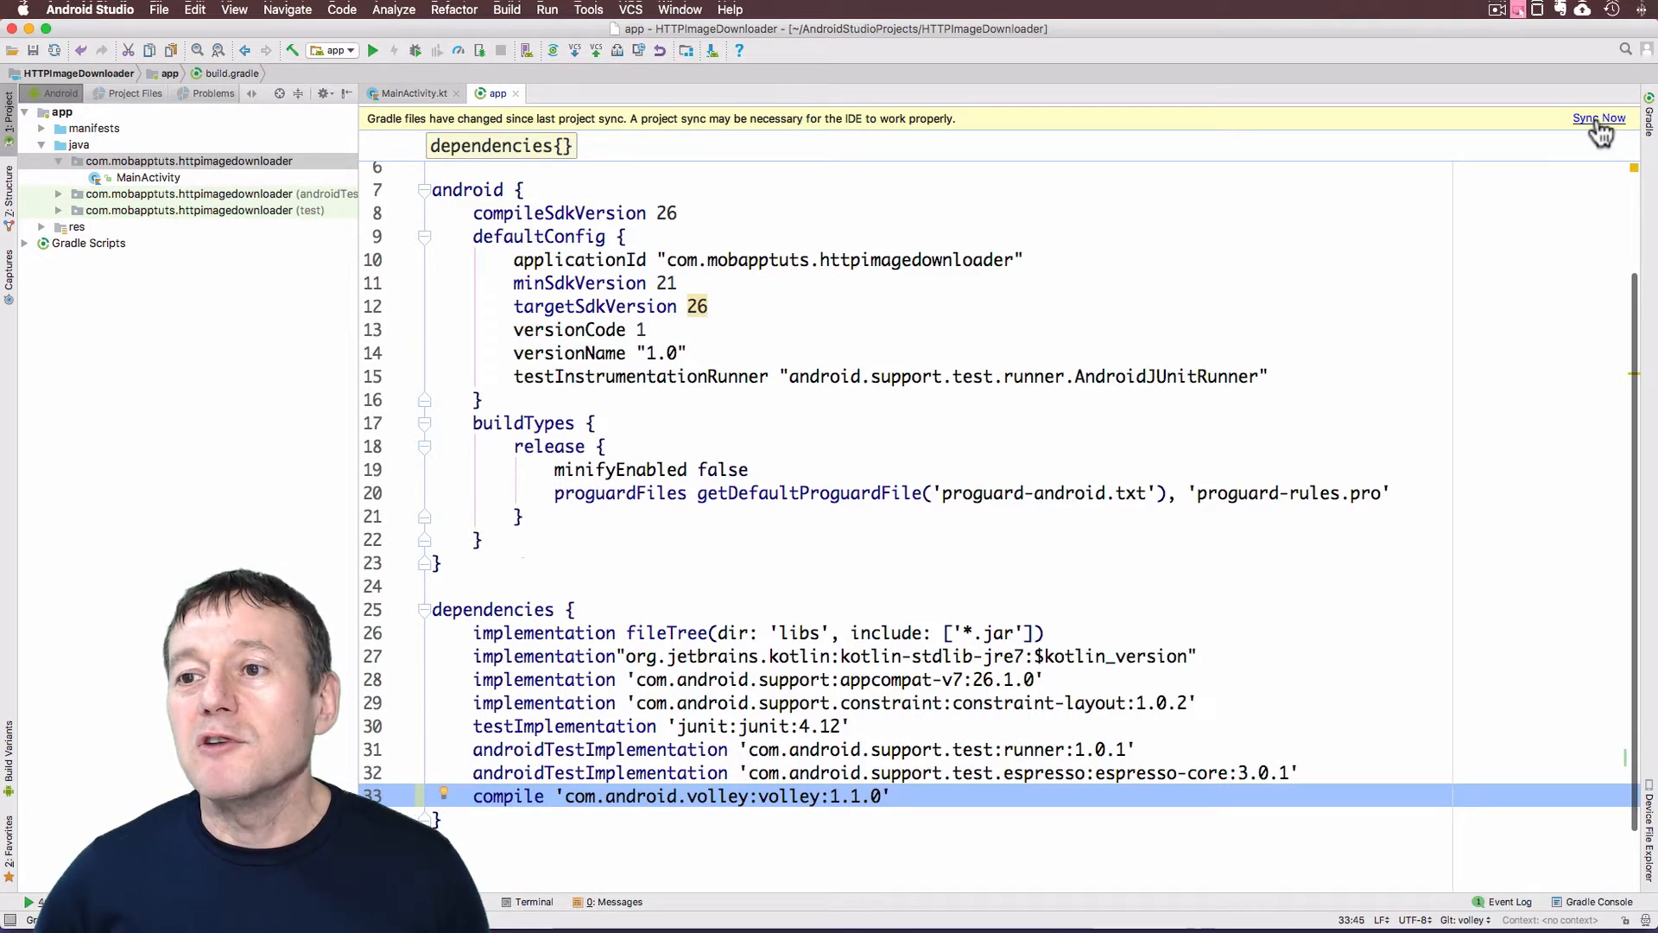
left_click(1600, 117)
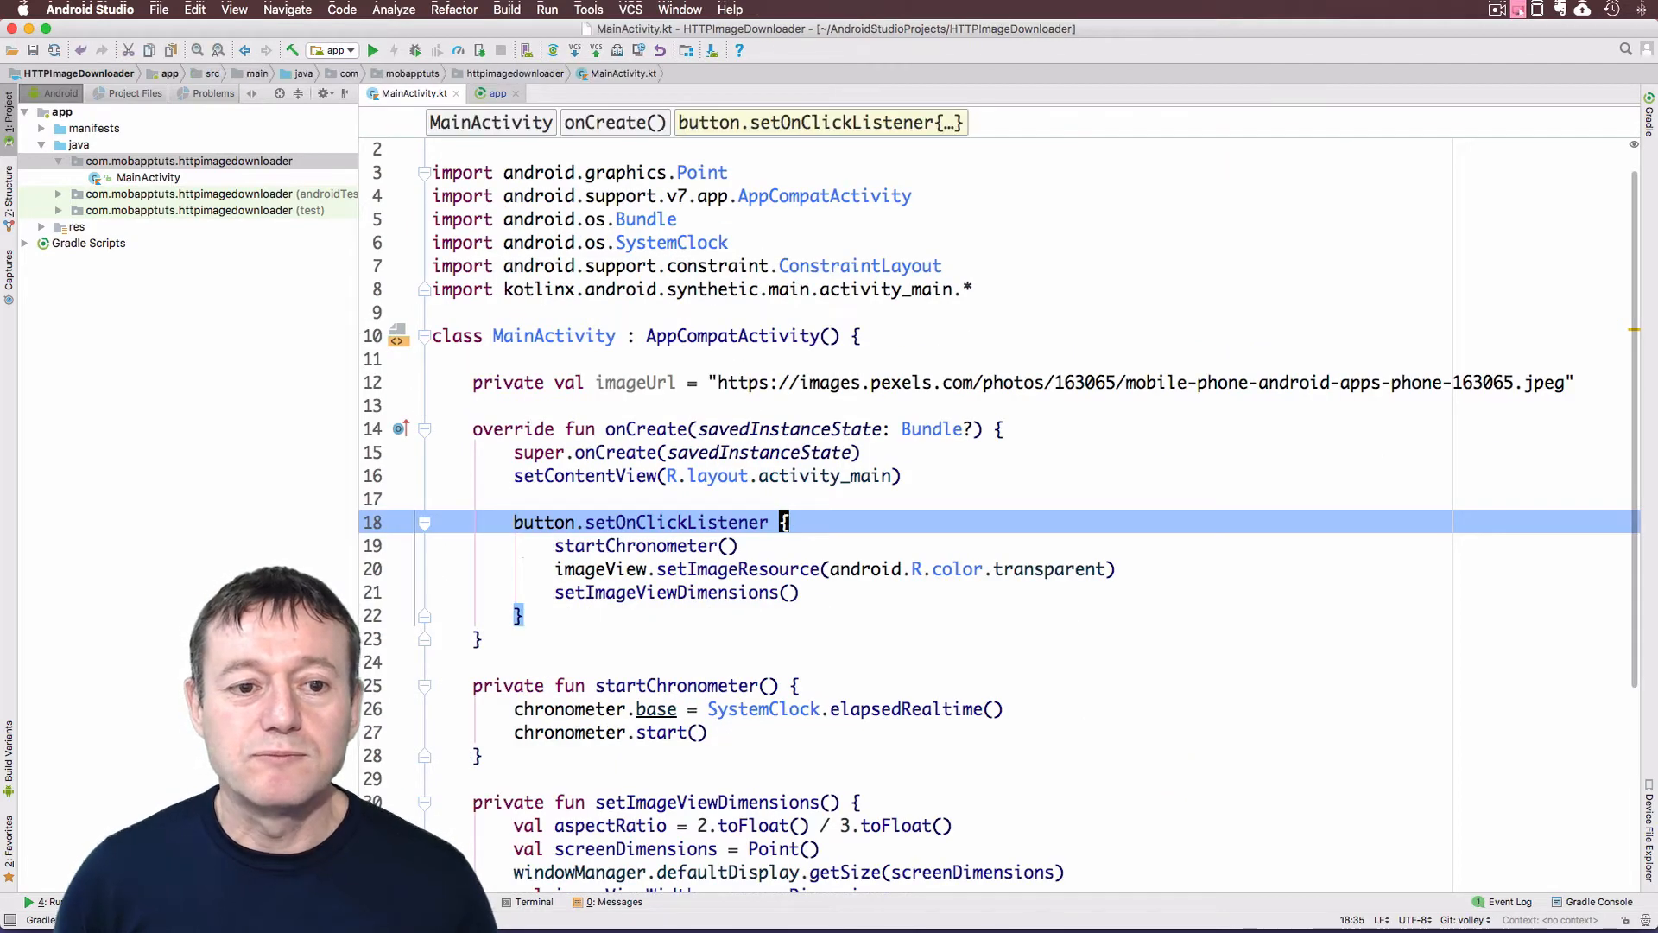
Declare 'private val requestQueue by lazy { Volley.newRequestQueue(this) }' below imageUrl with Volley imported
left_click(916, 382)
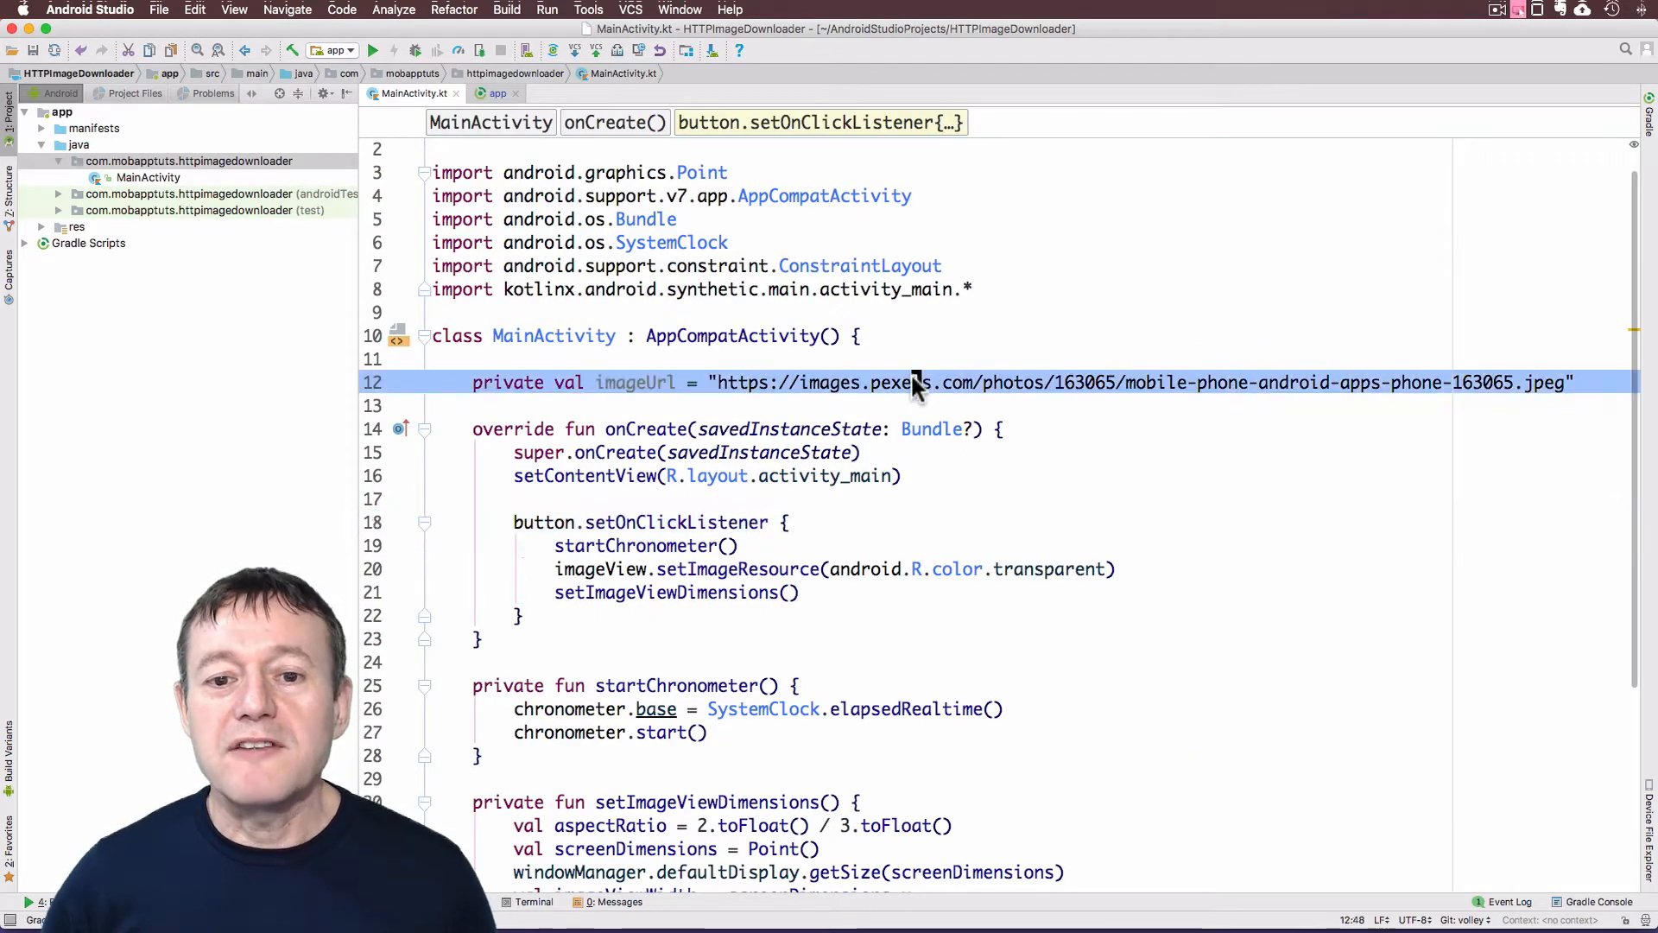
left_click(915, 381)
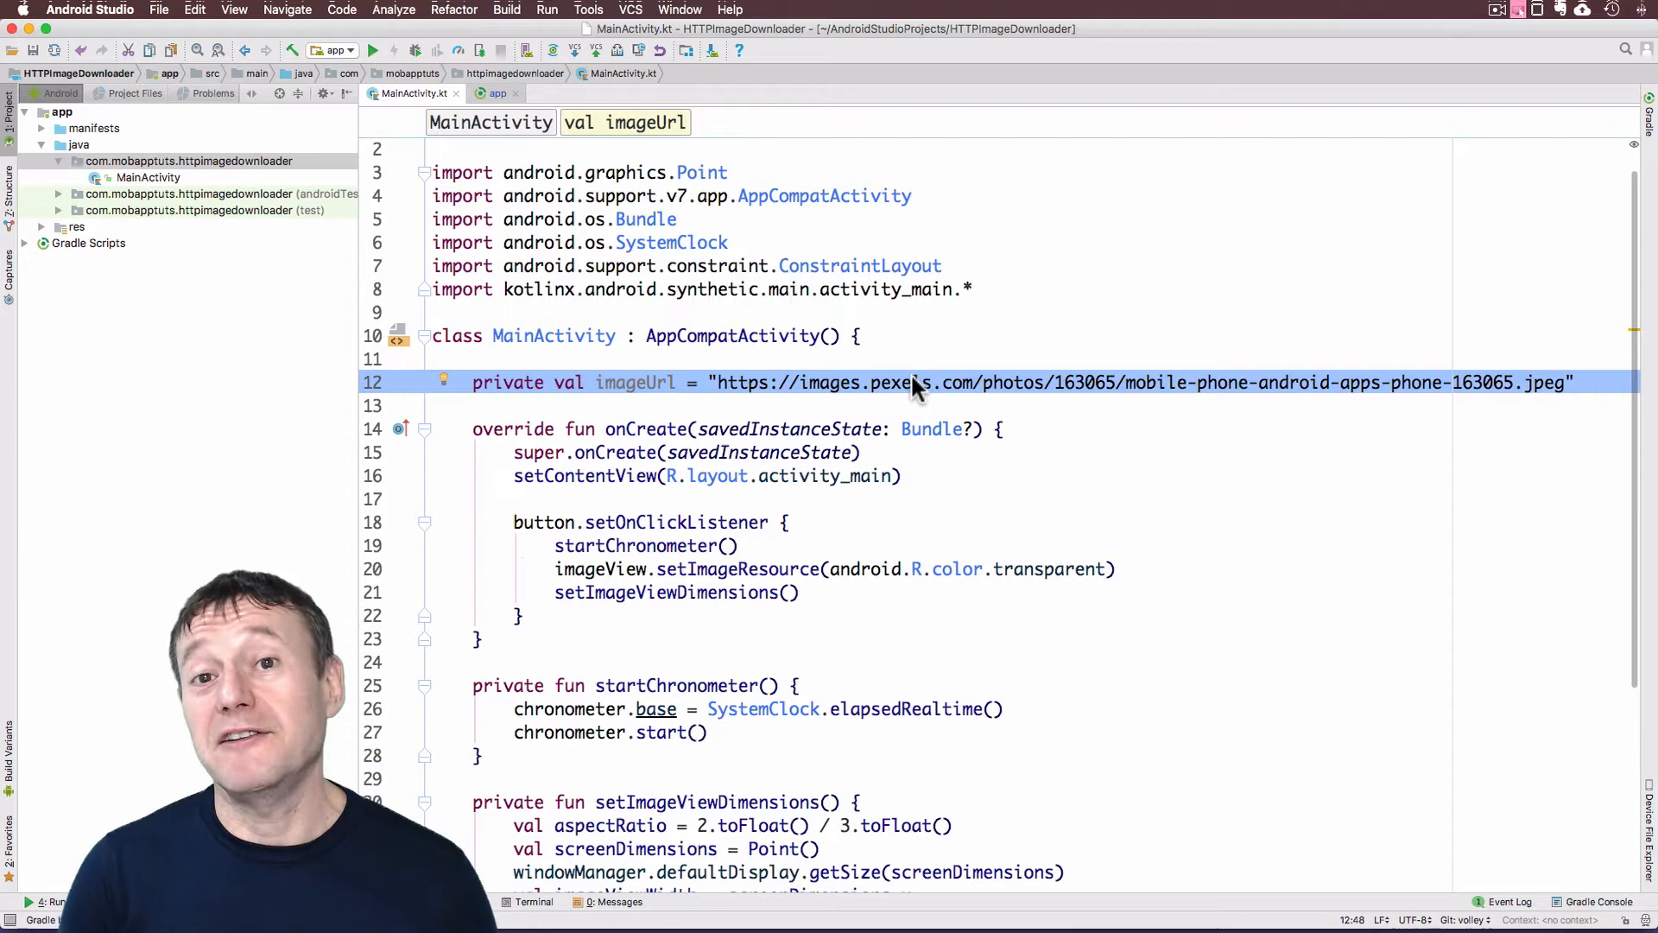
type("private val")
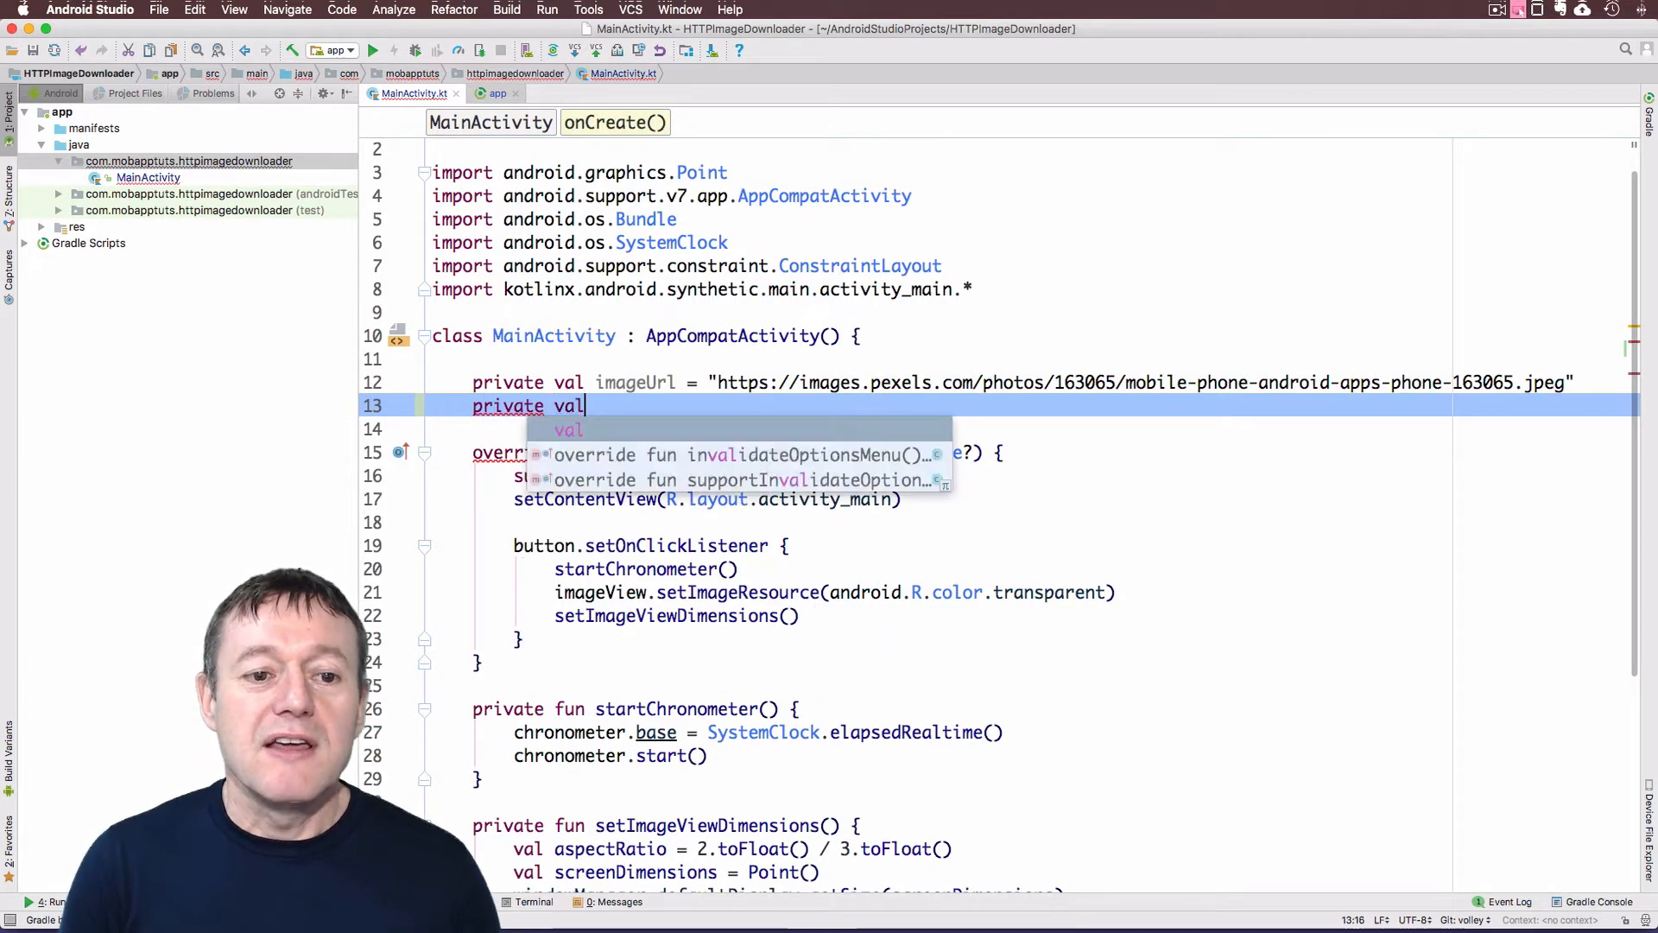
type("requ")
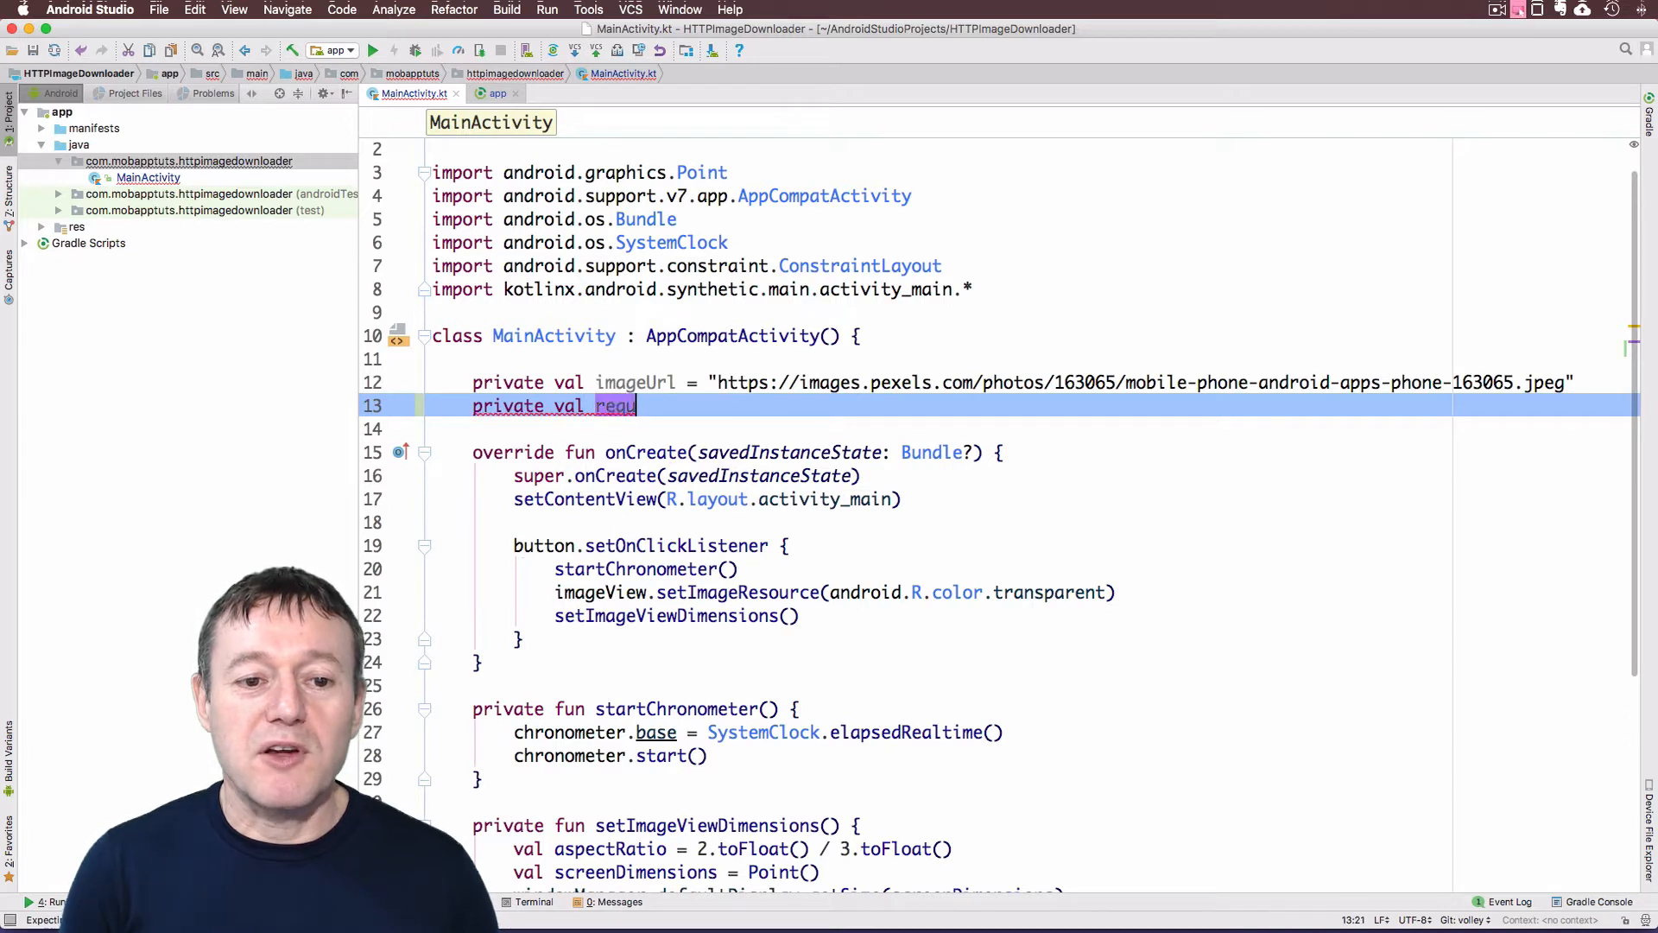
type("est")
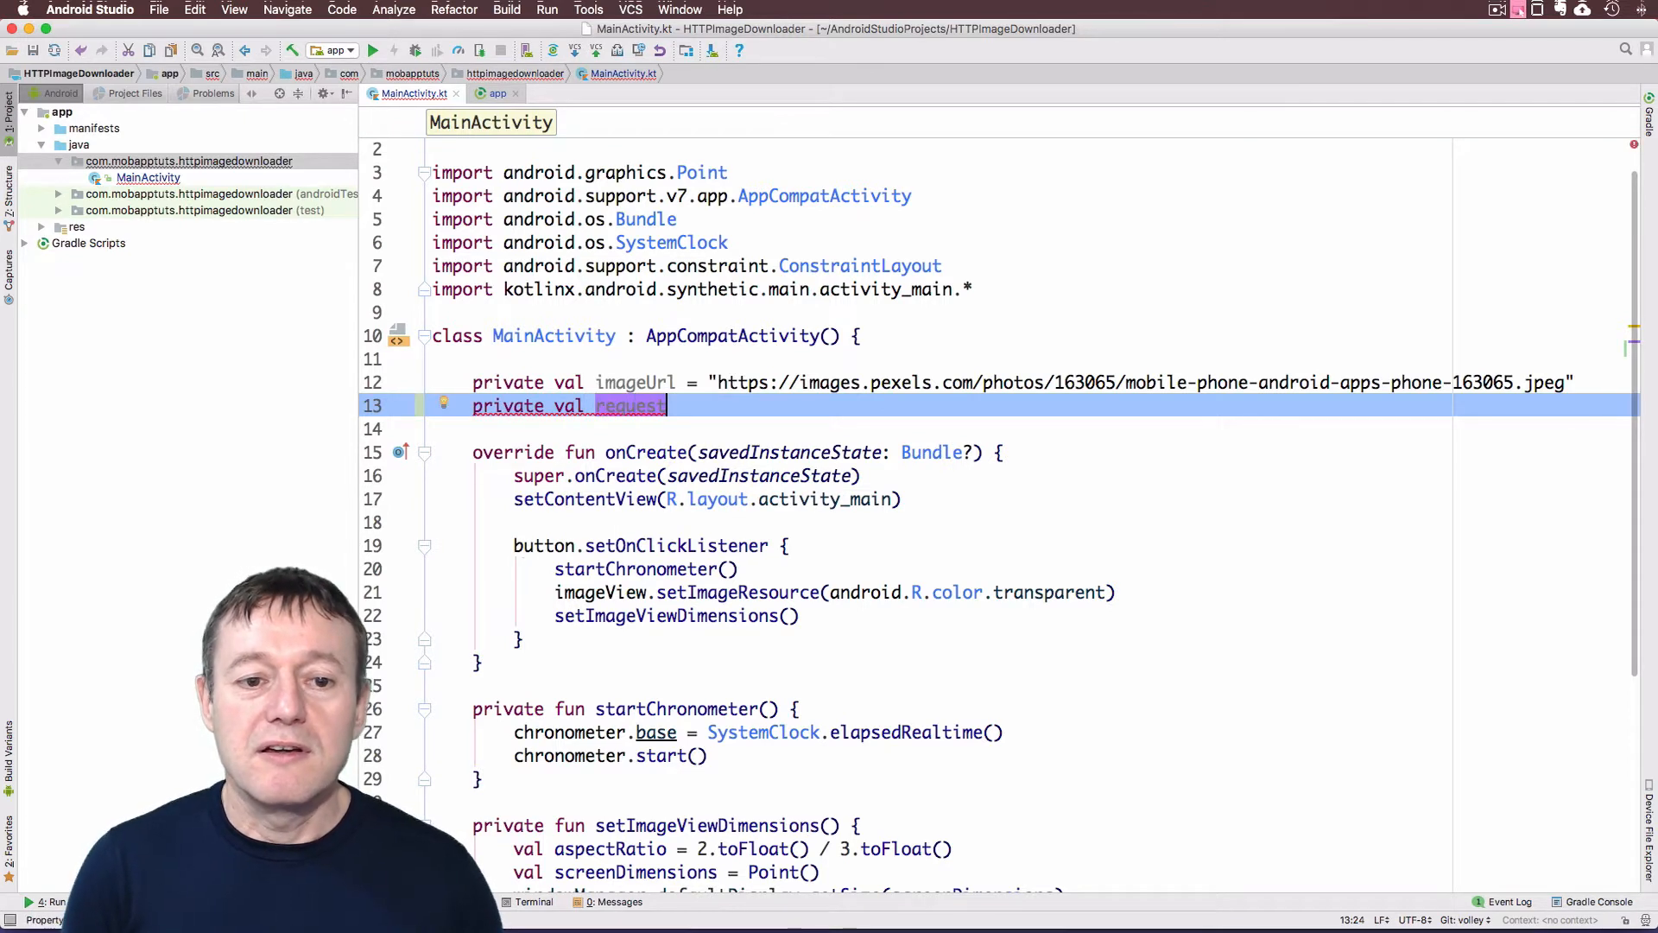
type("Queue")
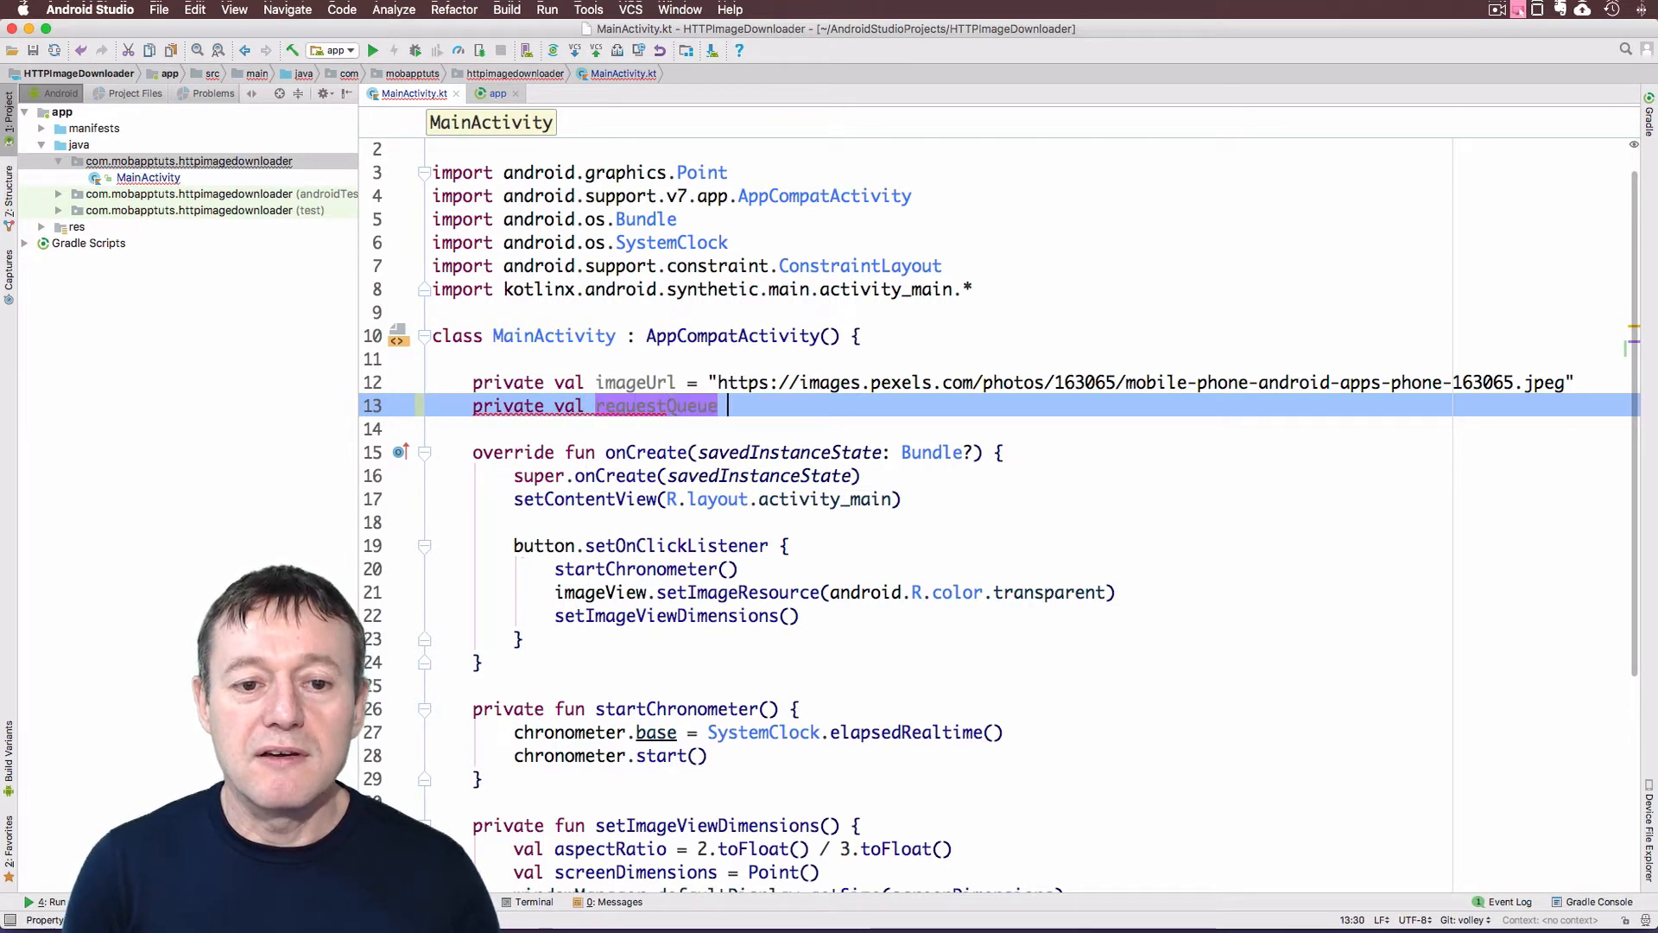
type("by l")
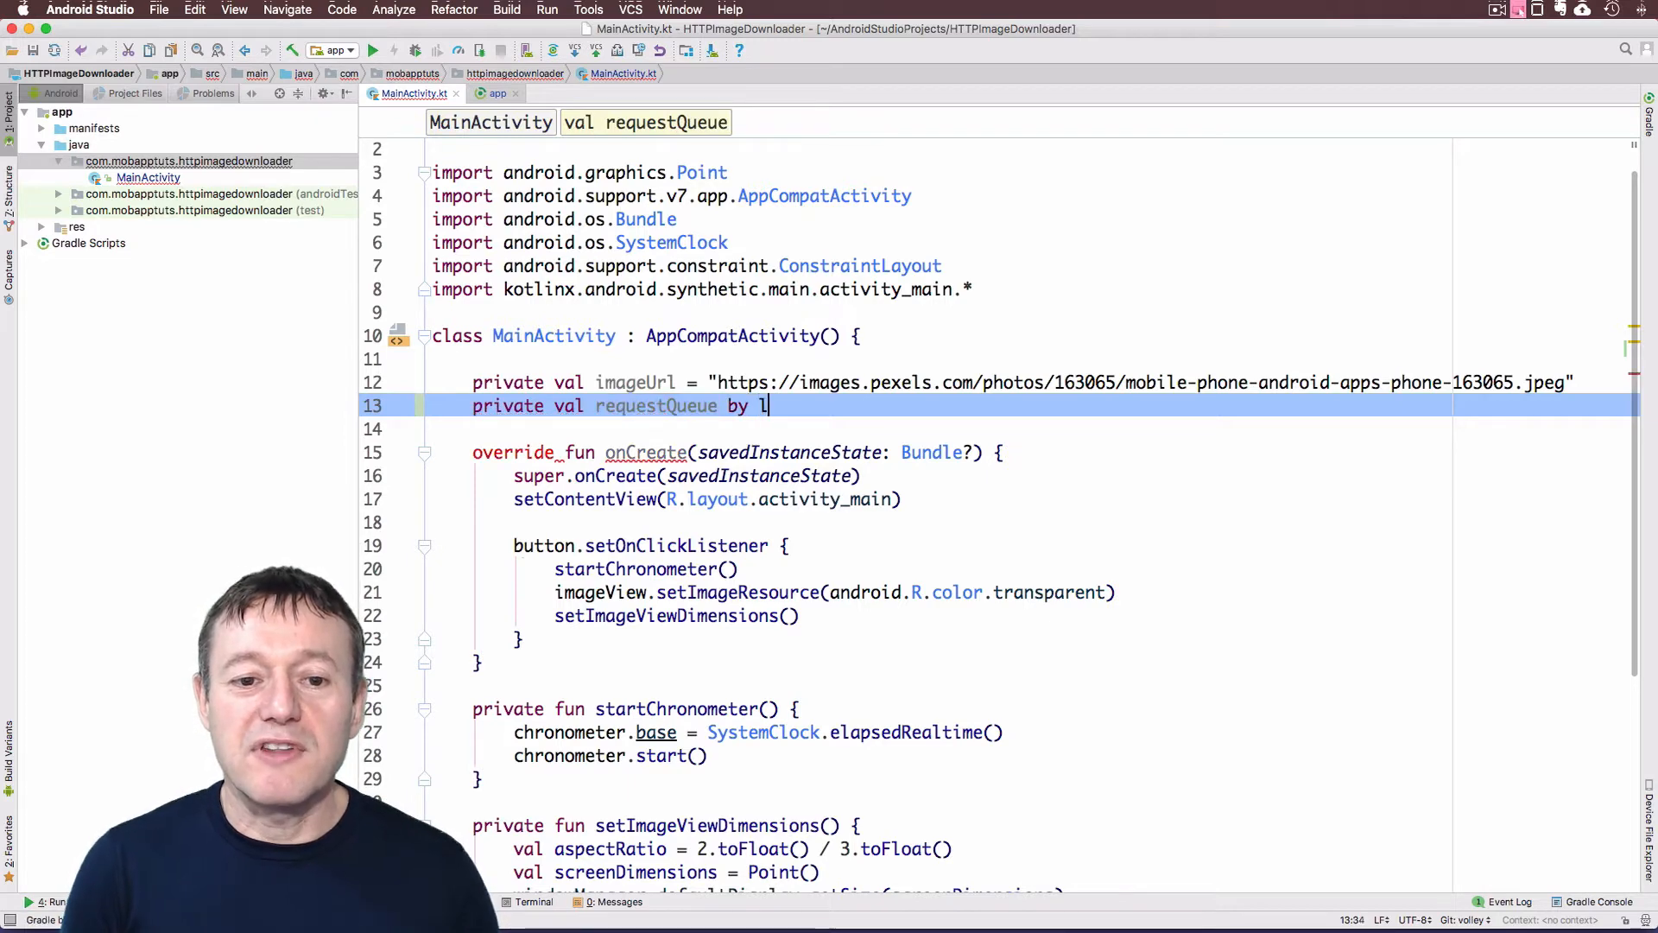
type("azy {")
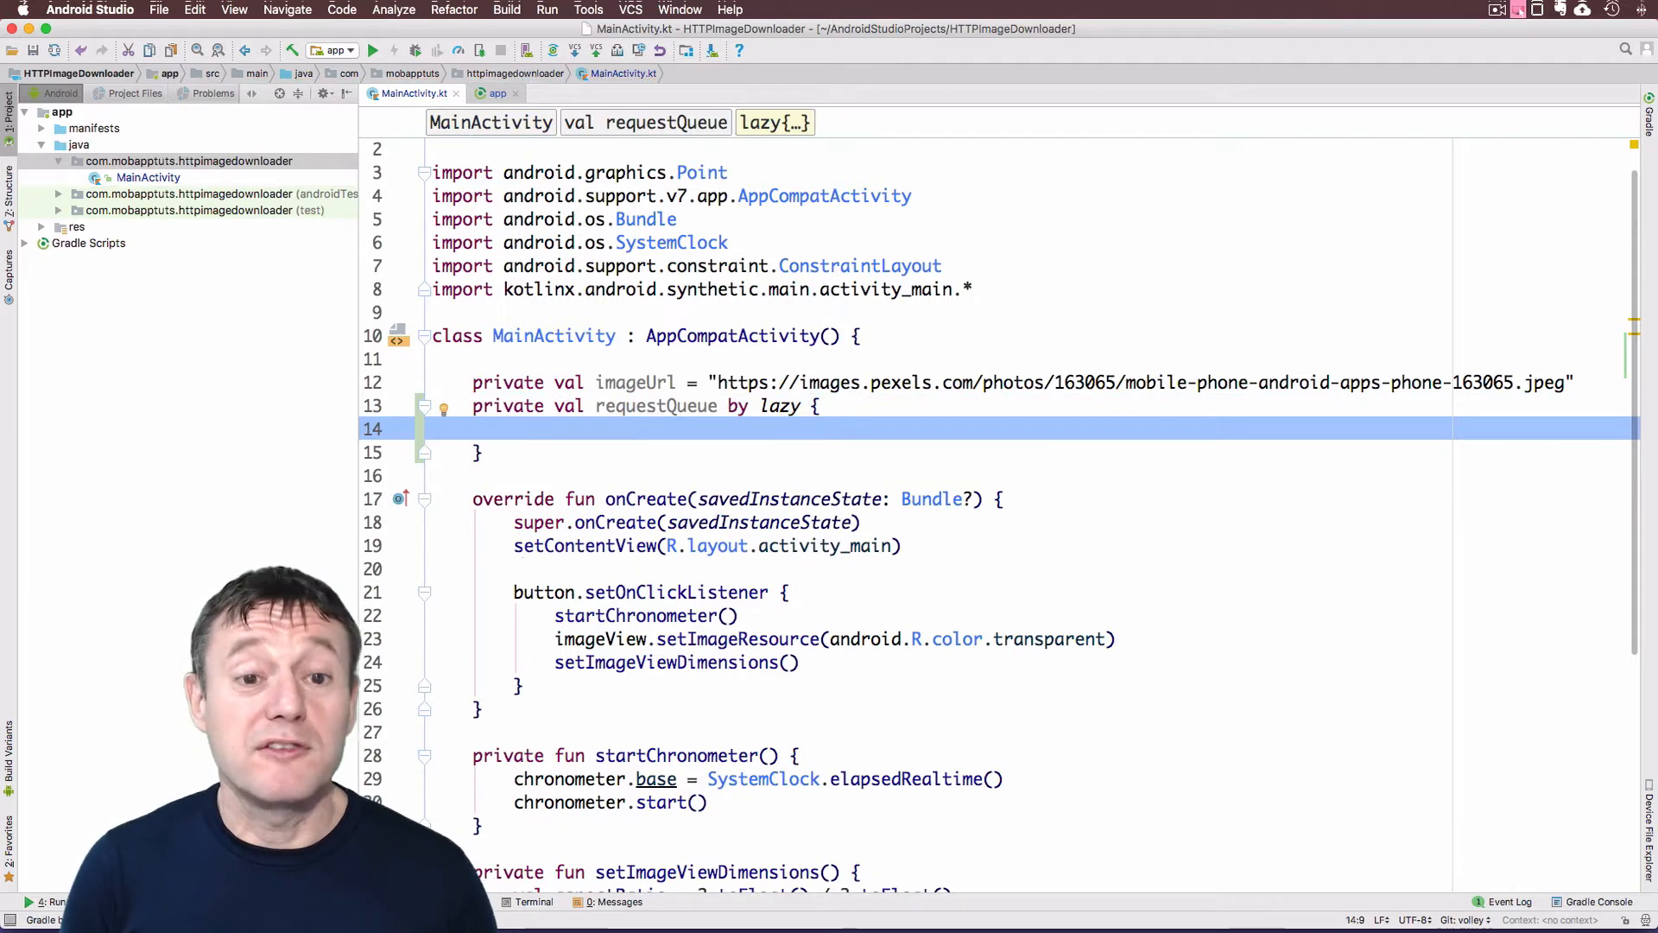
type("Volley.newRequestQueue(this")
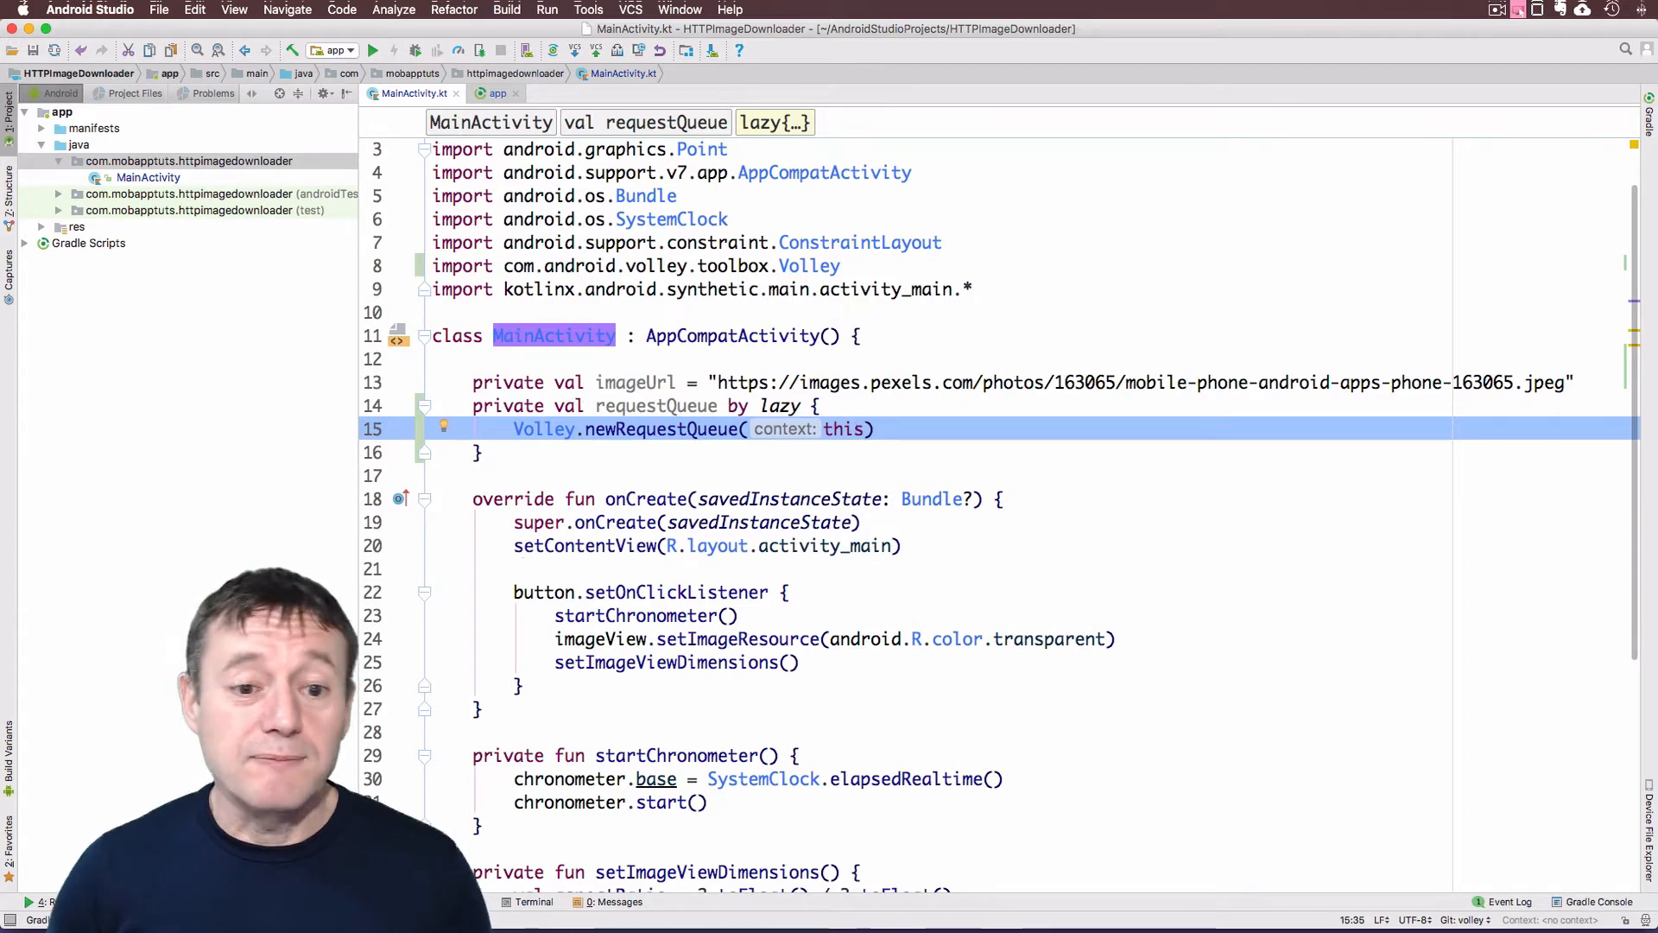
Write an empty 'private fun loadImageUsingVolley()' function after onCreate
scroll("down", 3)
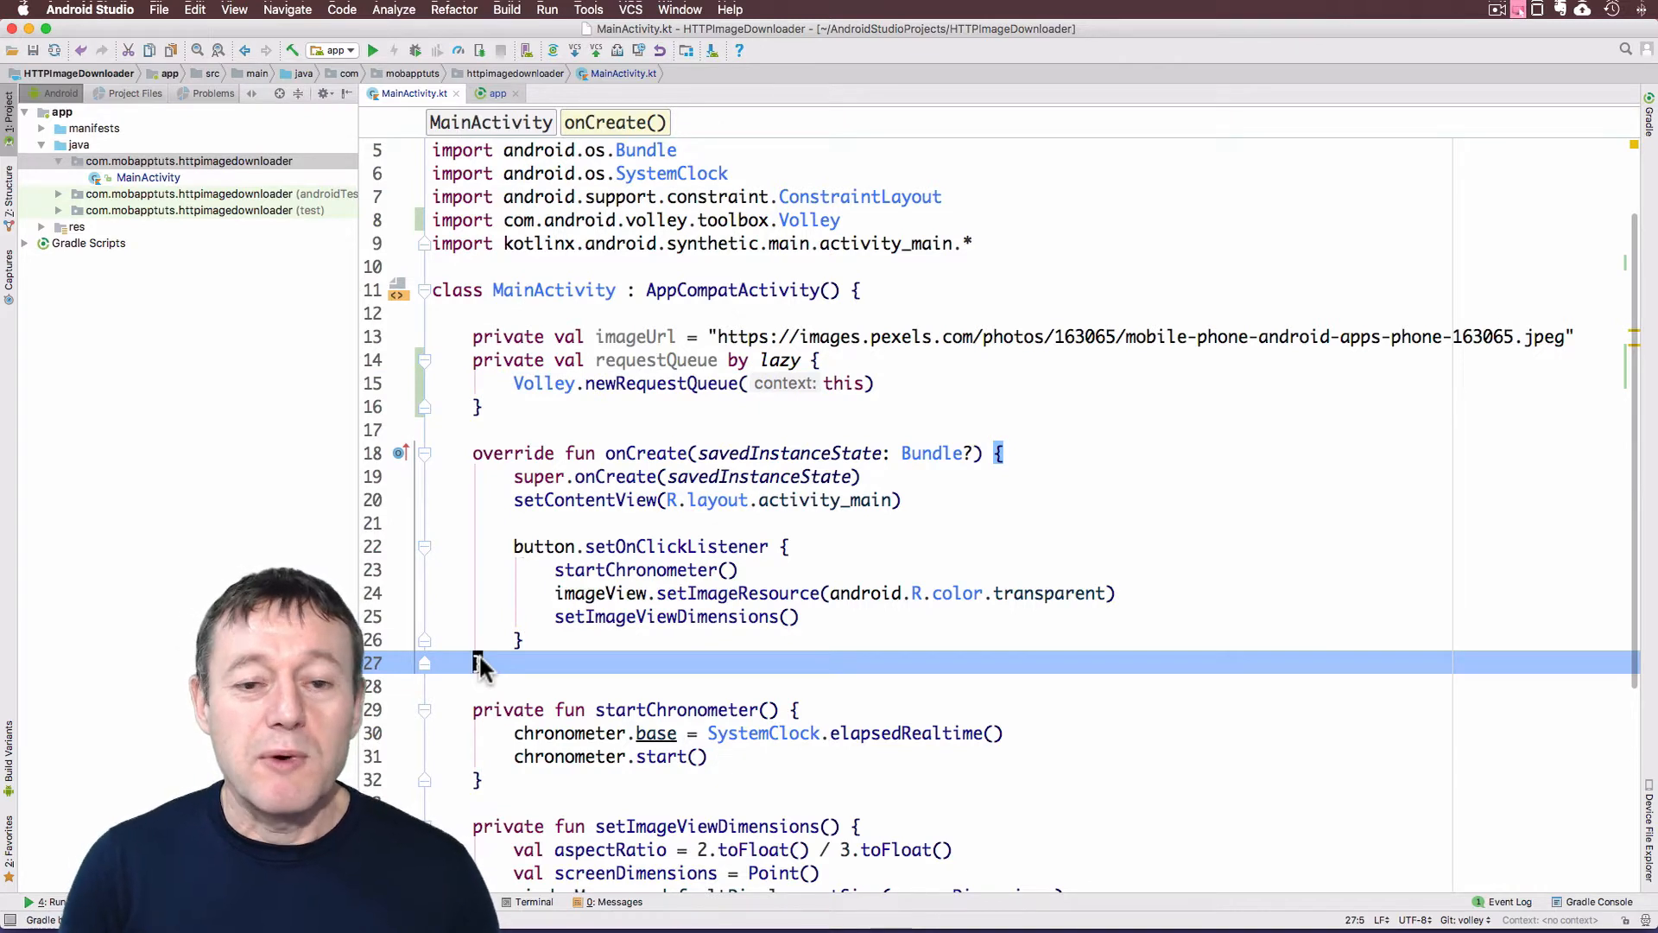
key("enter")
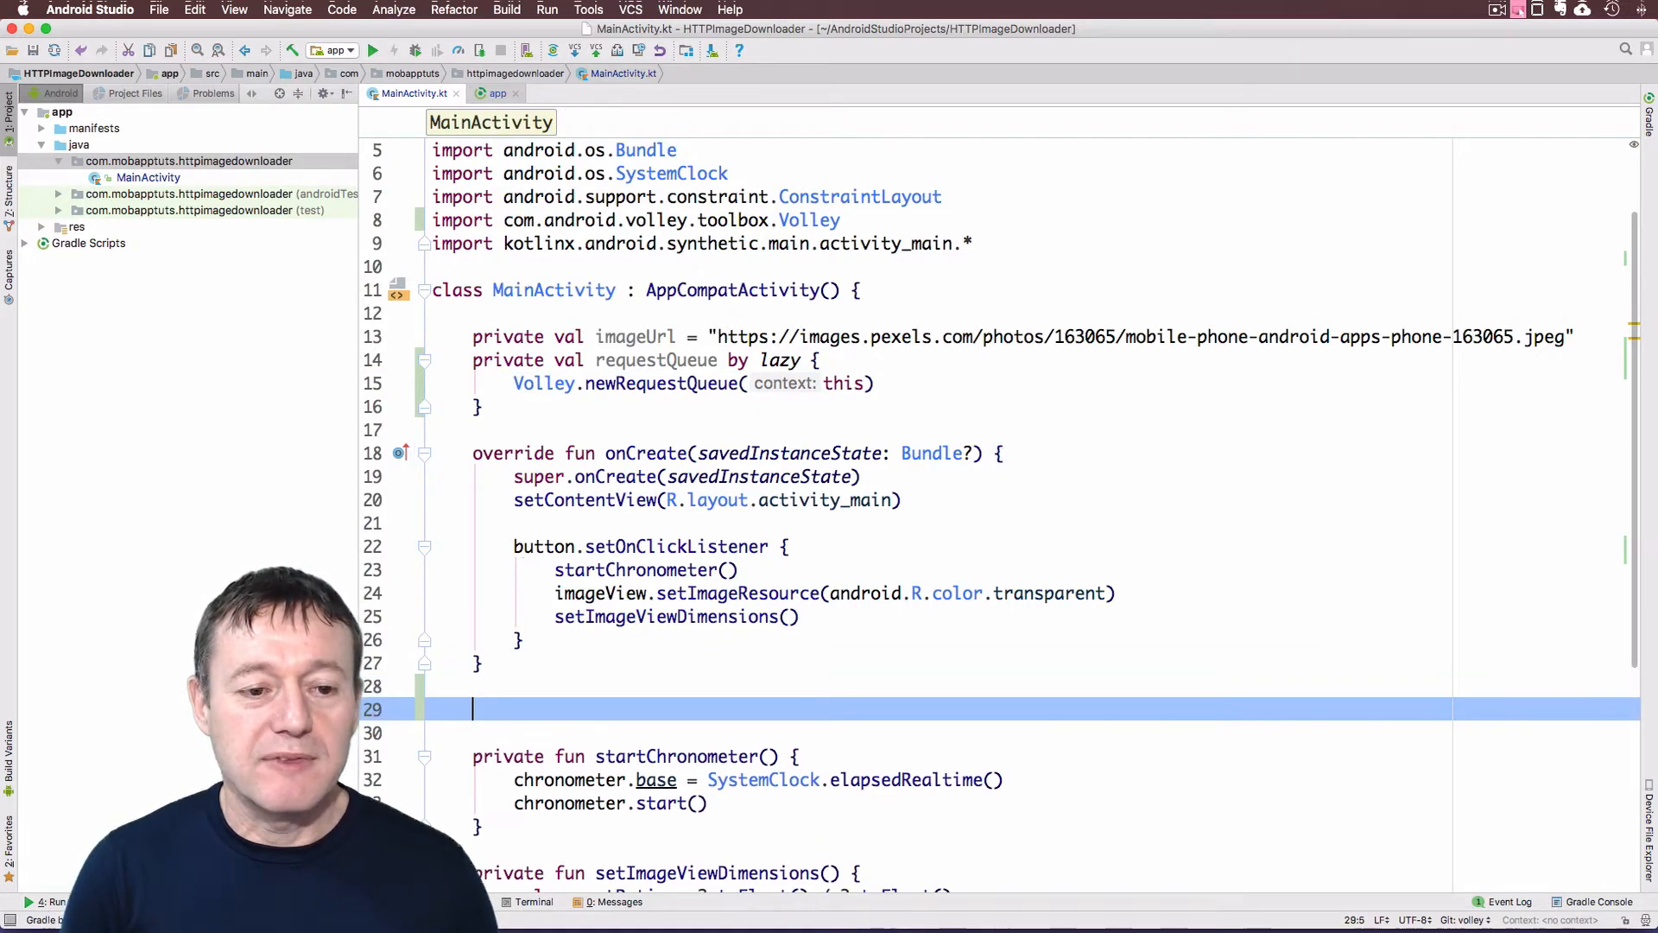
type("private fun")
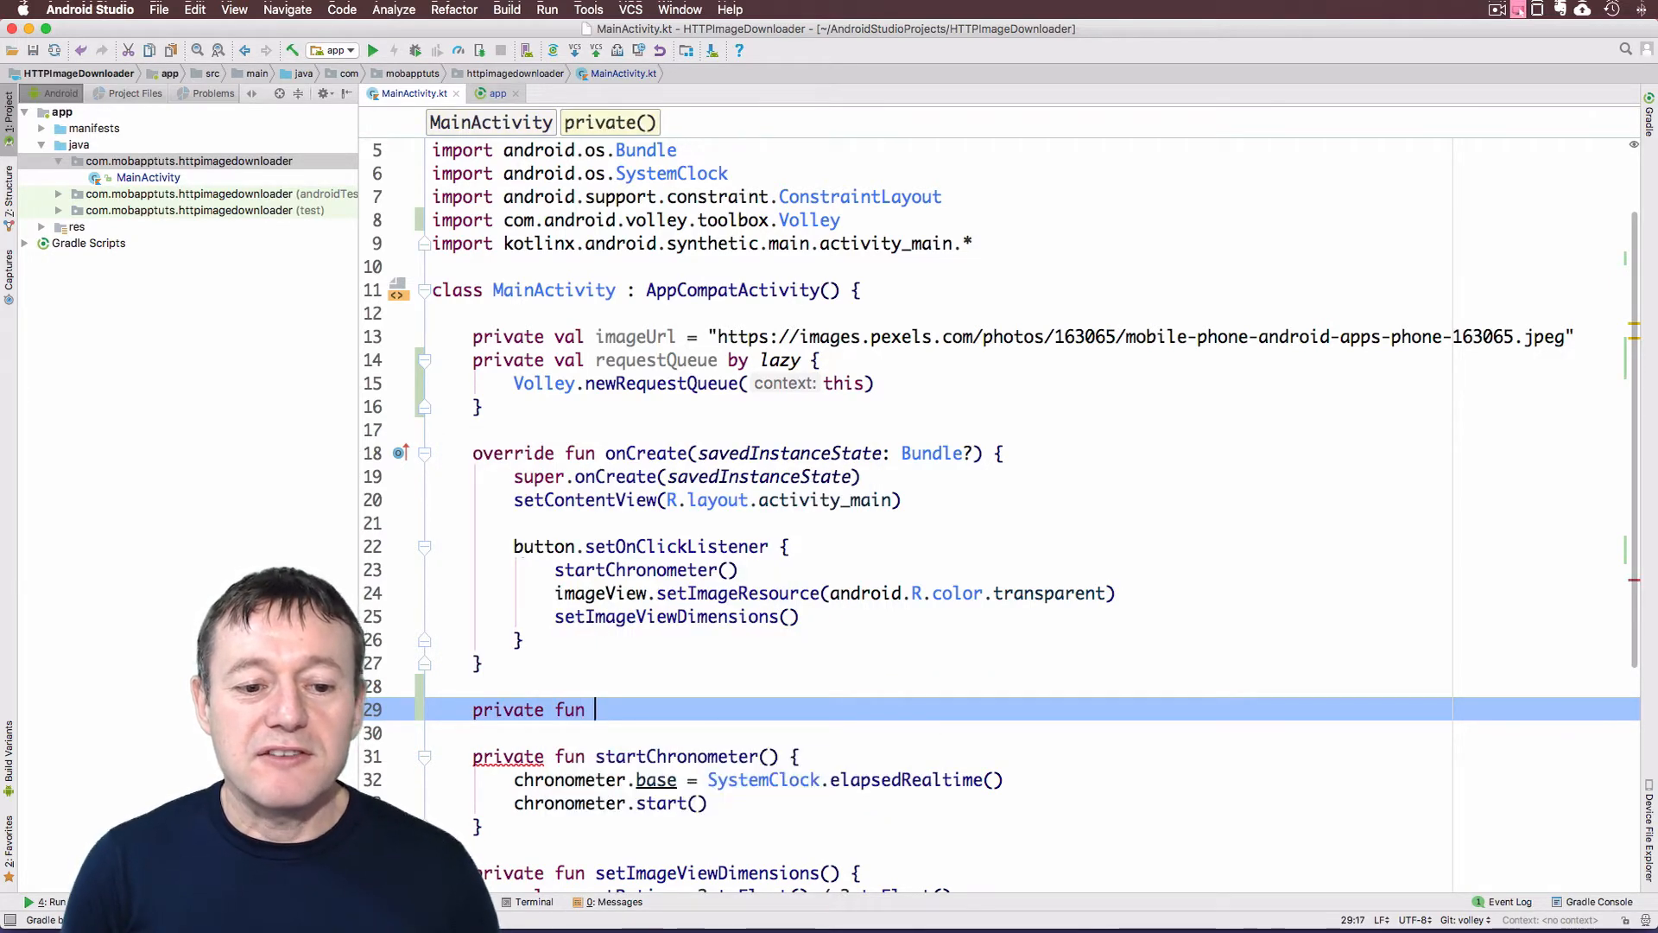
type("load")
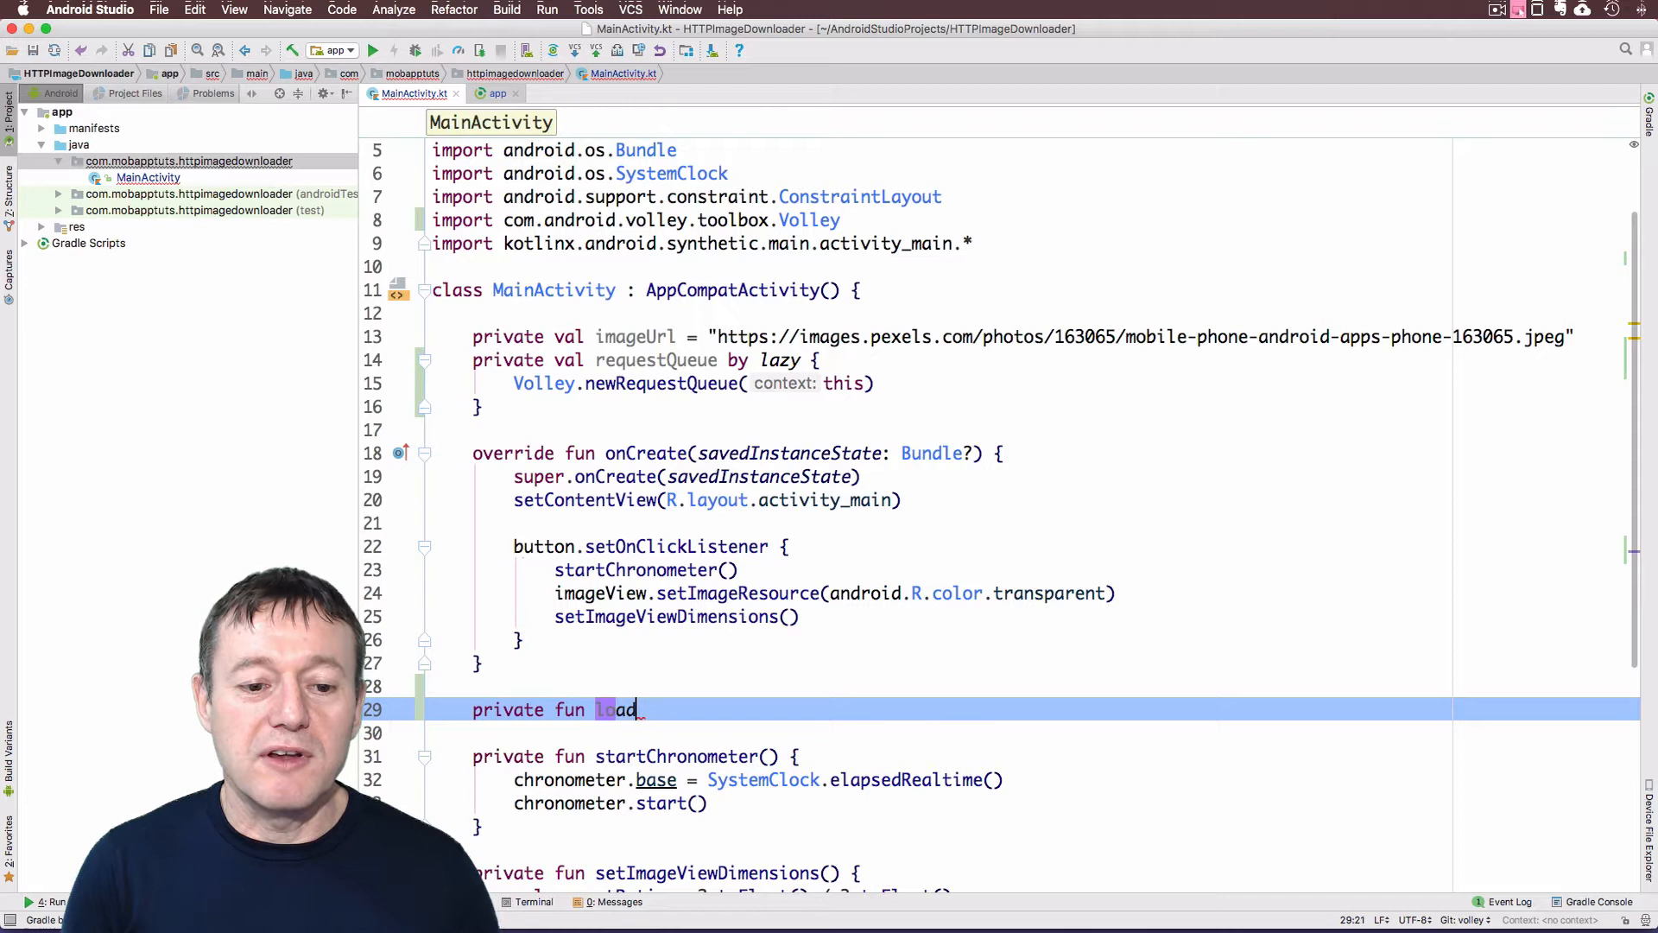
type("Image")
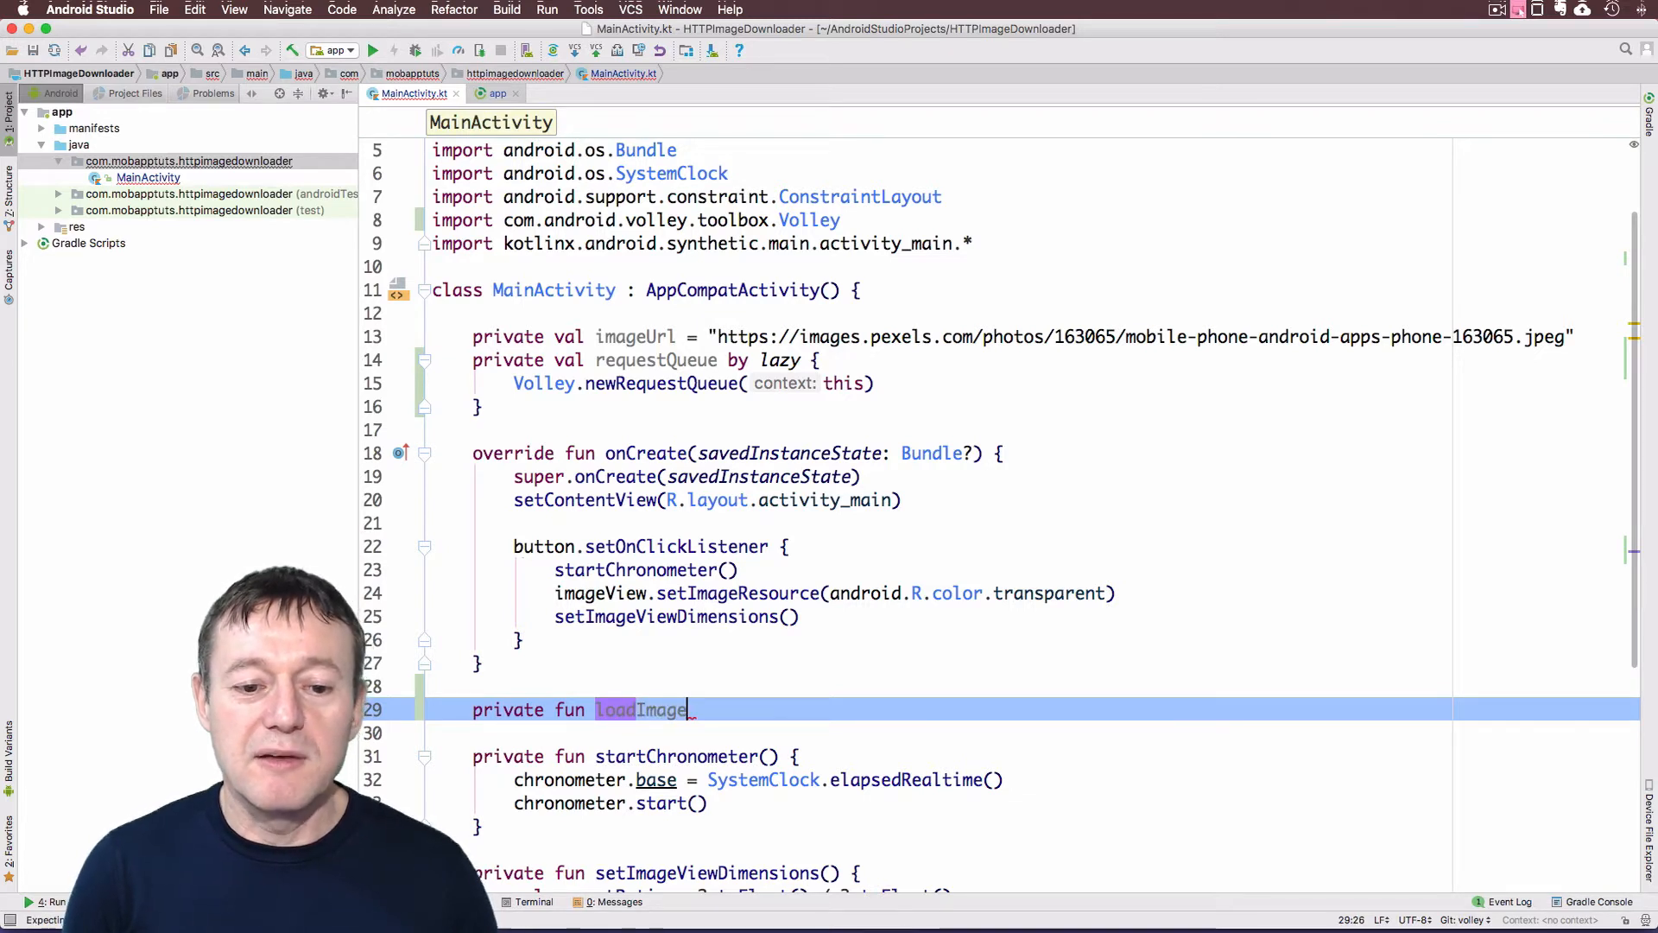
type("Using")
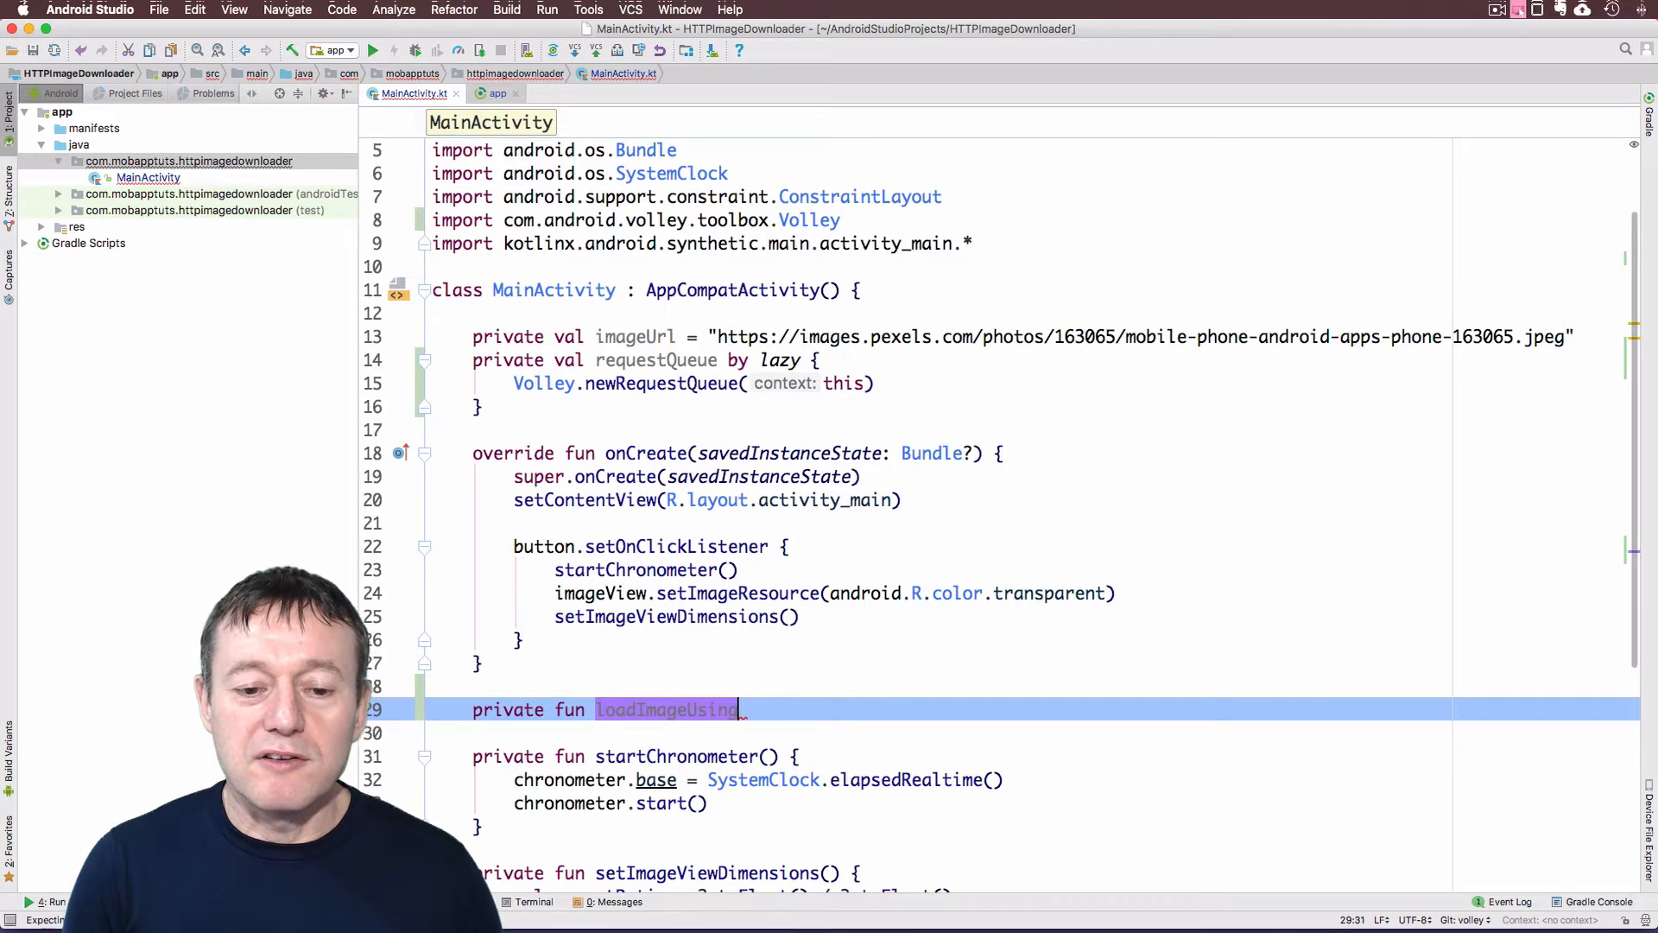
type("Volley")
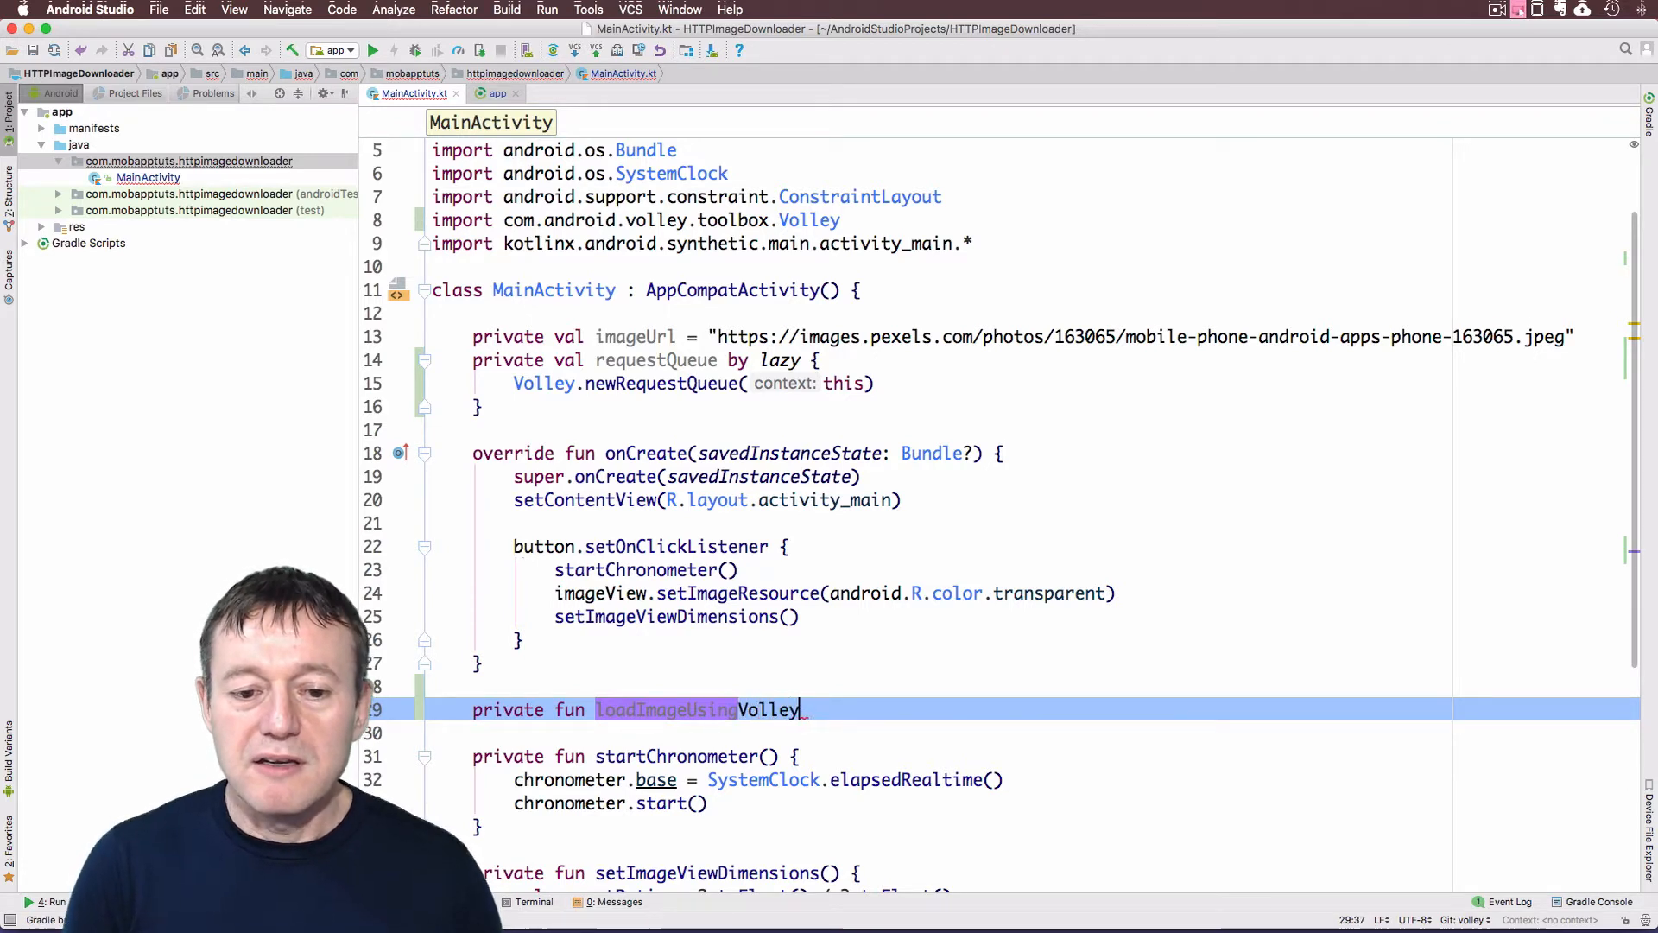
type("() {")
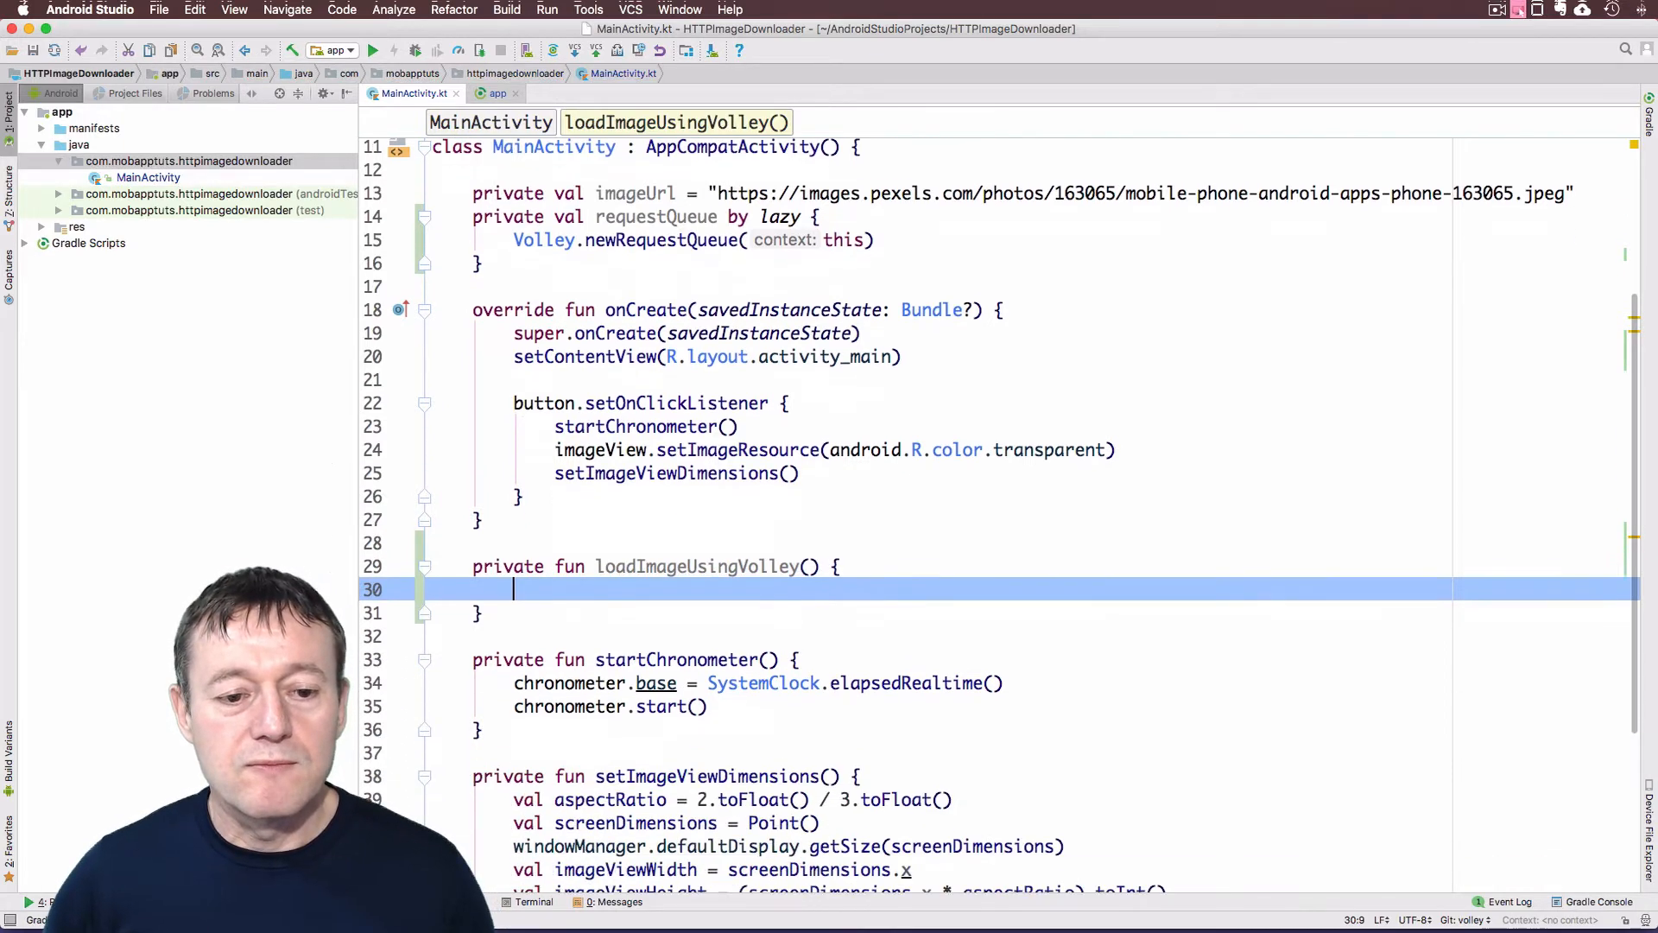
scroll("down", 3)
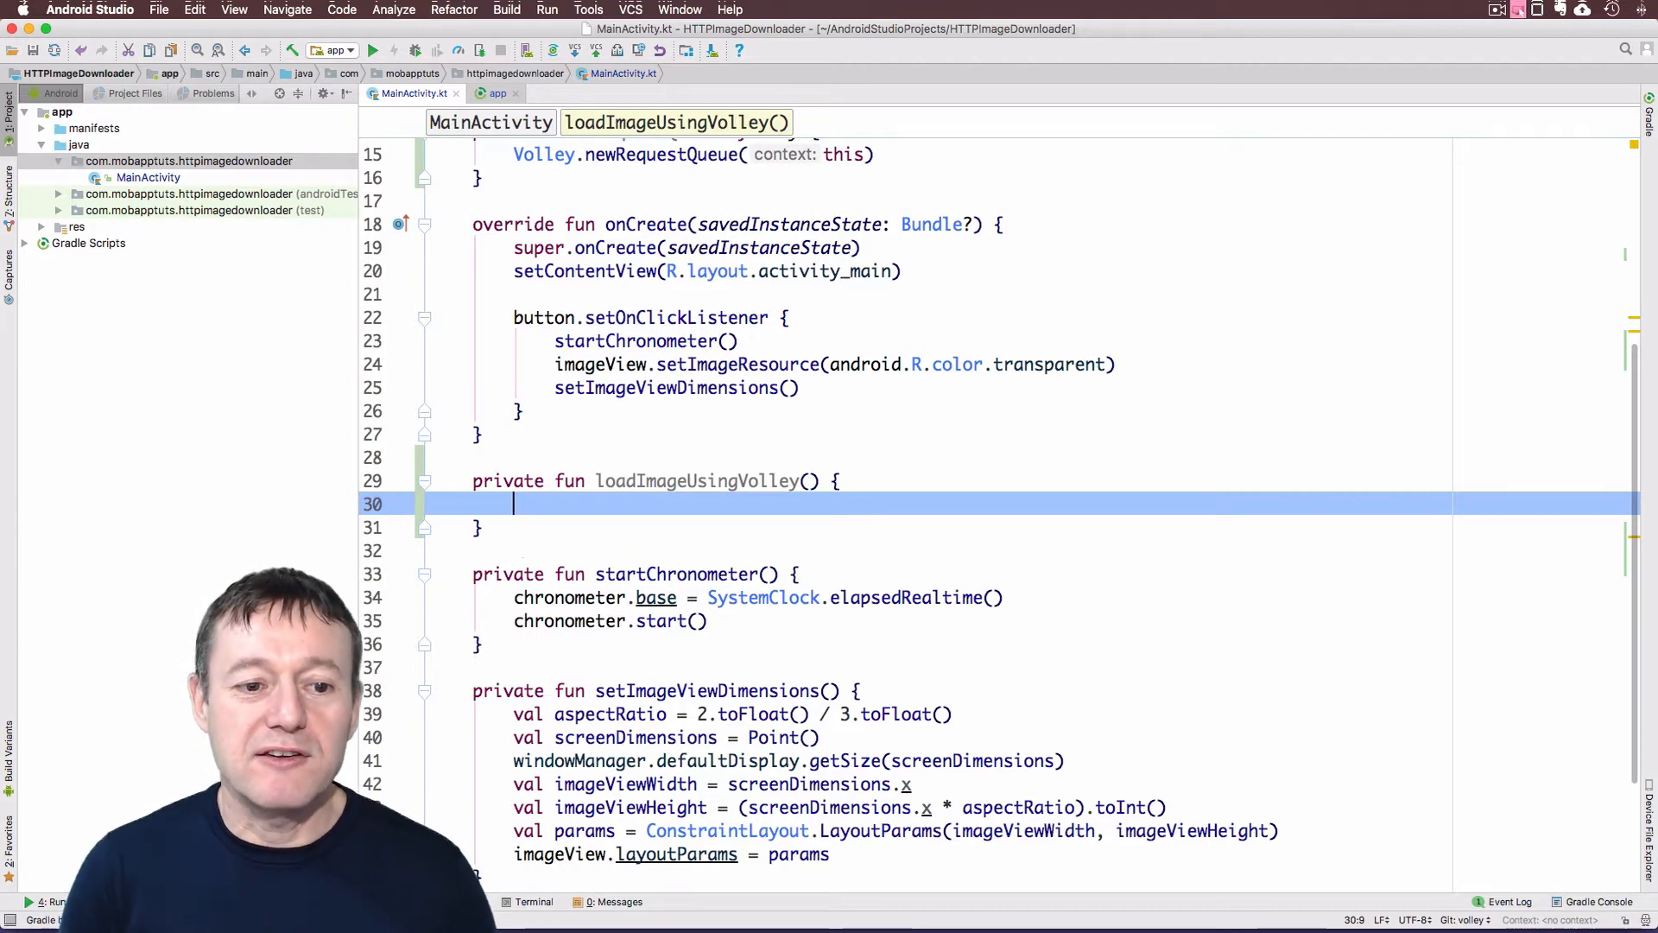
Start 'val imageRequest = ImageRequest(imageUrl,' inside loadImageUsingVolley
type("val")
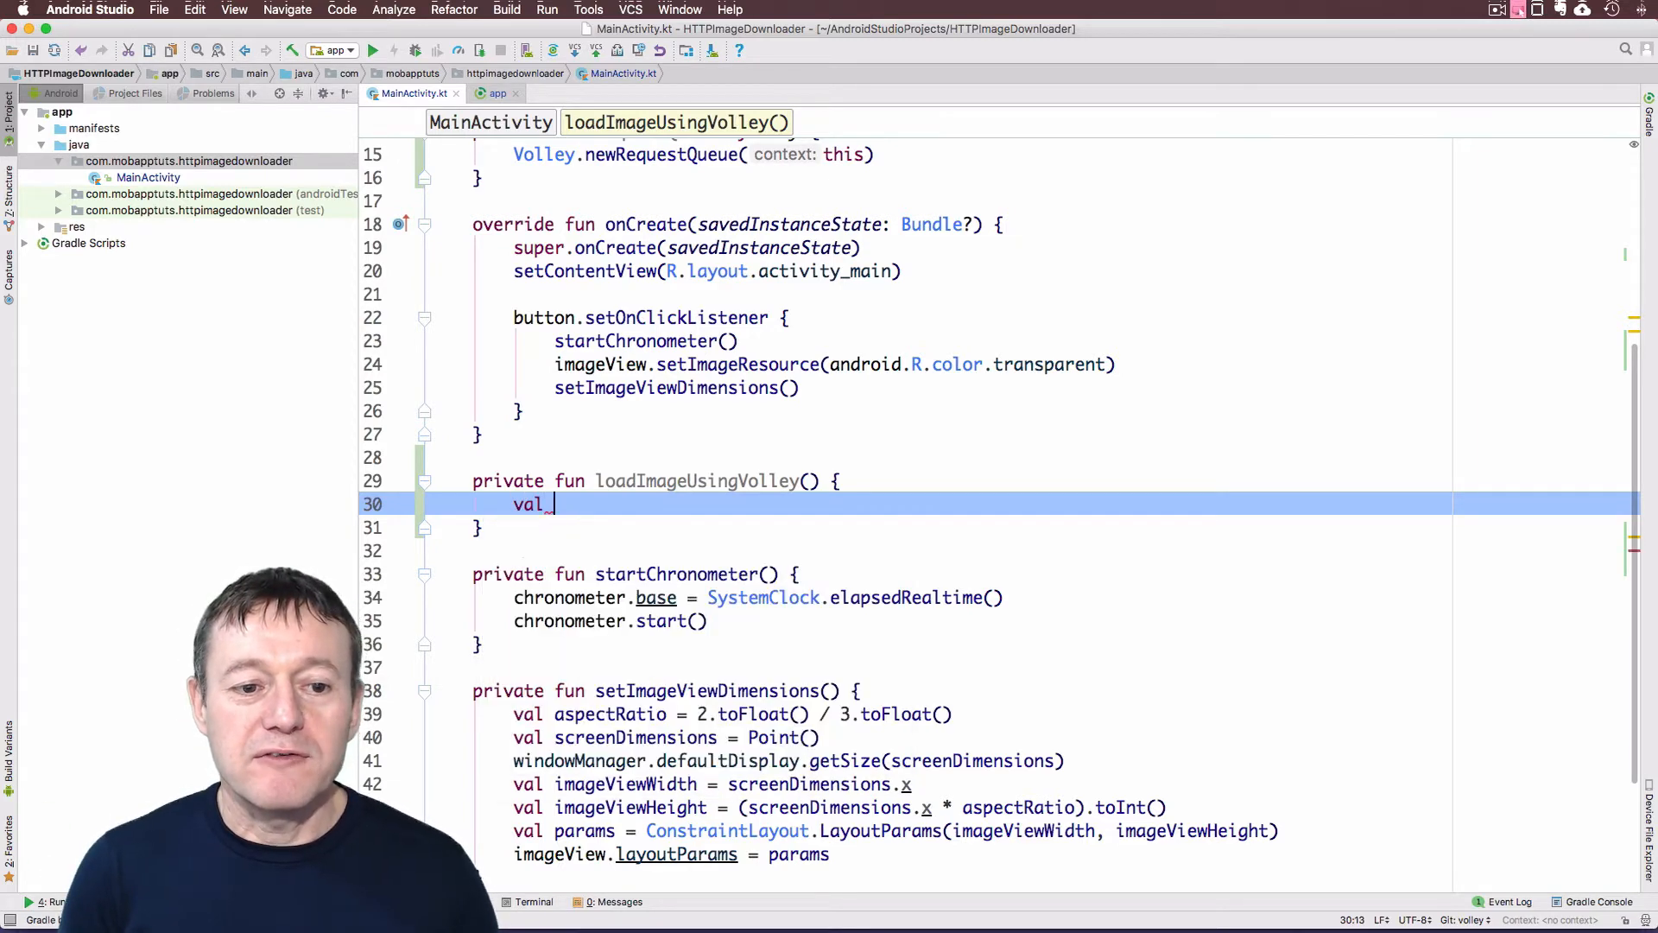
type("image")
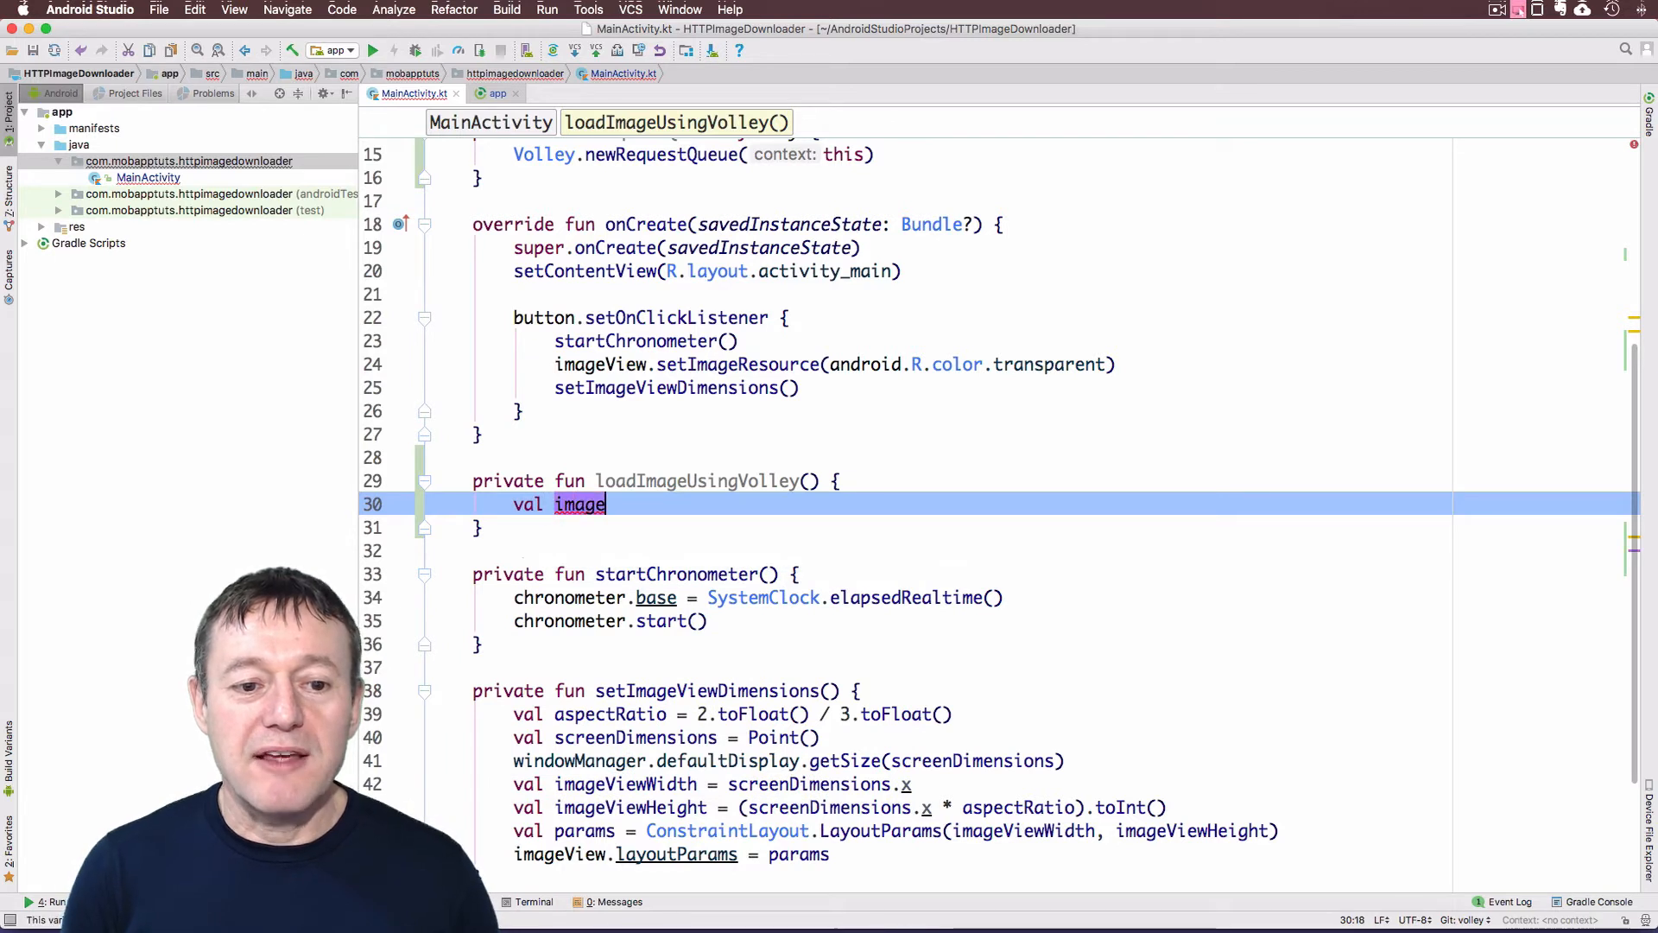
type("Request = Im")
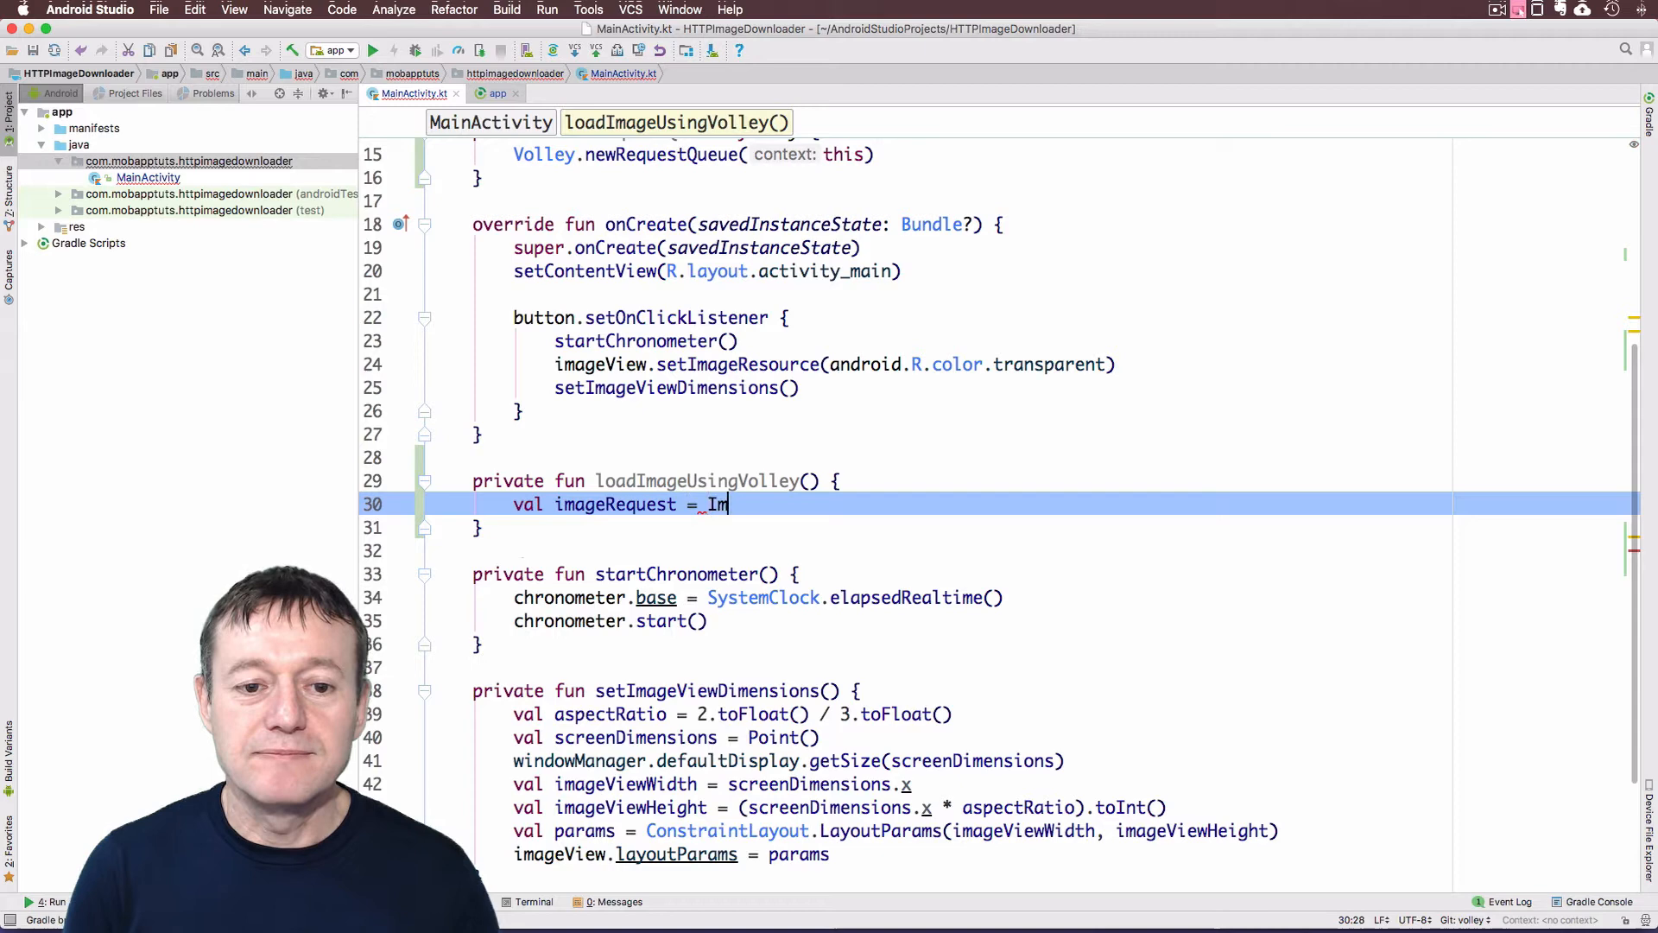
type("age")
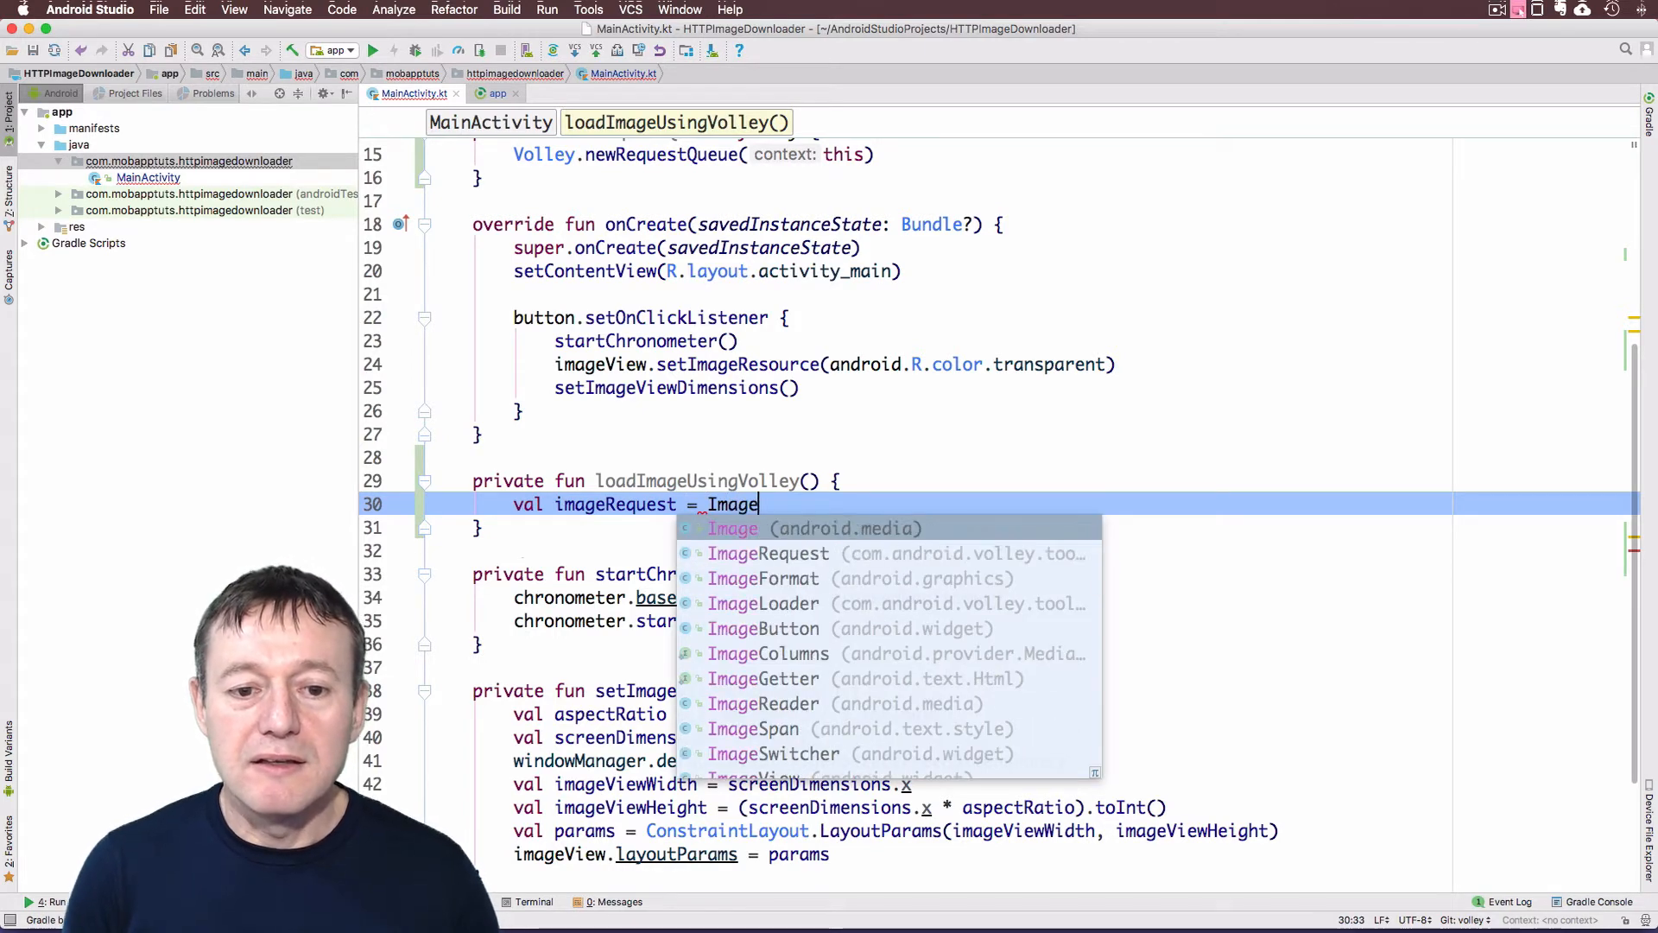
type("R")
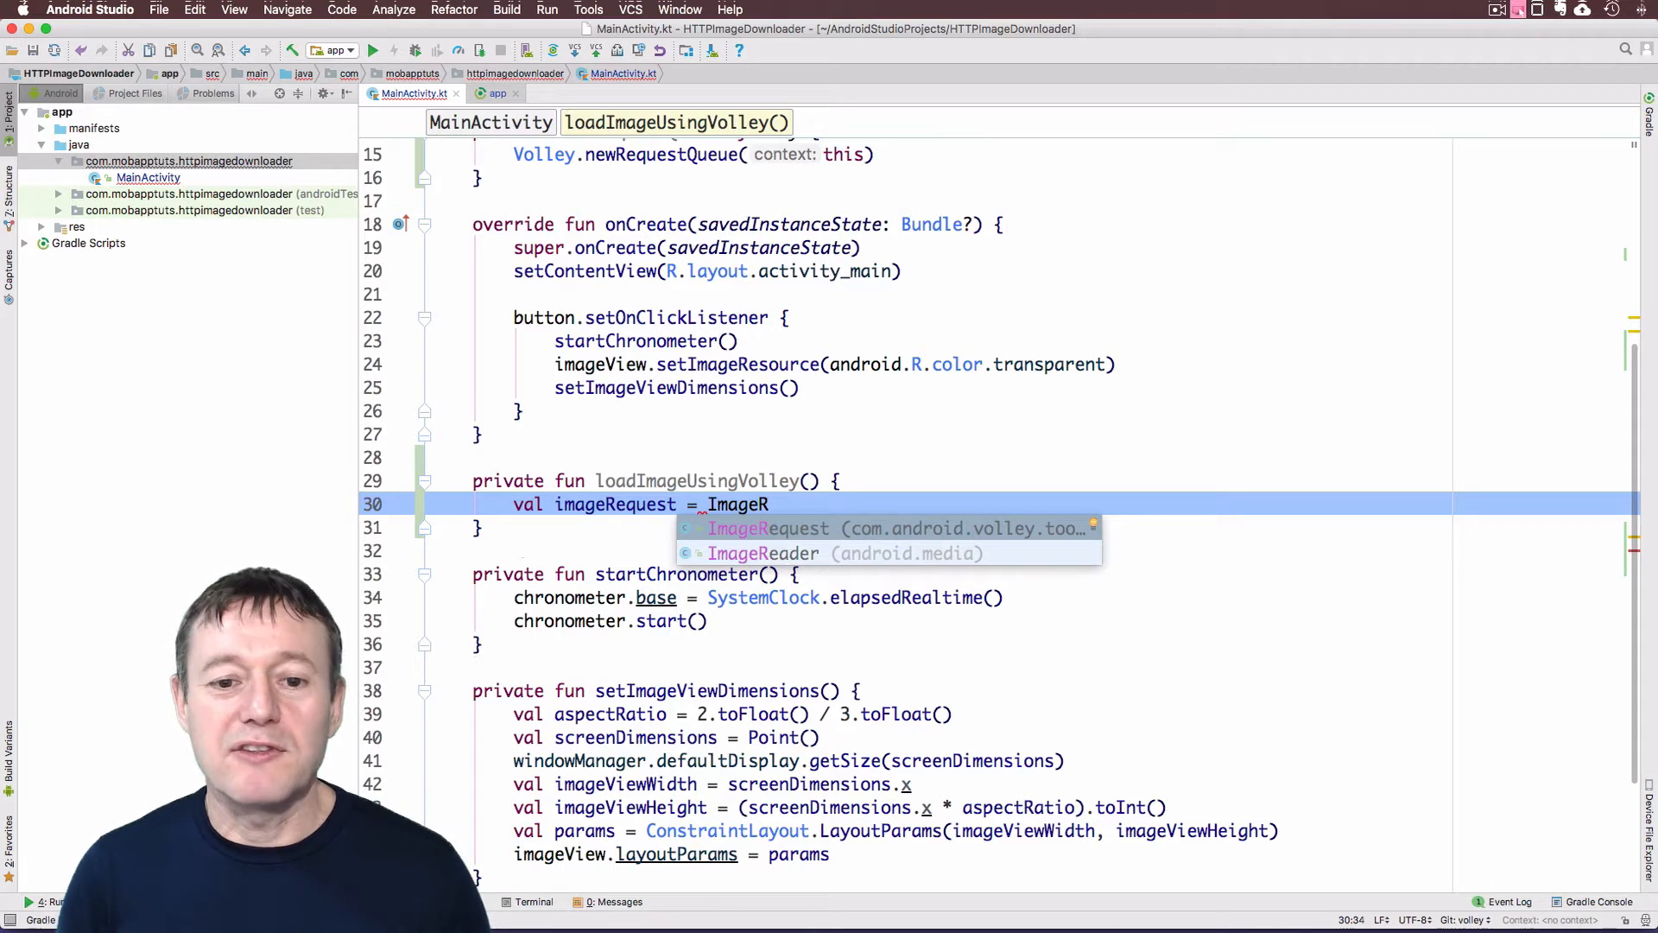
type("equest")
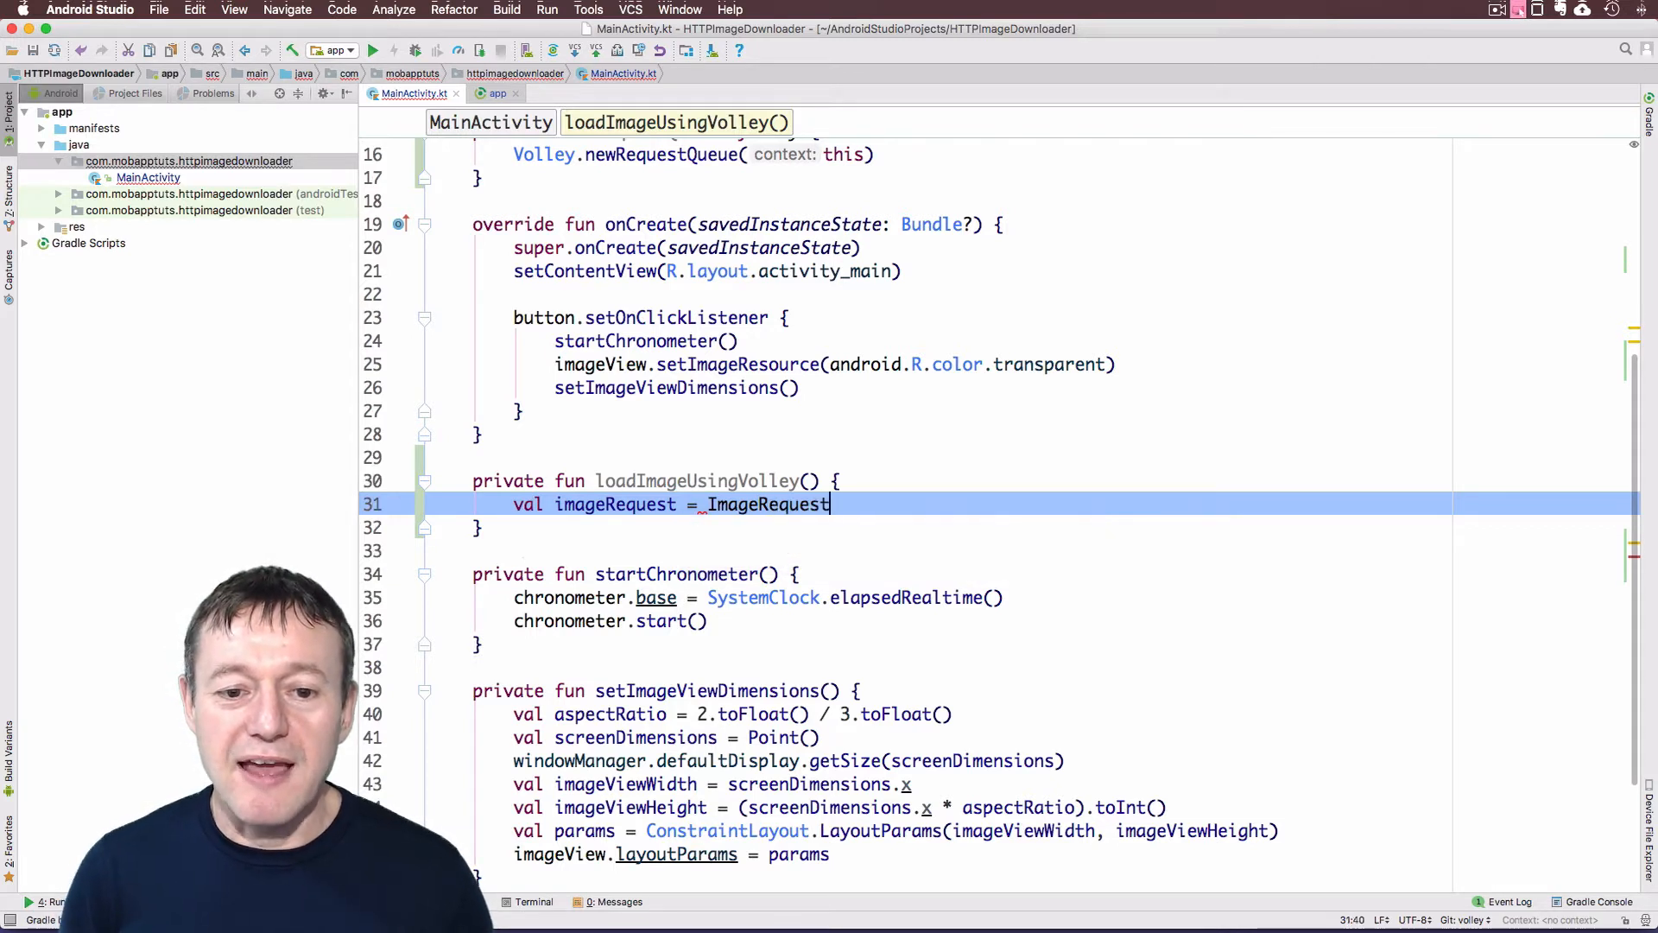
type("(")
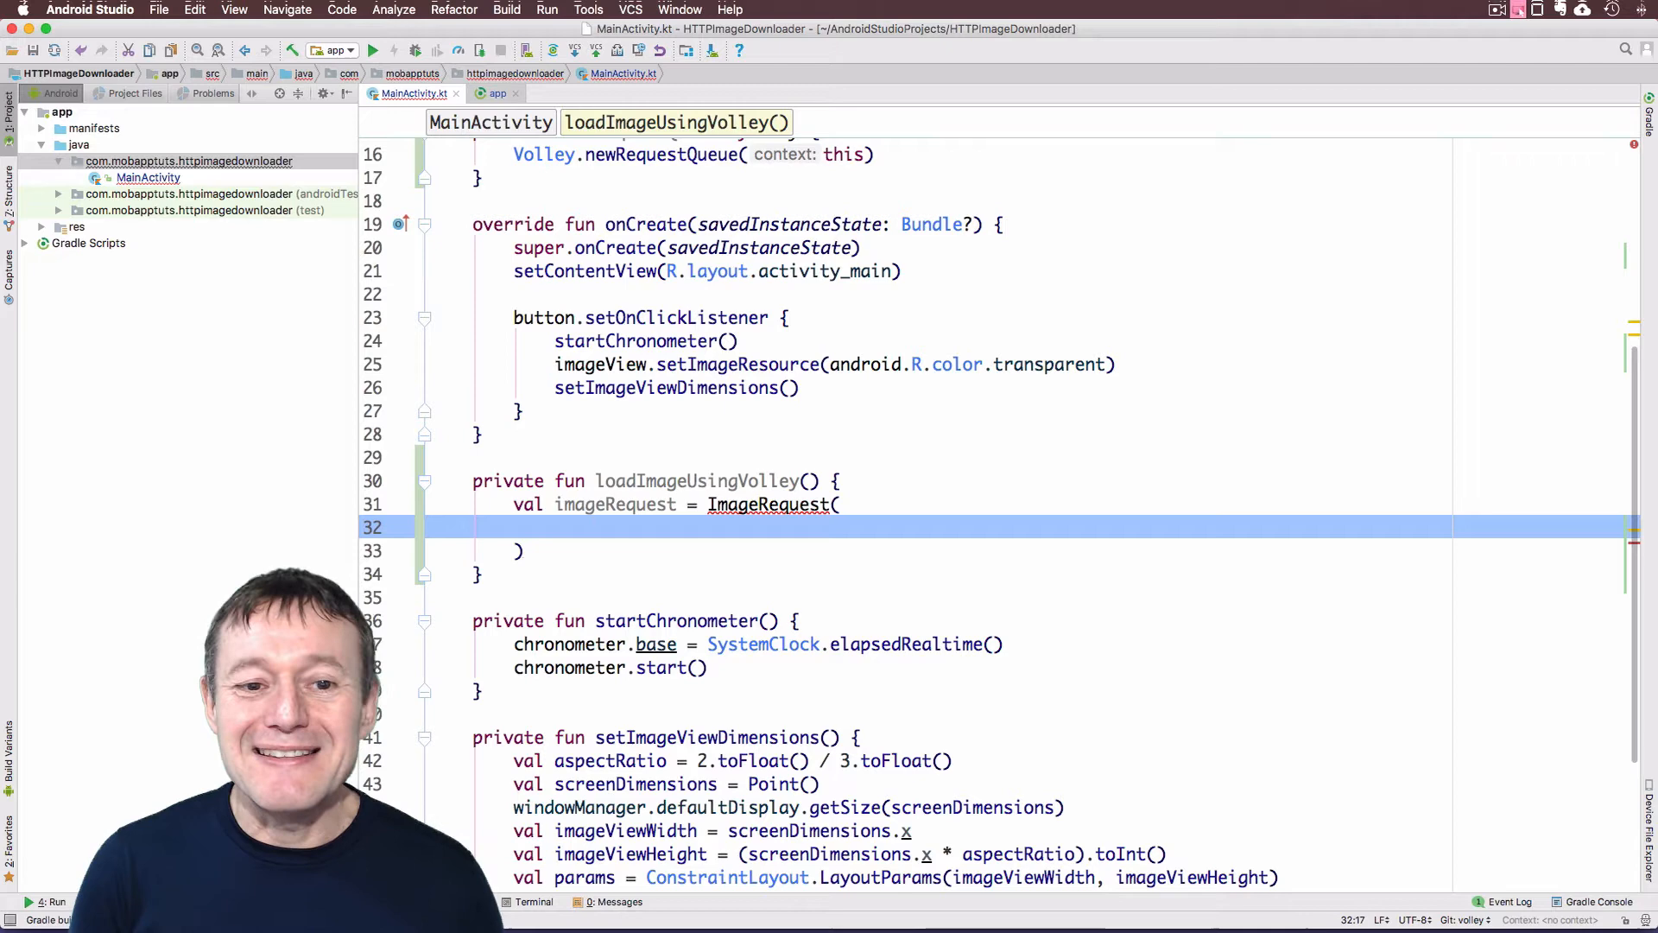
type("im")
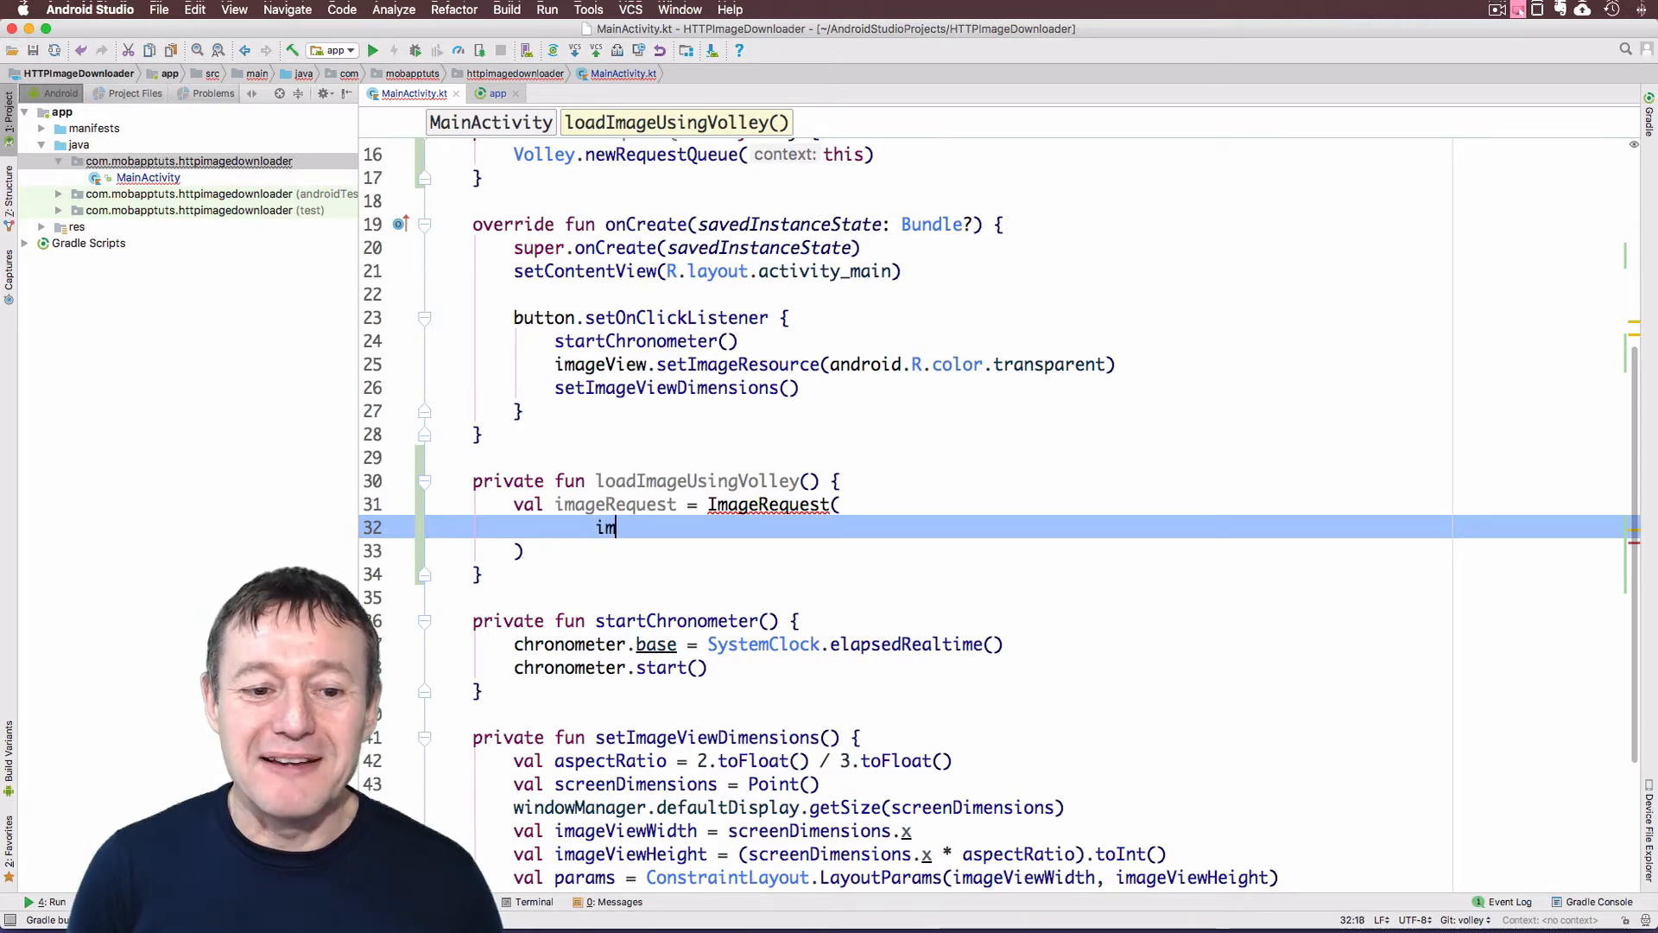
type("imageUrl,")
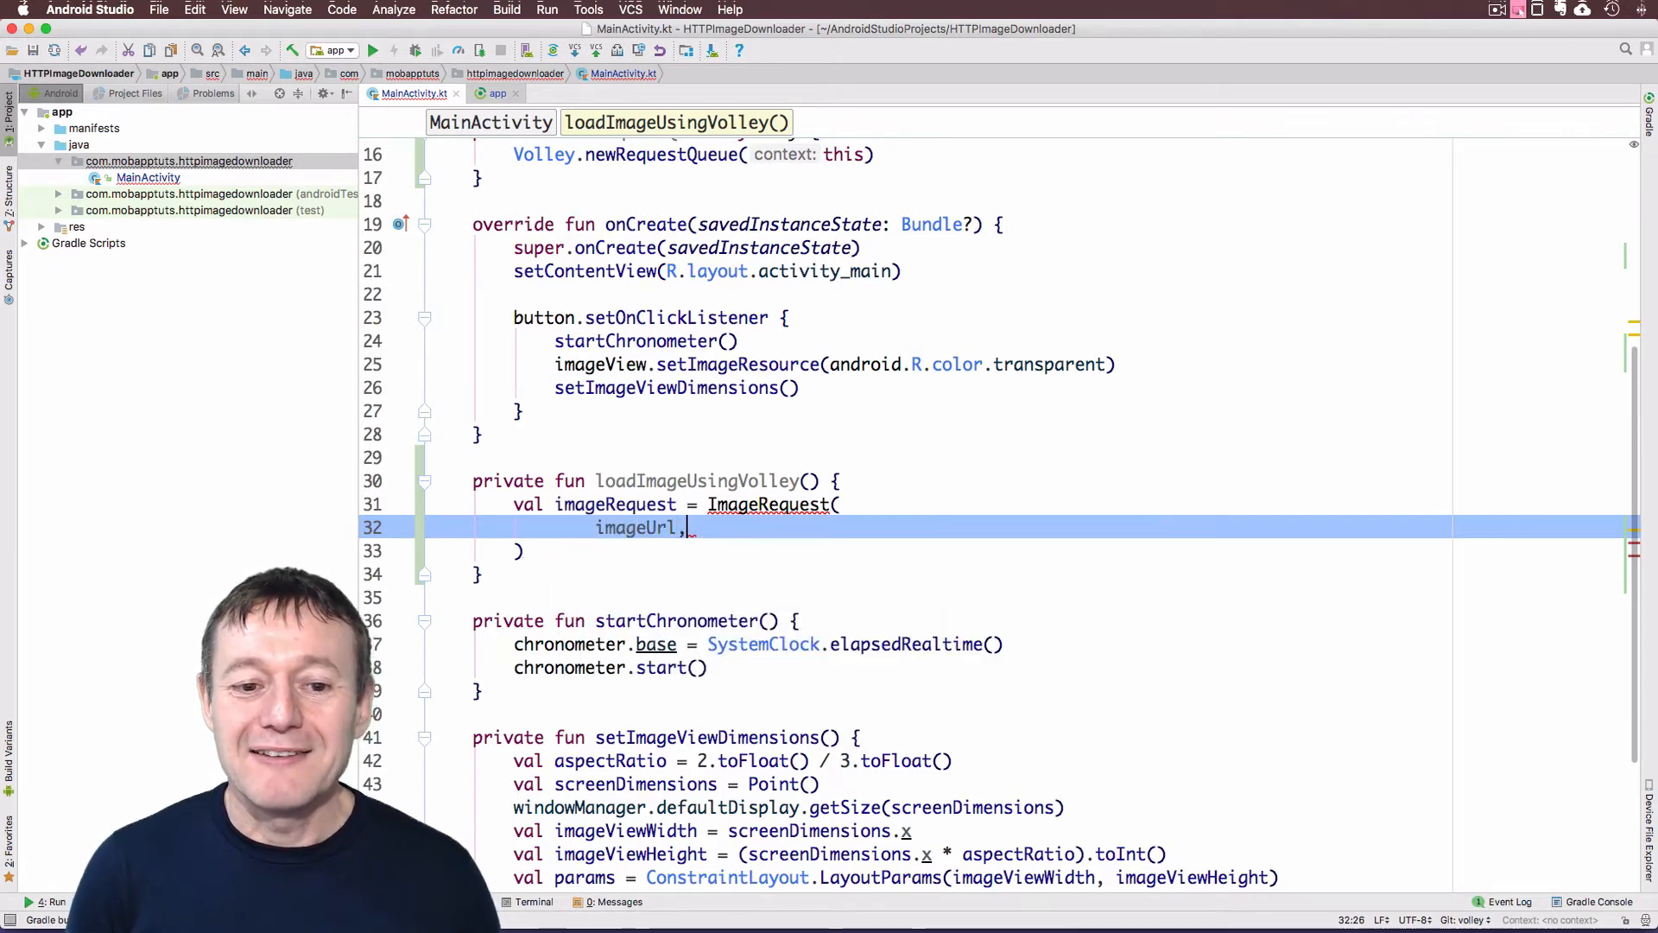
key("enter")
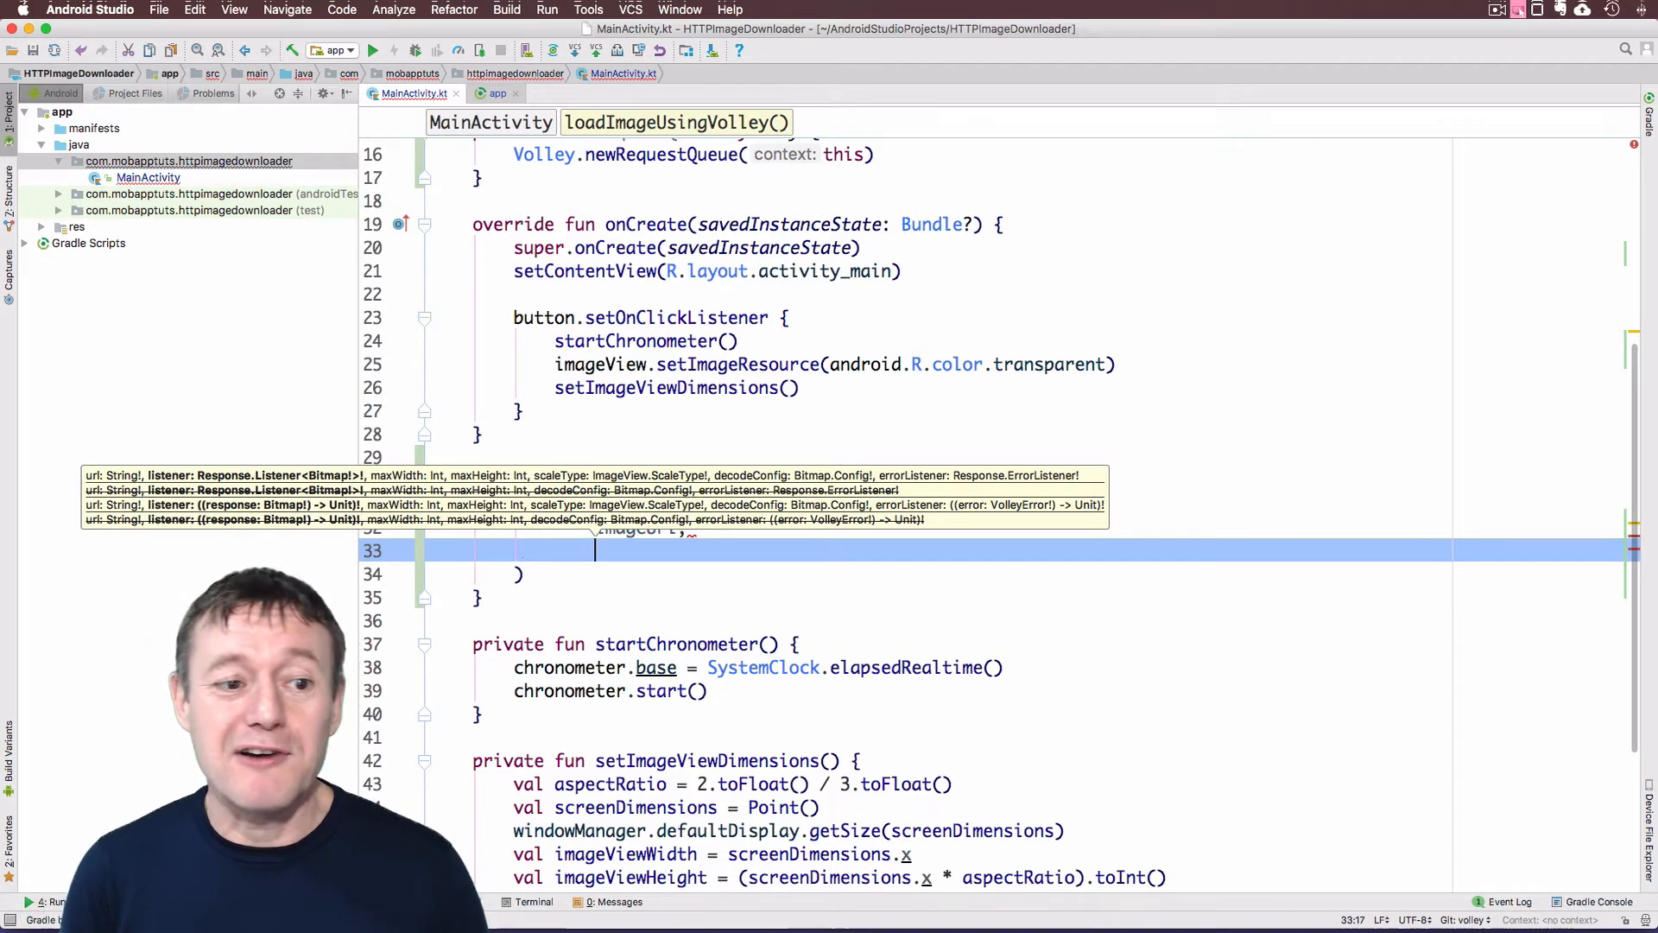
Add a Response.Listener that calls chronometer.stop() and imageView.setImageBitmap(it)
type("R")
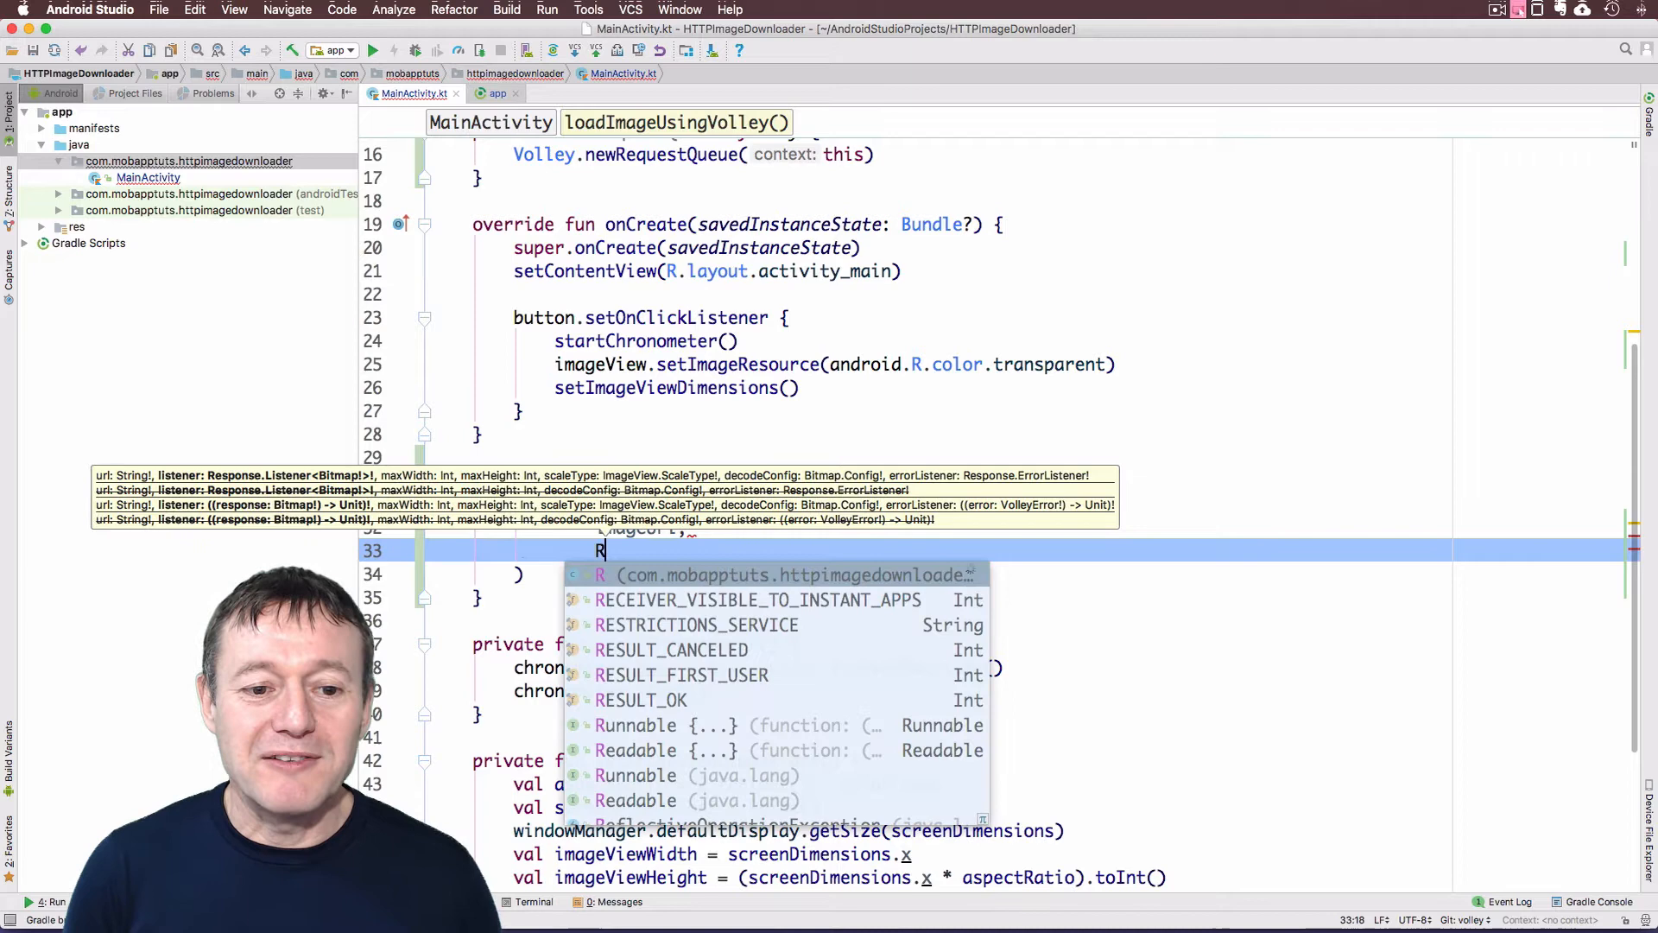
type("esponse")
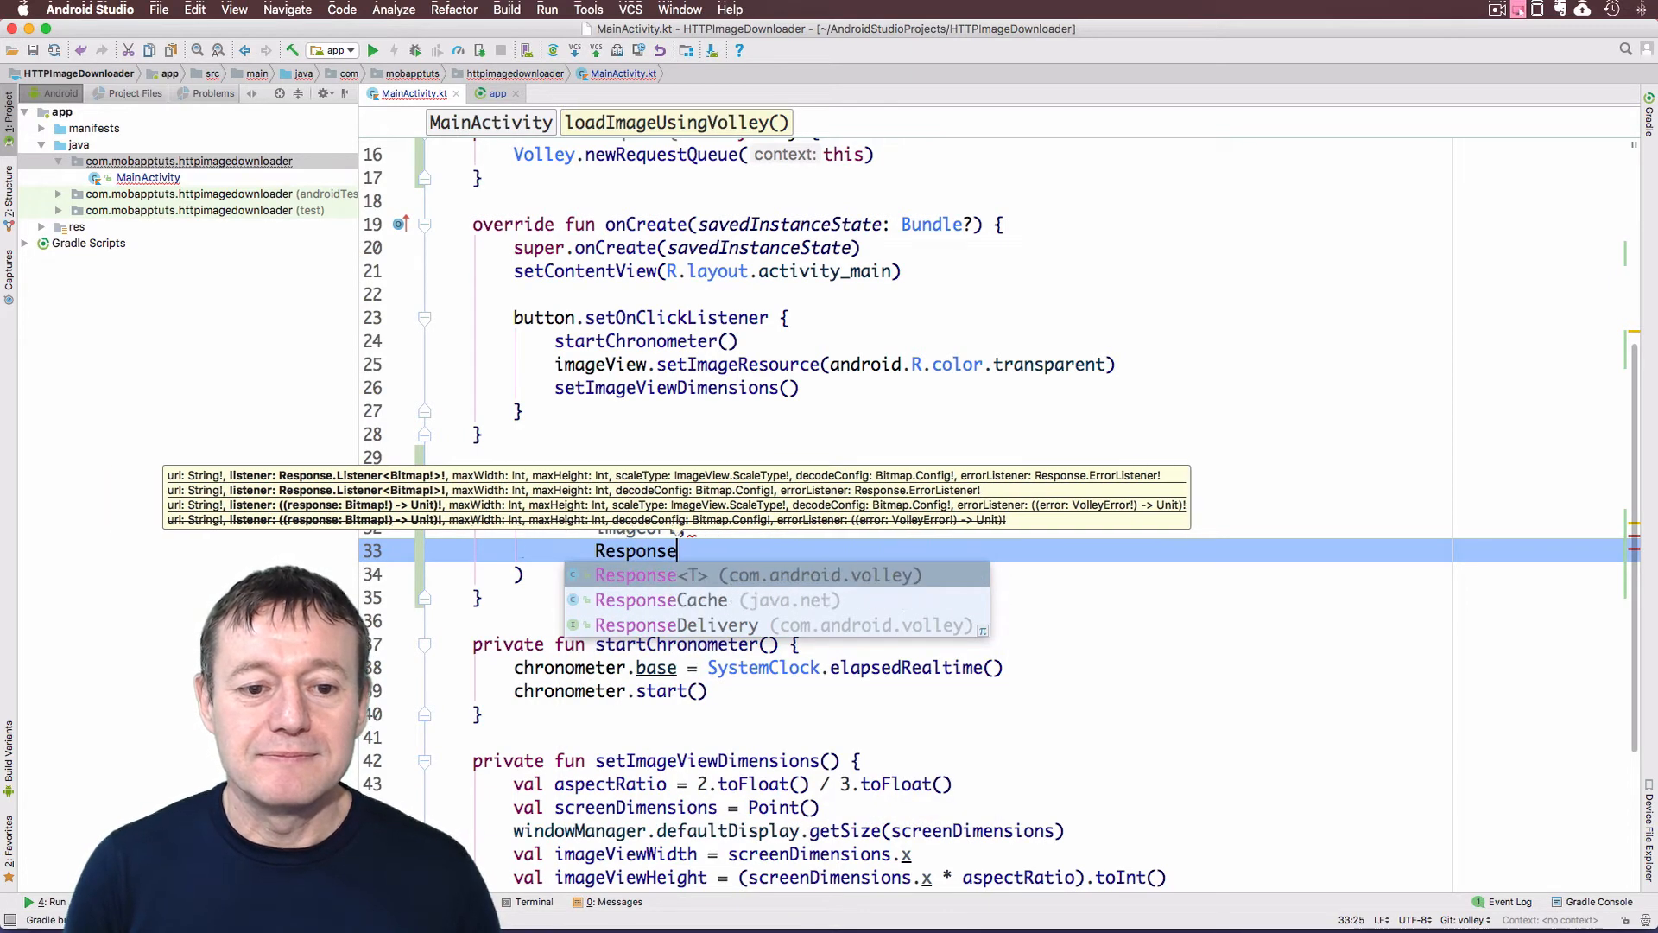
type(".")
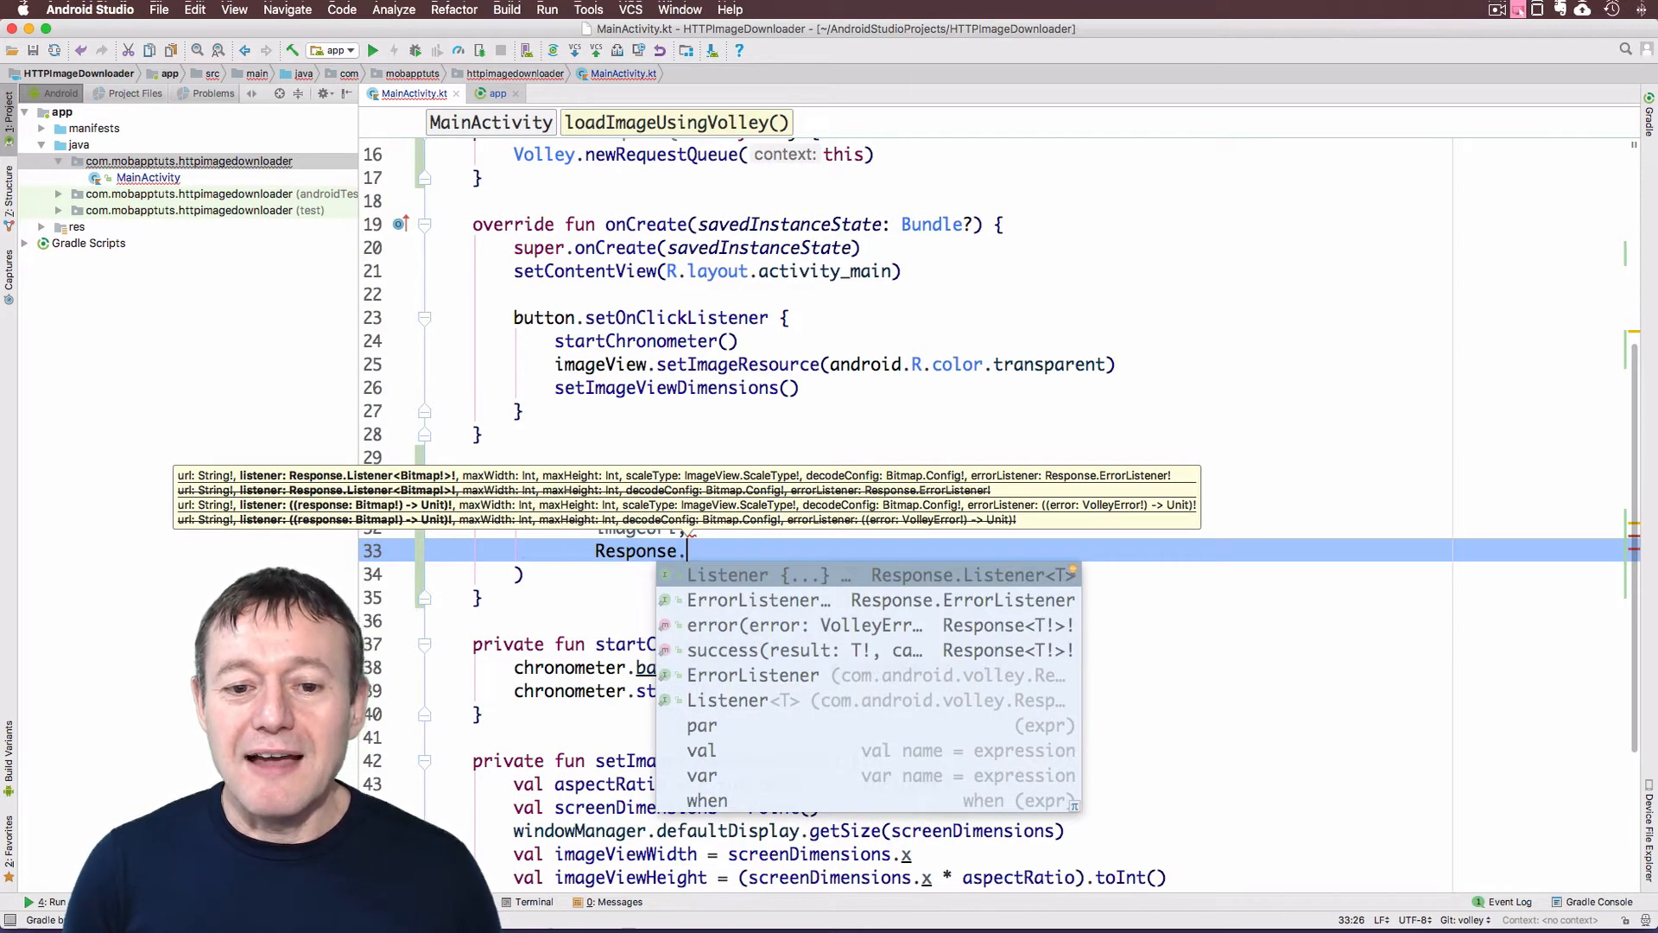
left_click(755, 574)
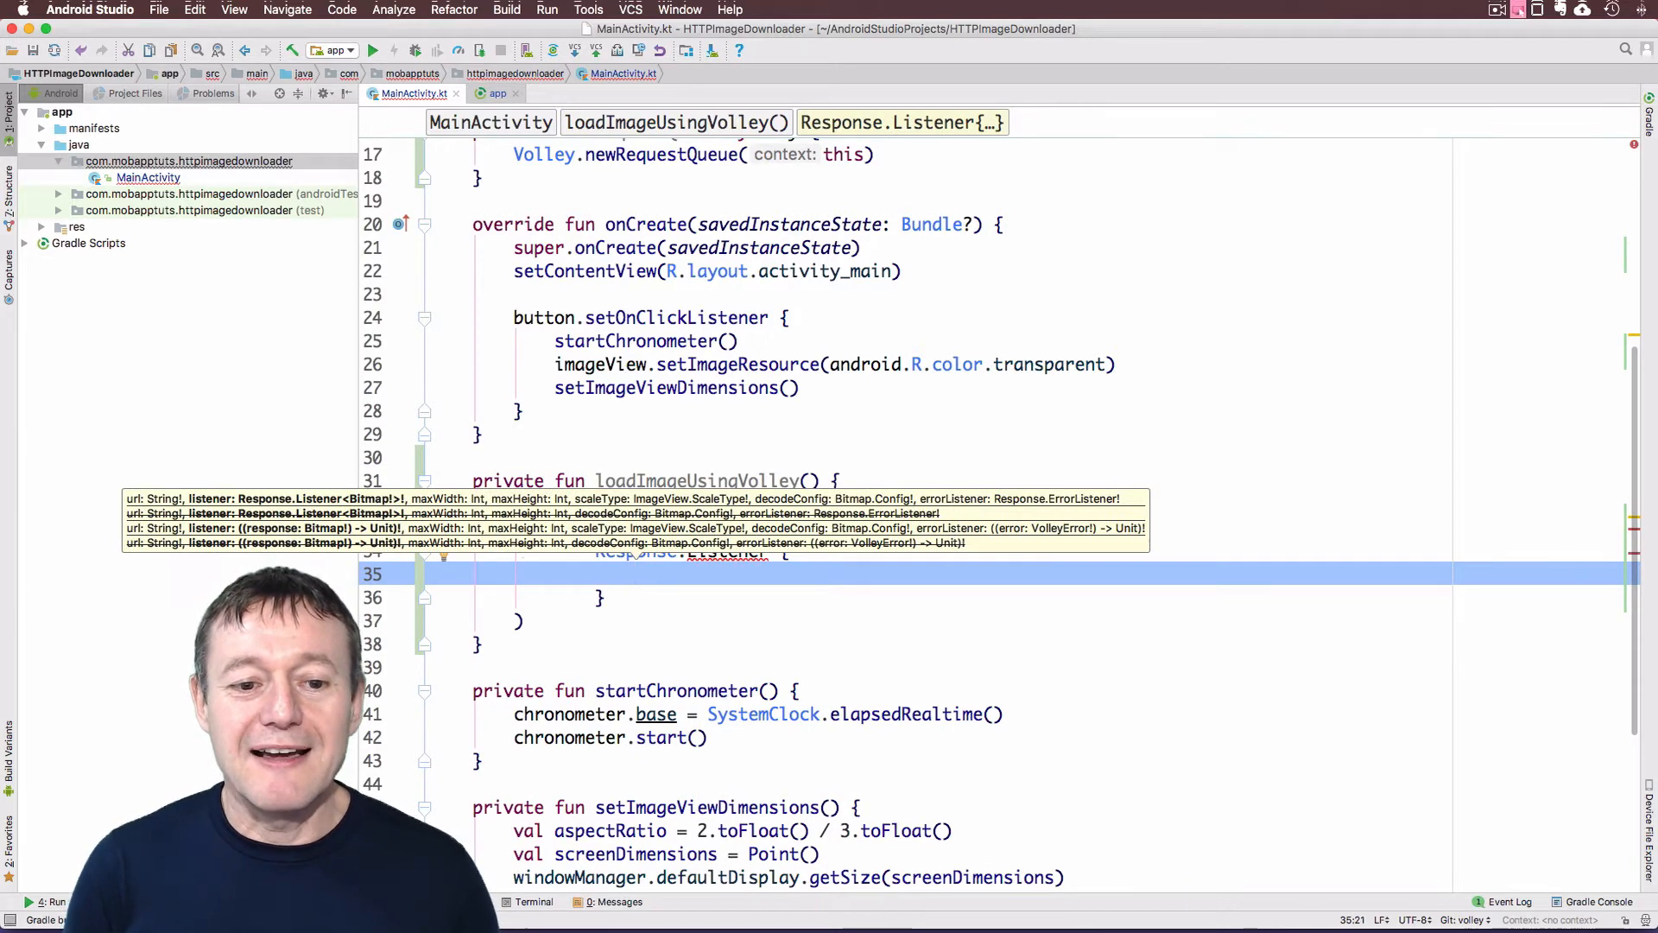
type("chronometer.")
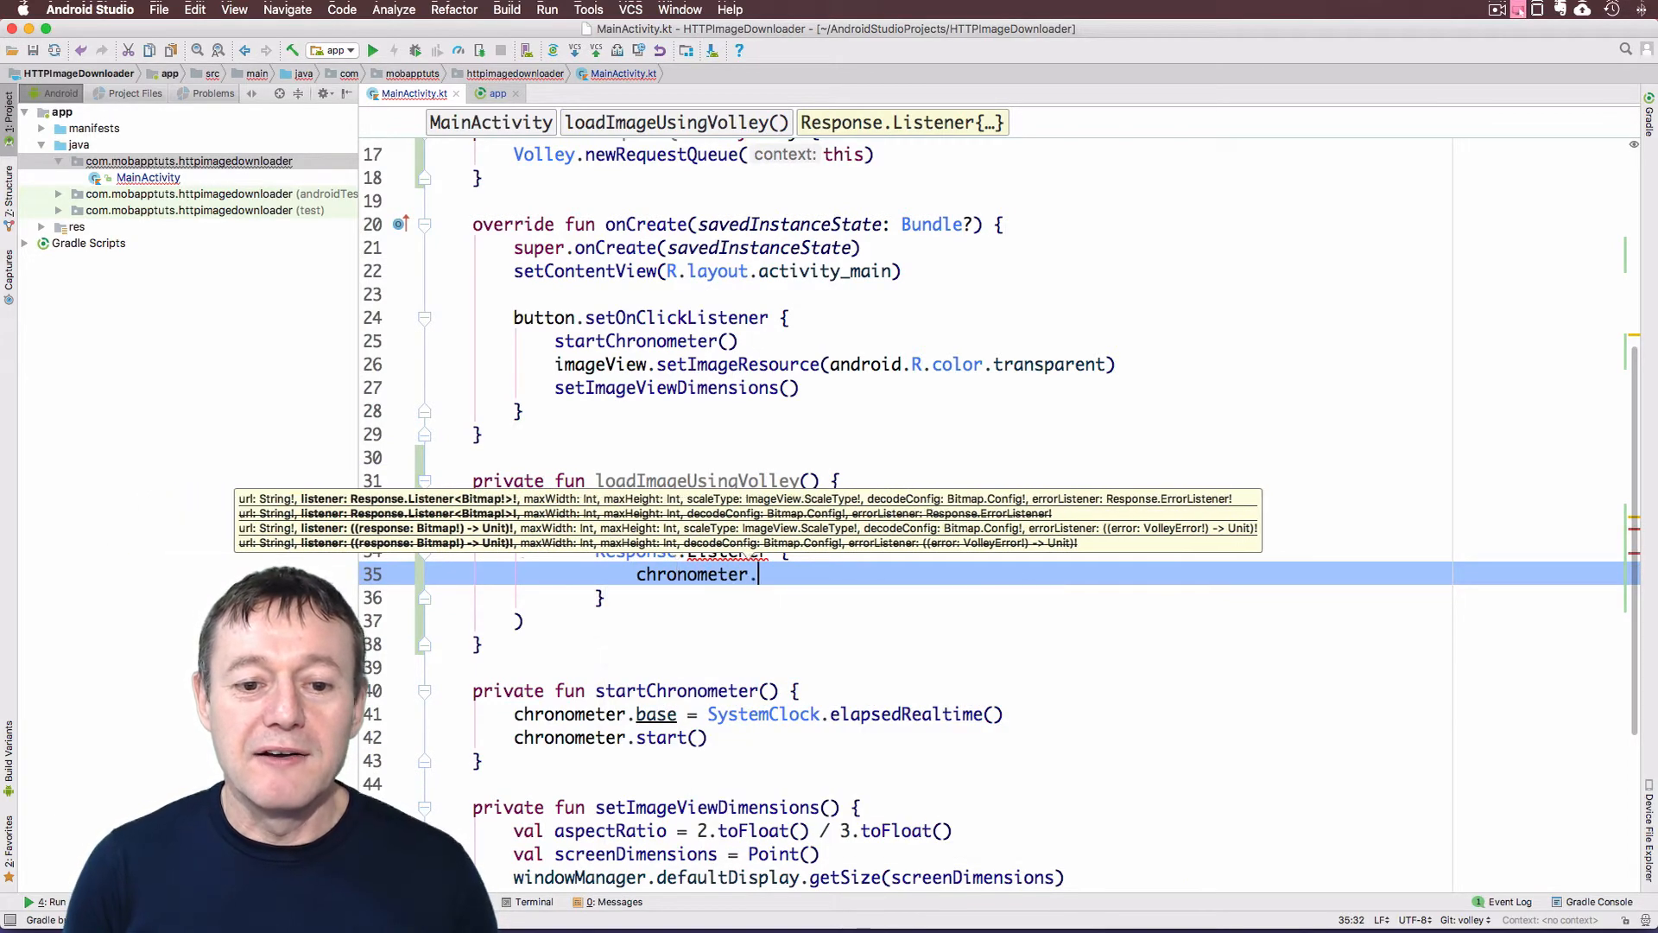
type("stop()")
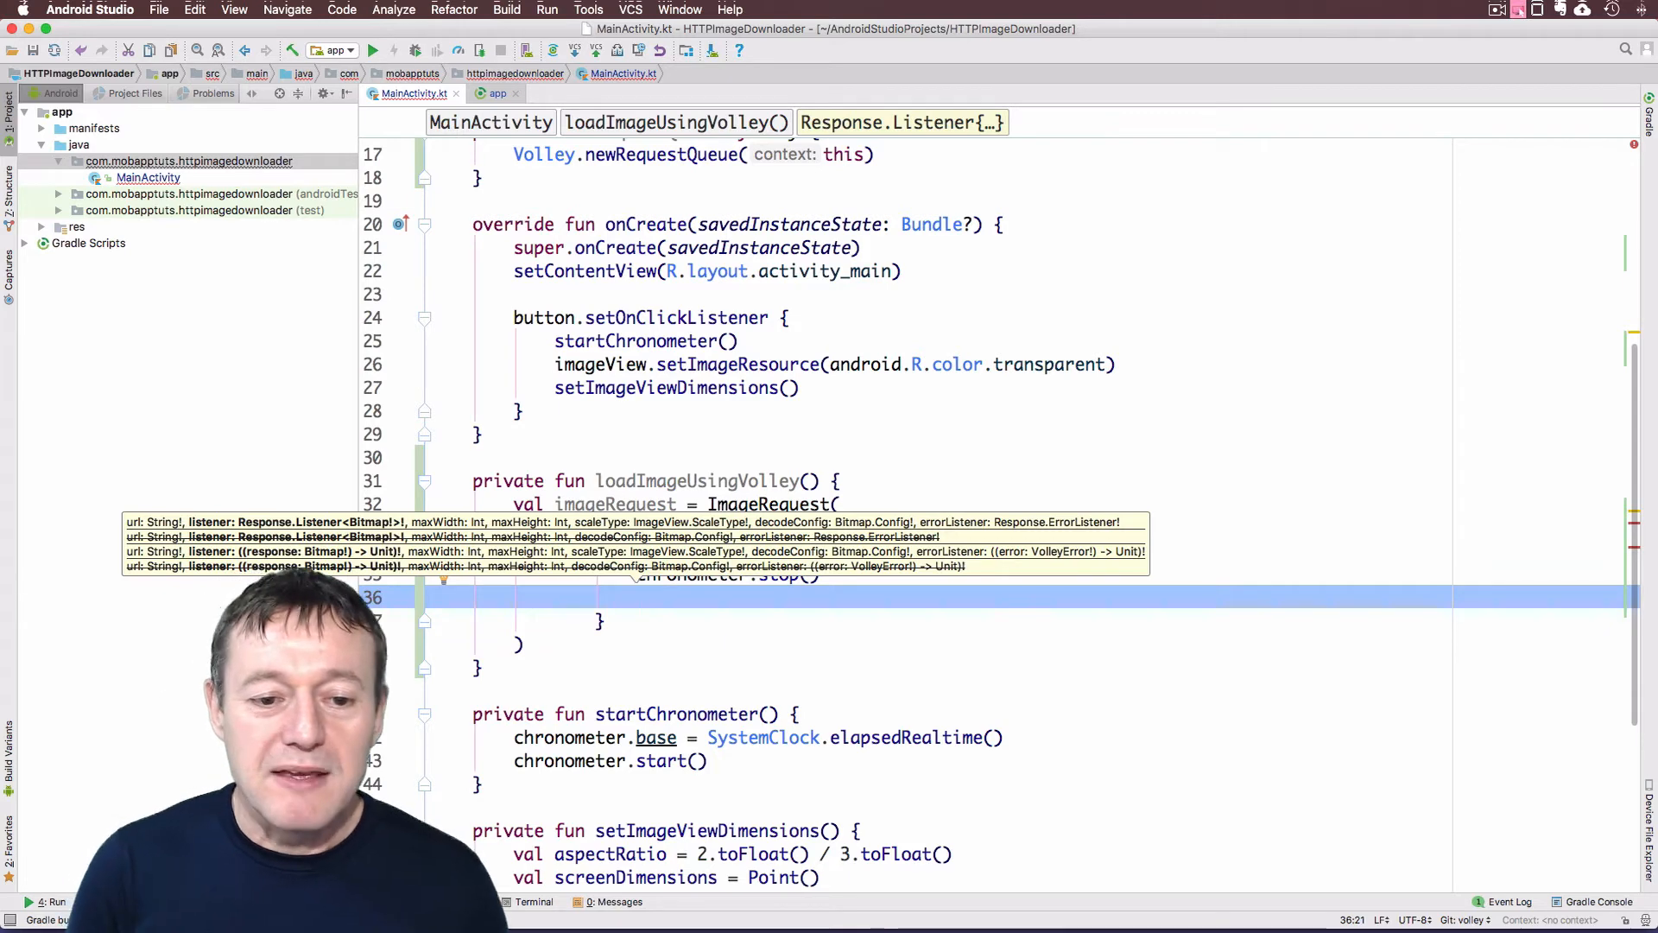
type("imageView.s")
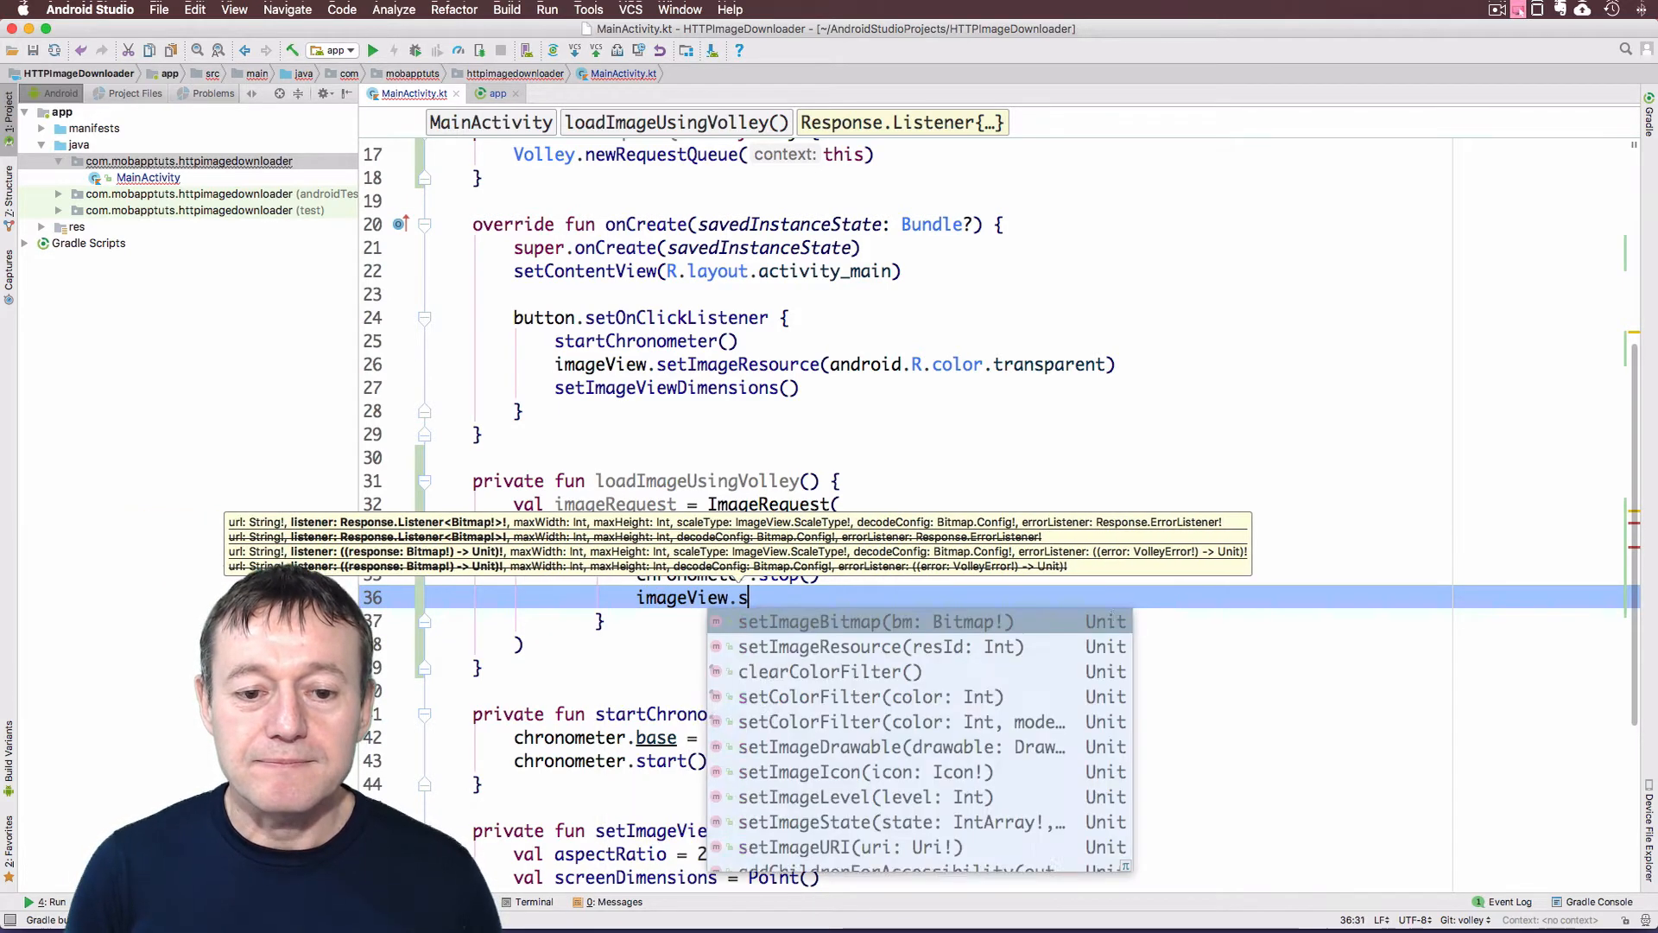
type("etImageBitmap(")
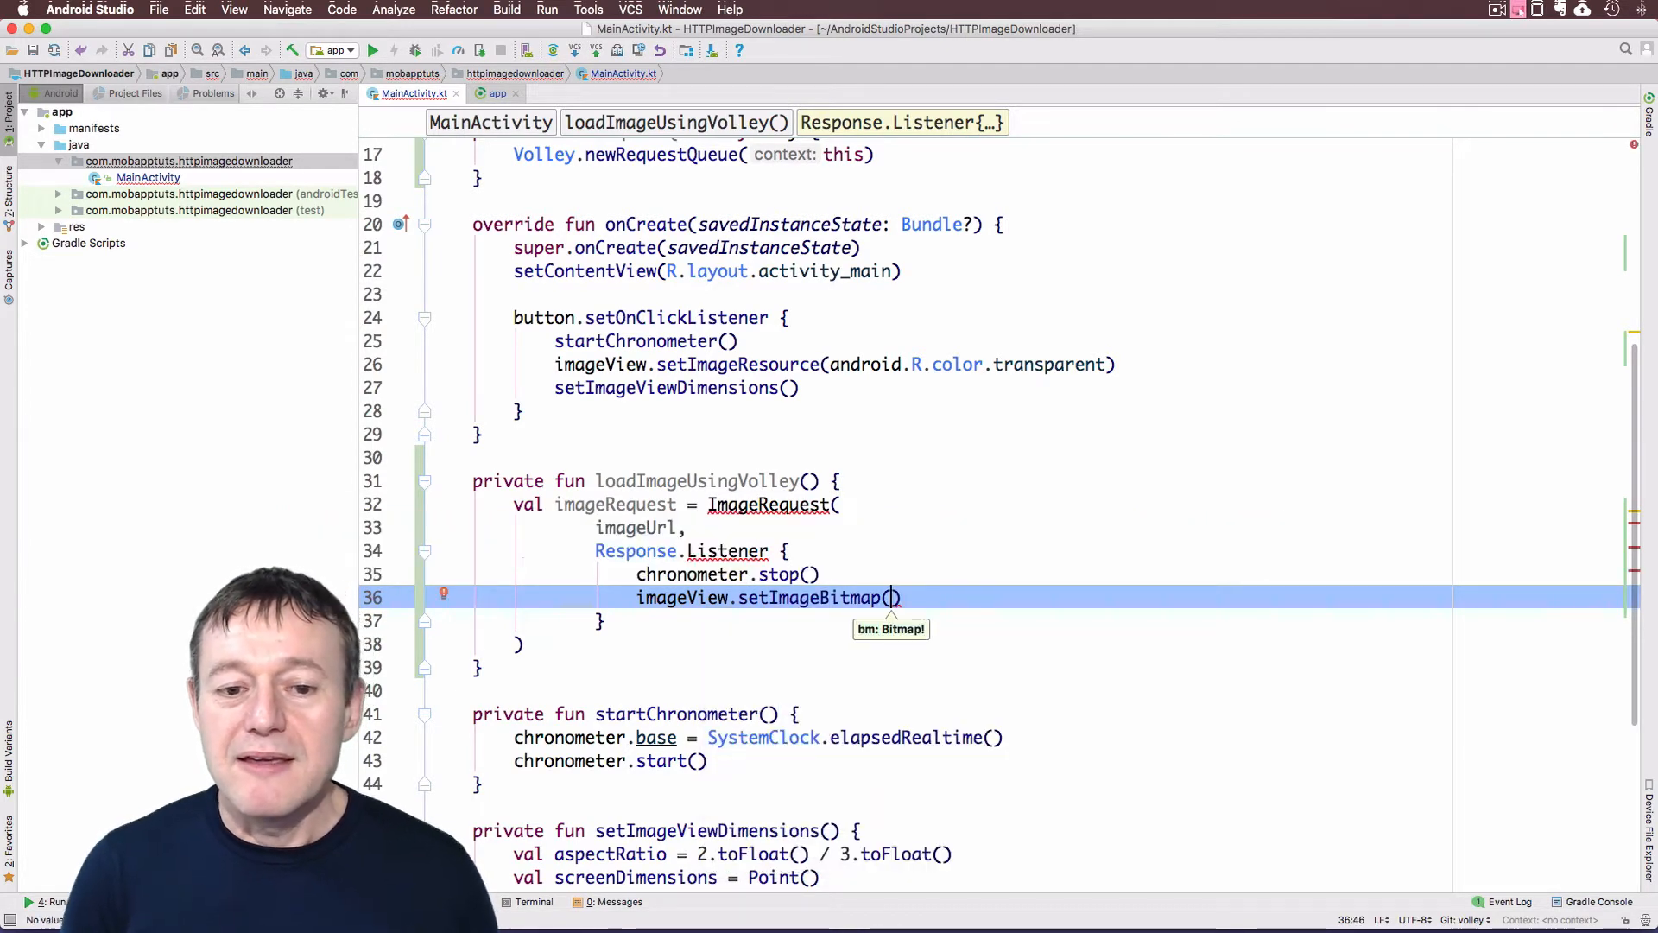
type("it")
left_click(598, 620)
type(",")
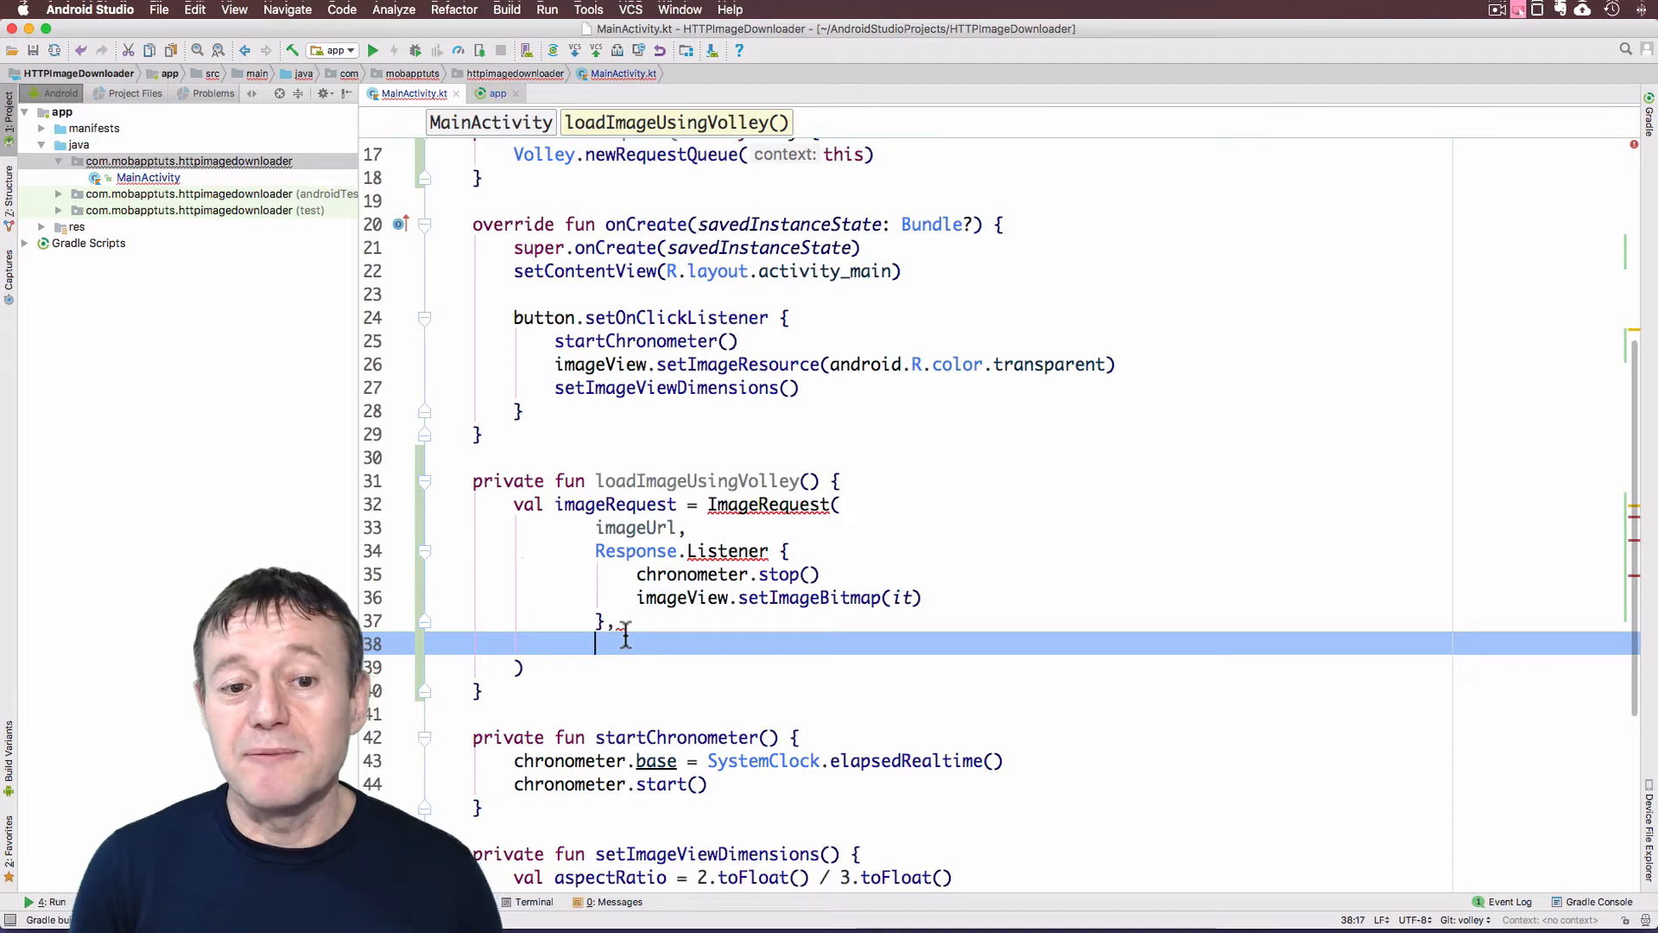
Pass imageView.layoutParams.width and imageView.layoutParams.height as the next ImageRequest arguments
type("imageView.")
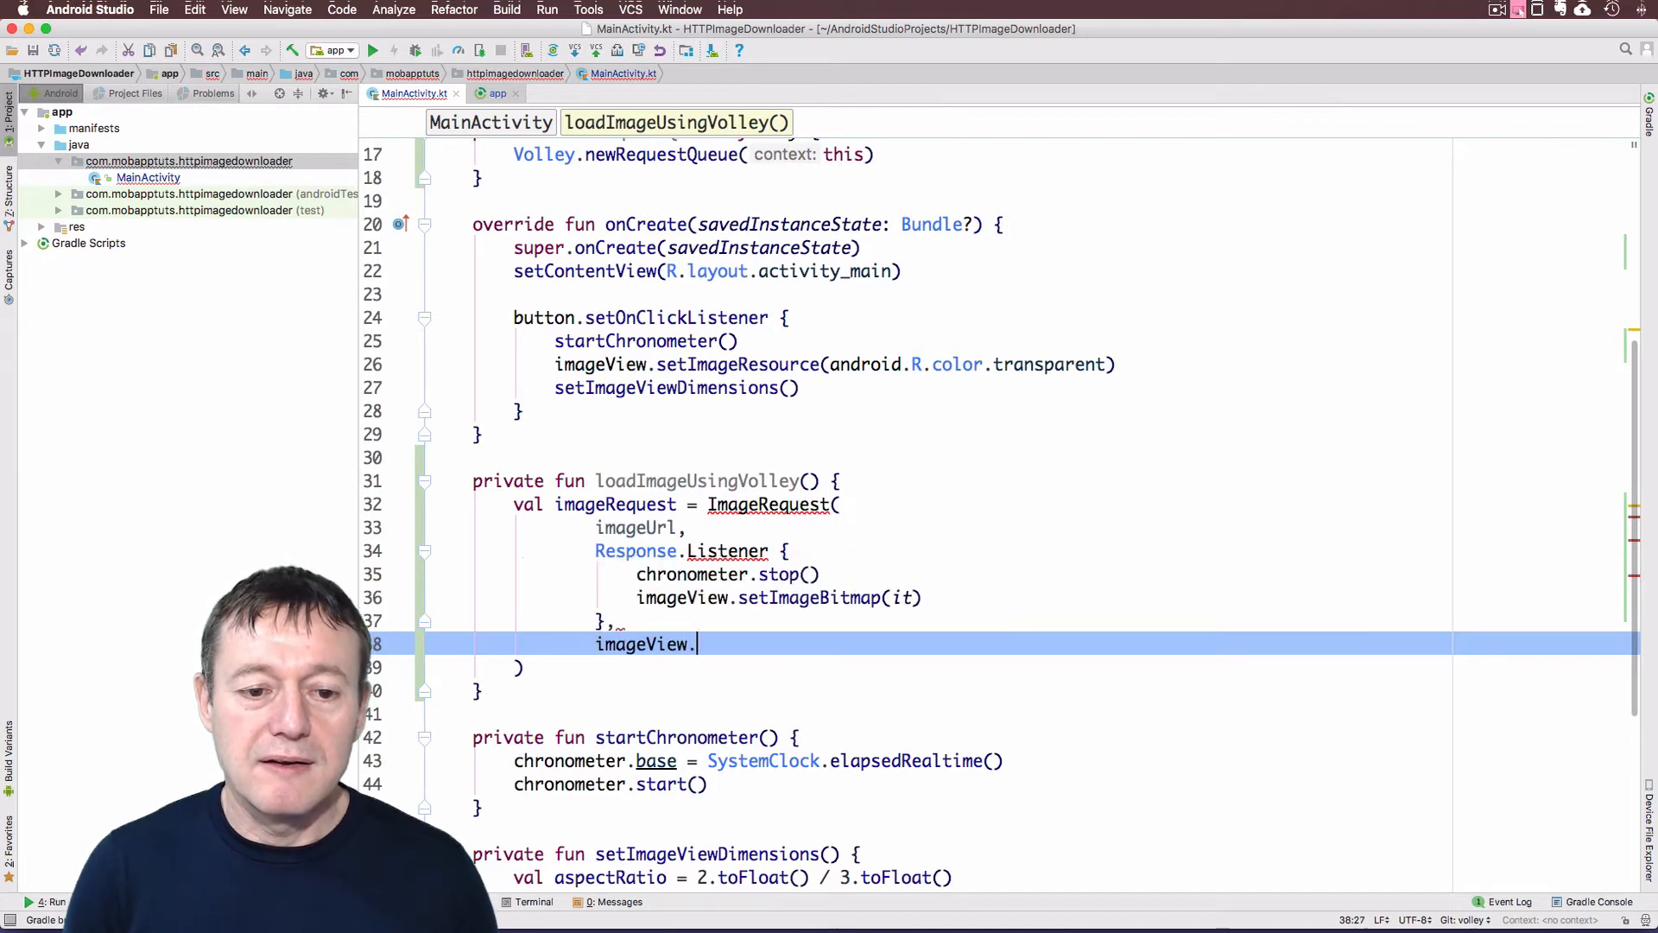
type("lay")
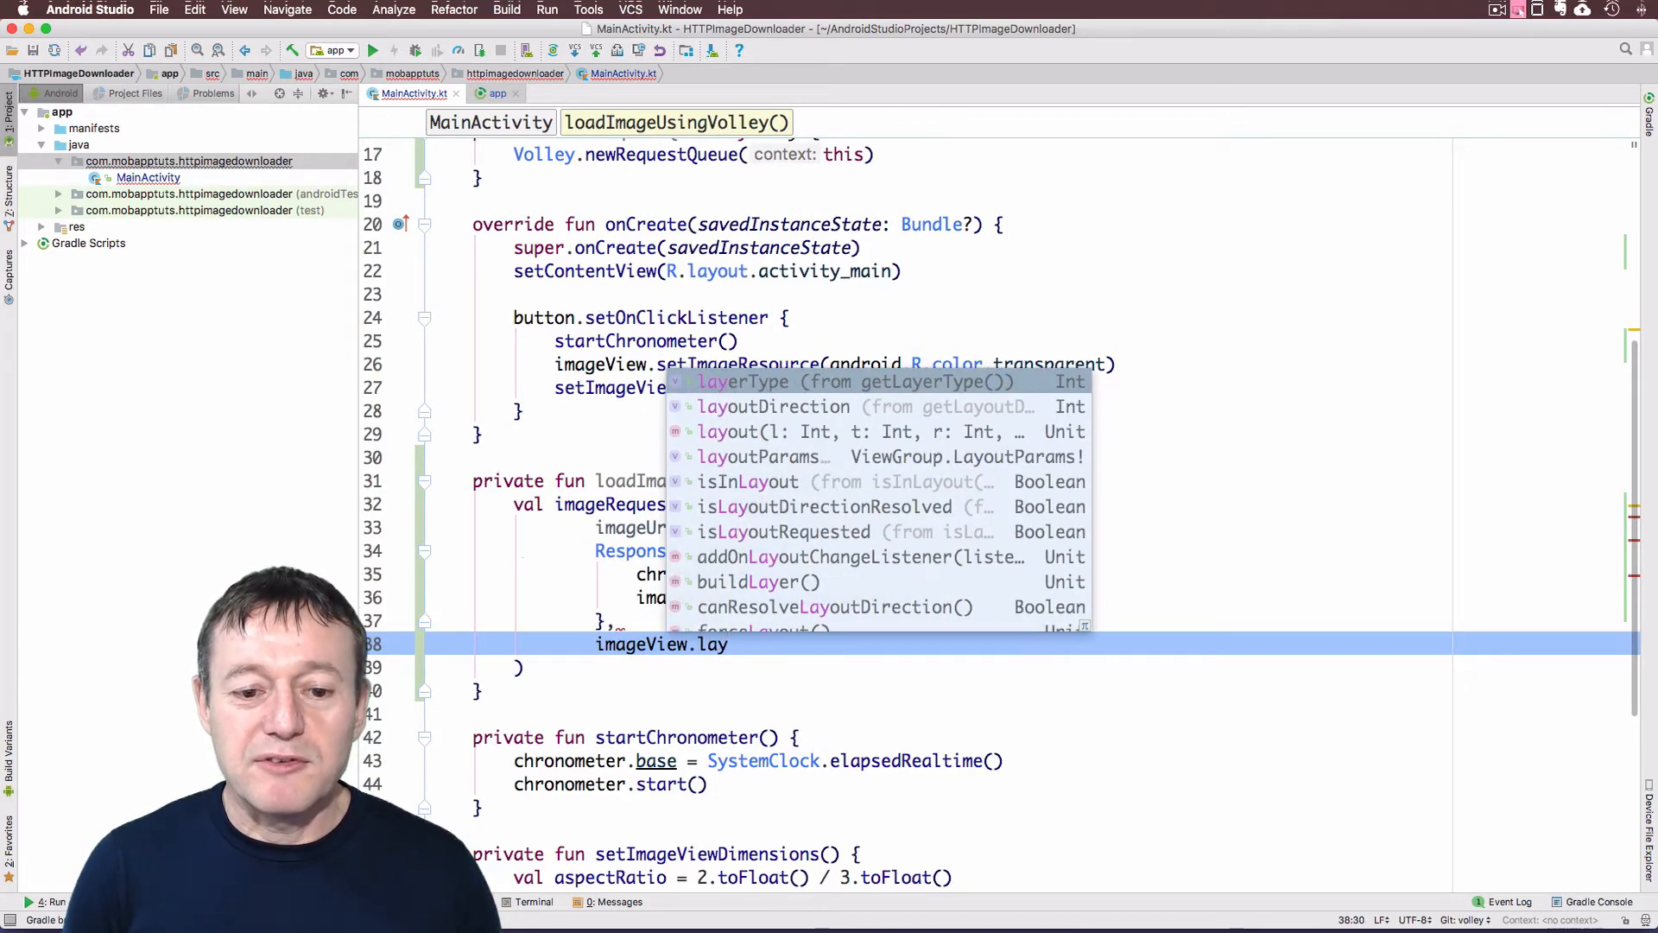
type("out")
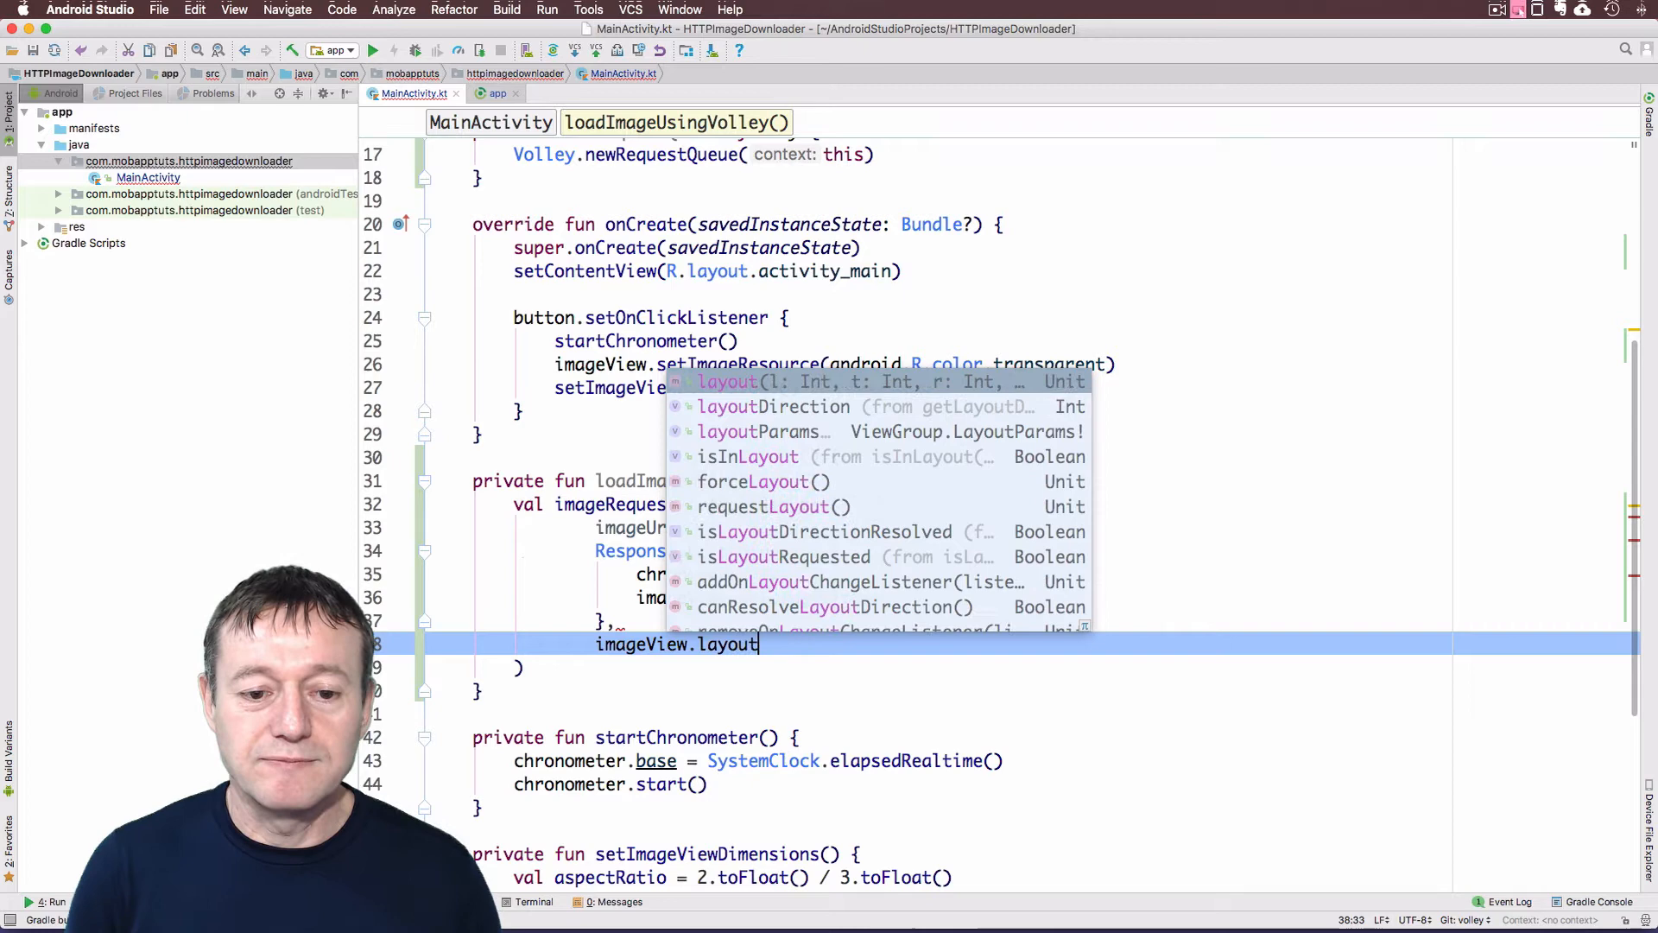
type("P")
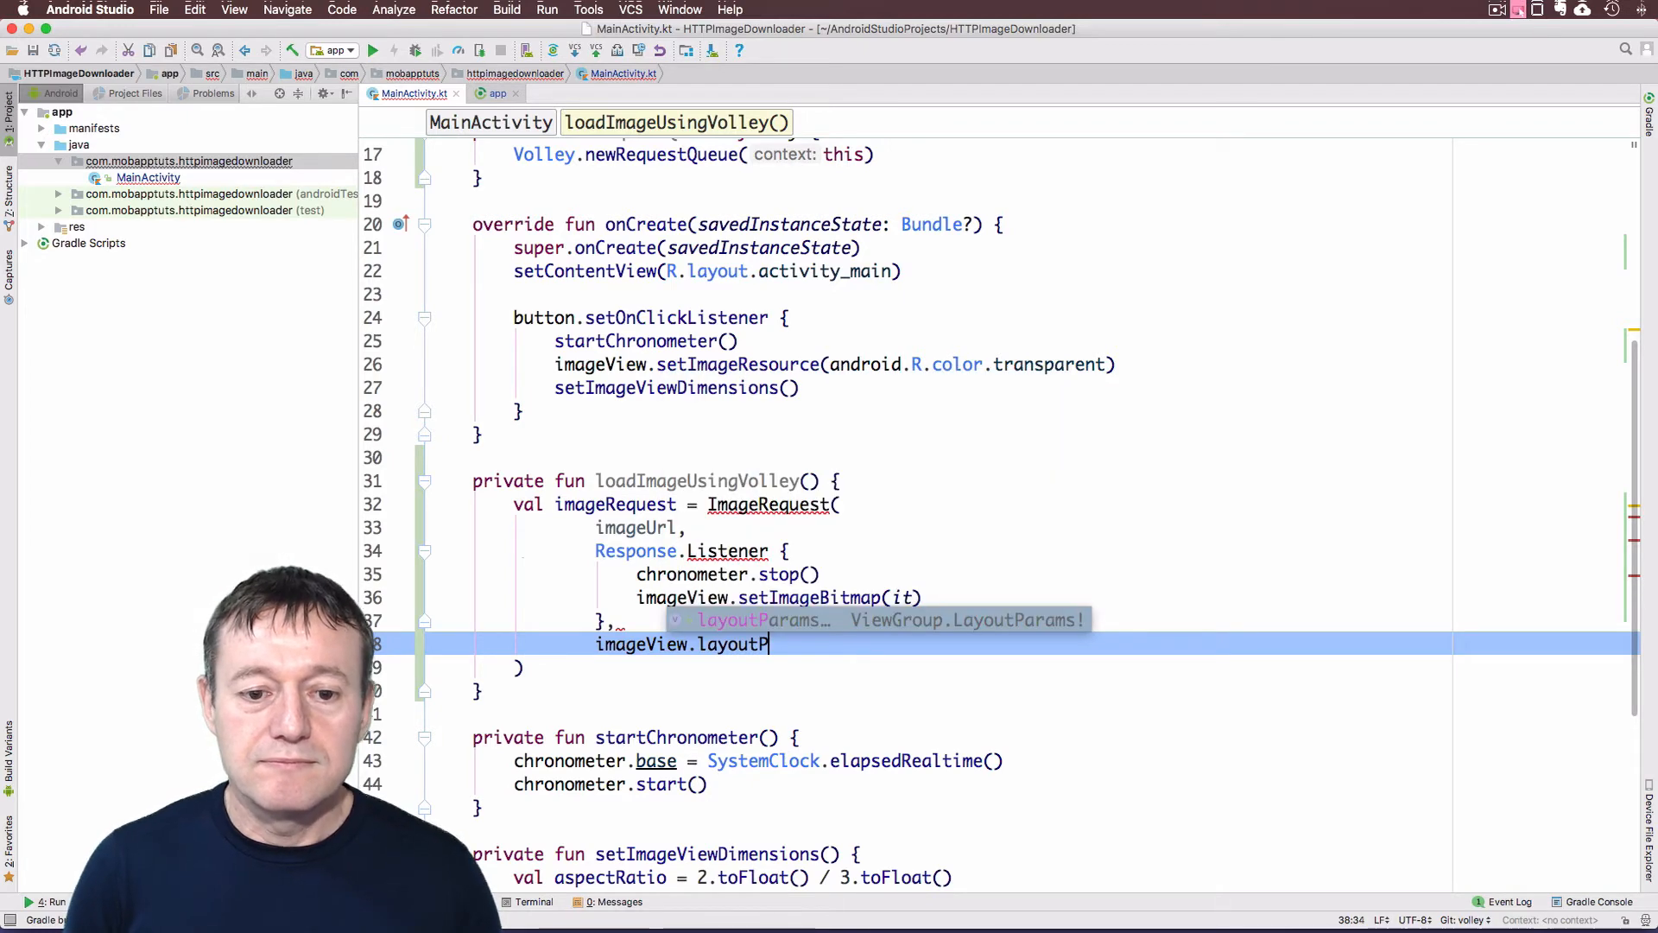
type("arams.width,")
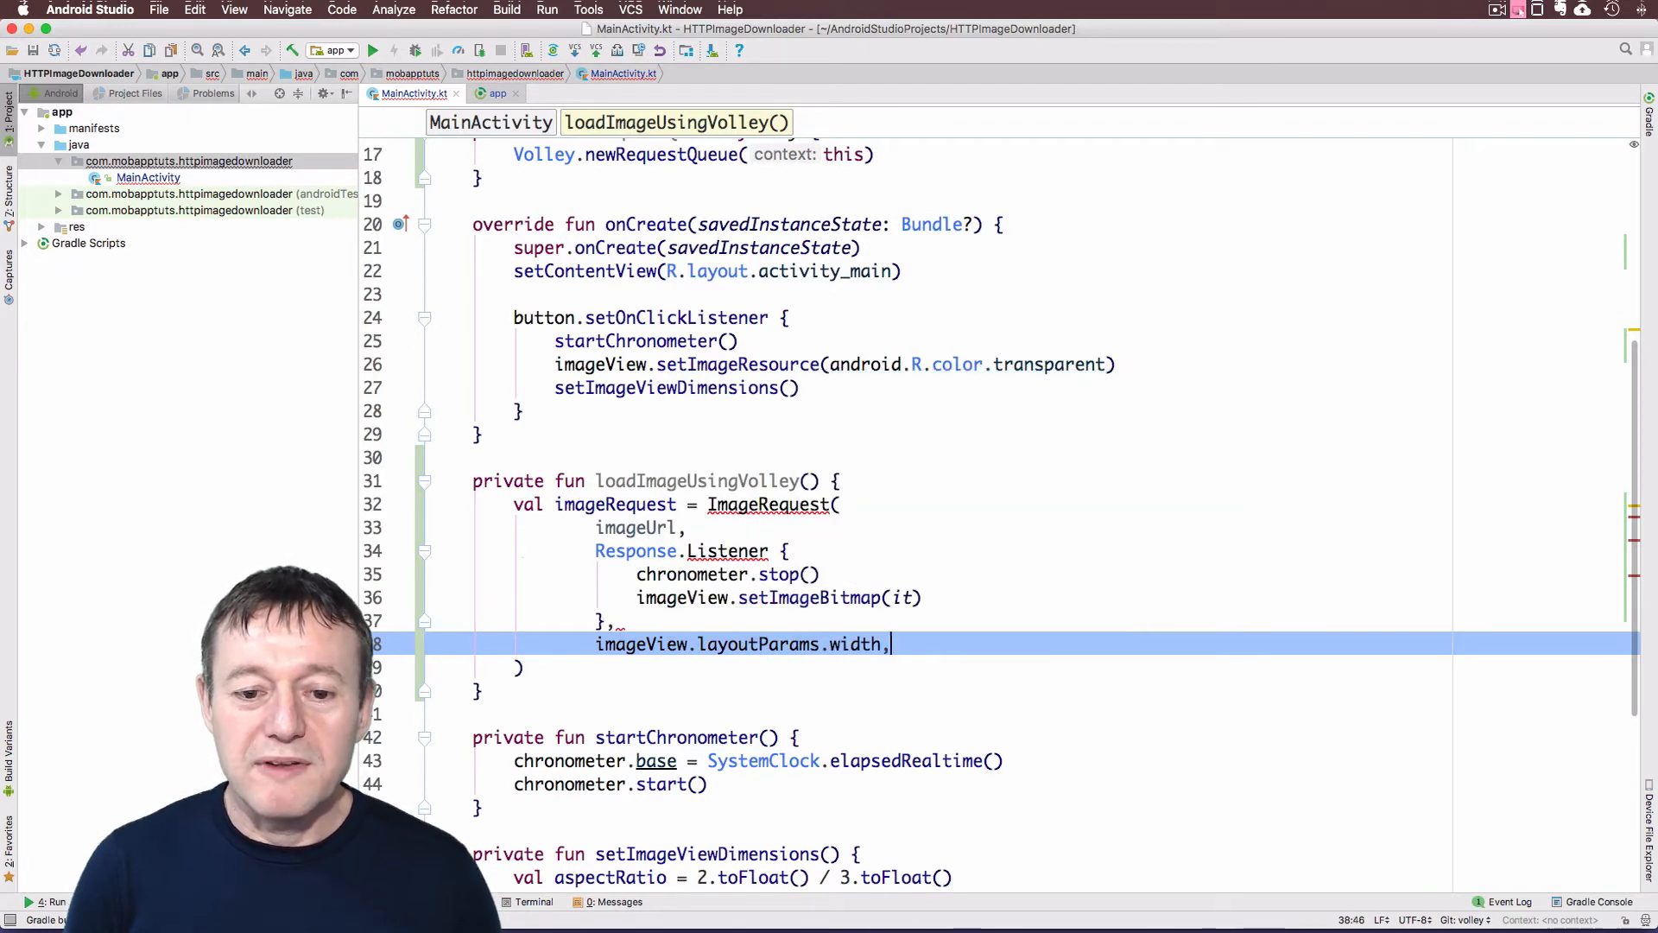
type("ima")
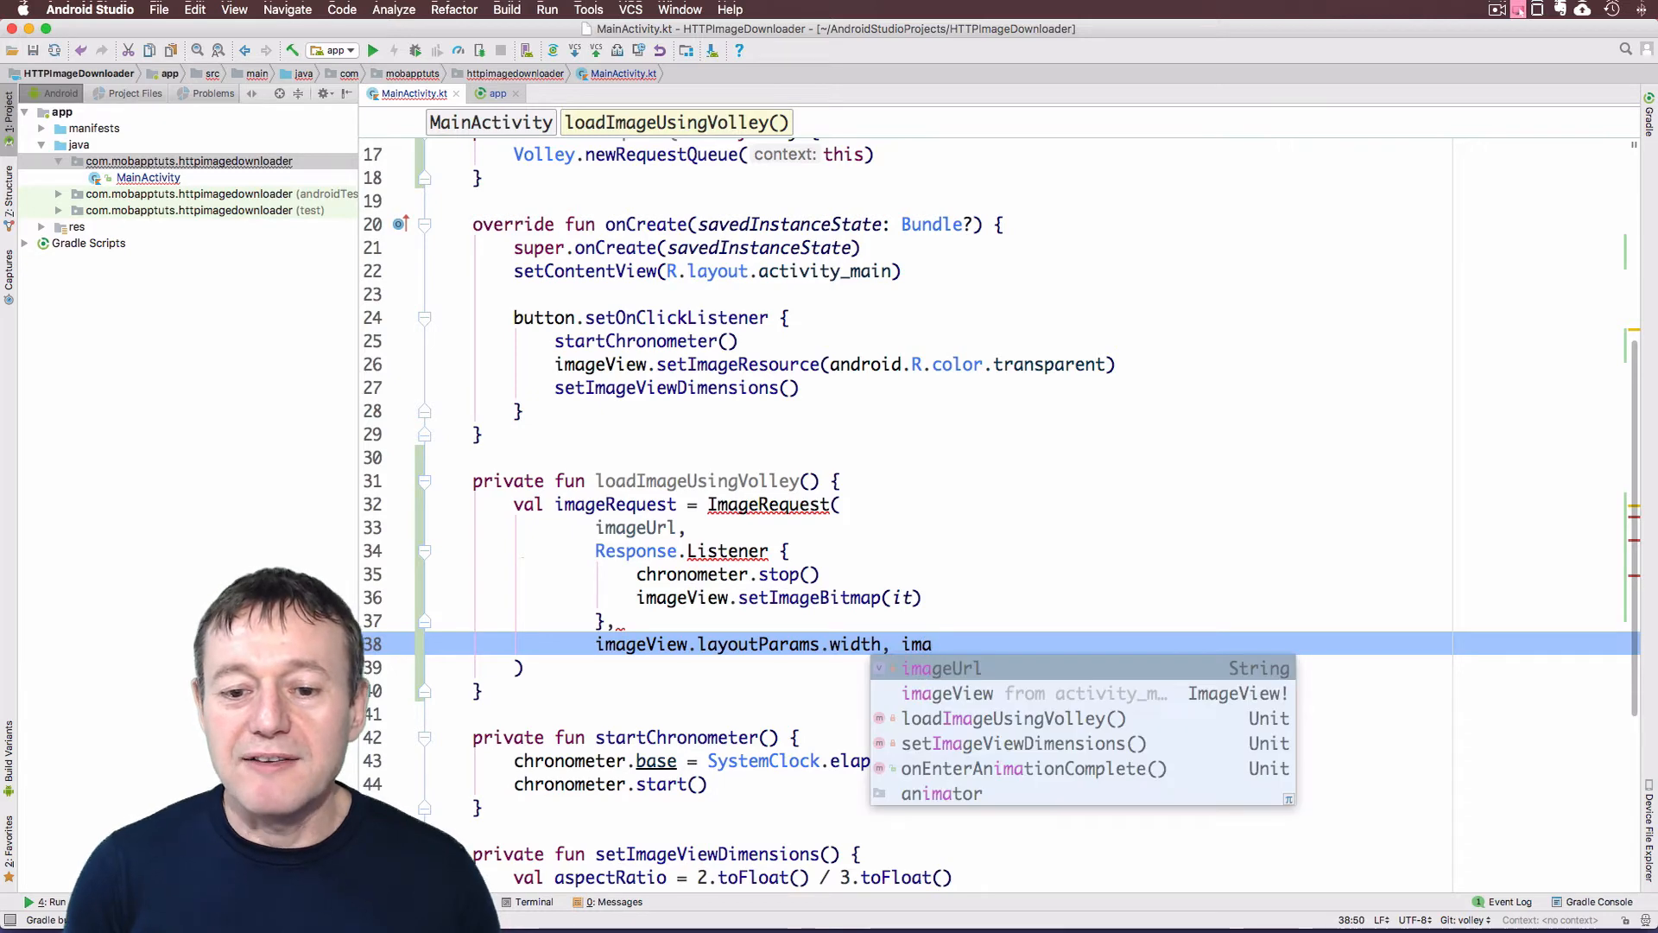
type("imageView.a")
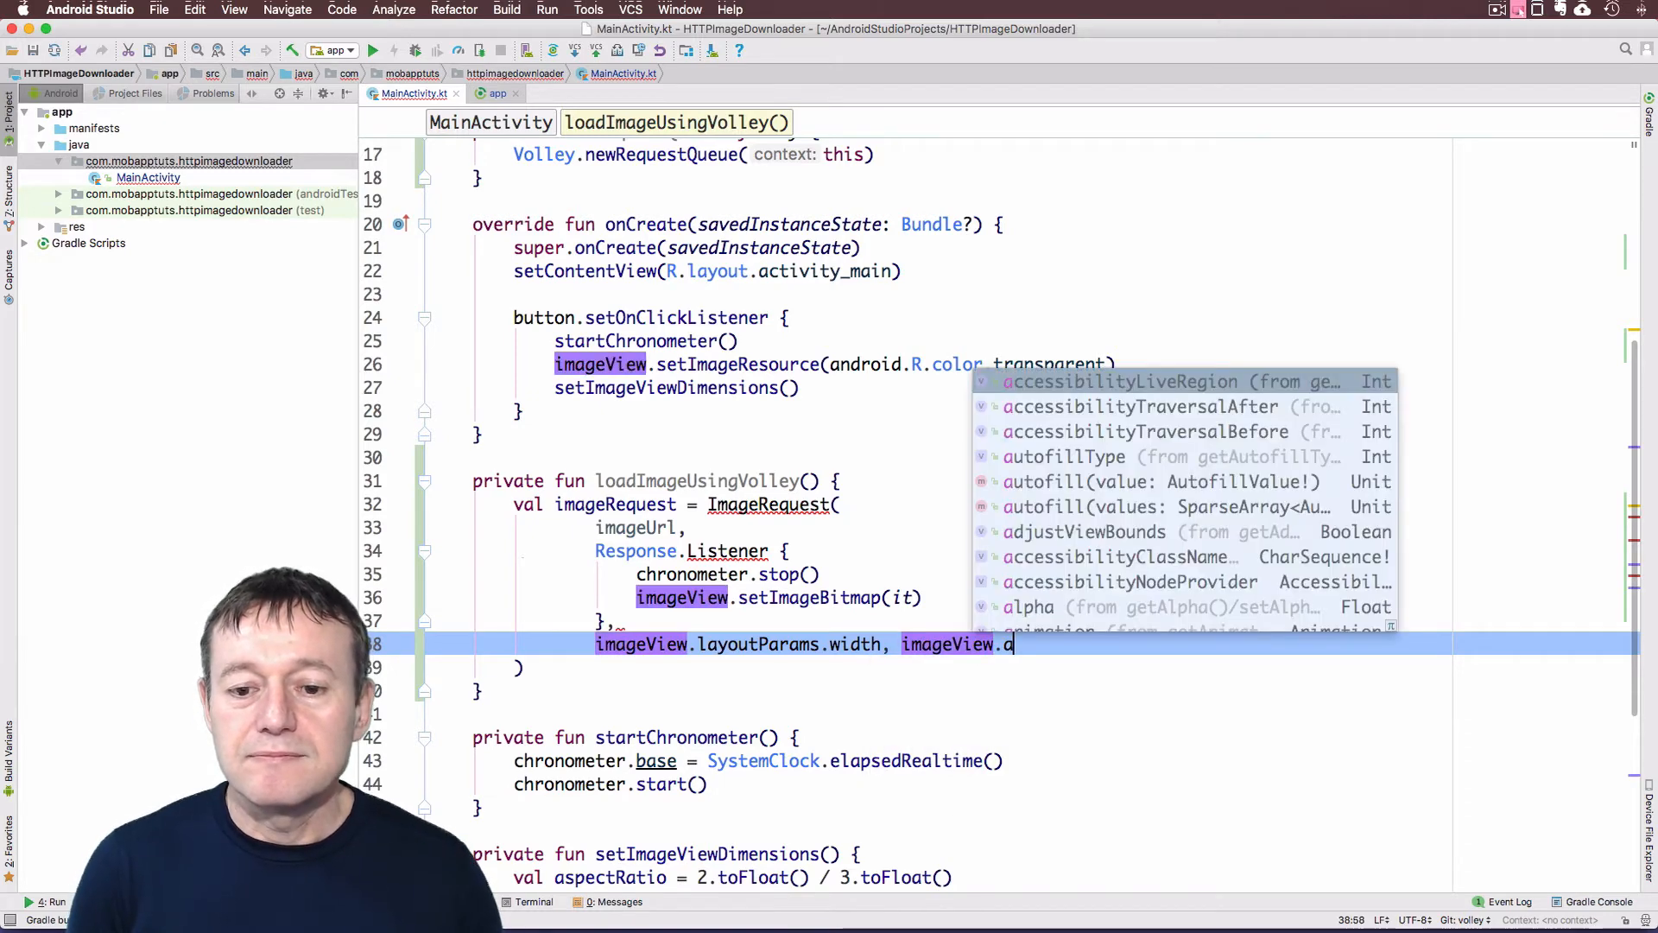
type("layoutParams.")
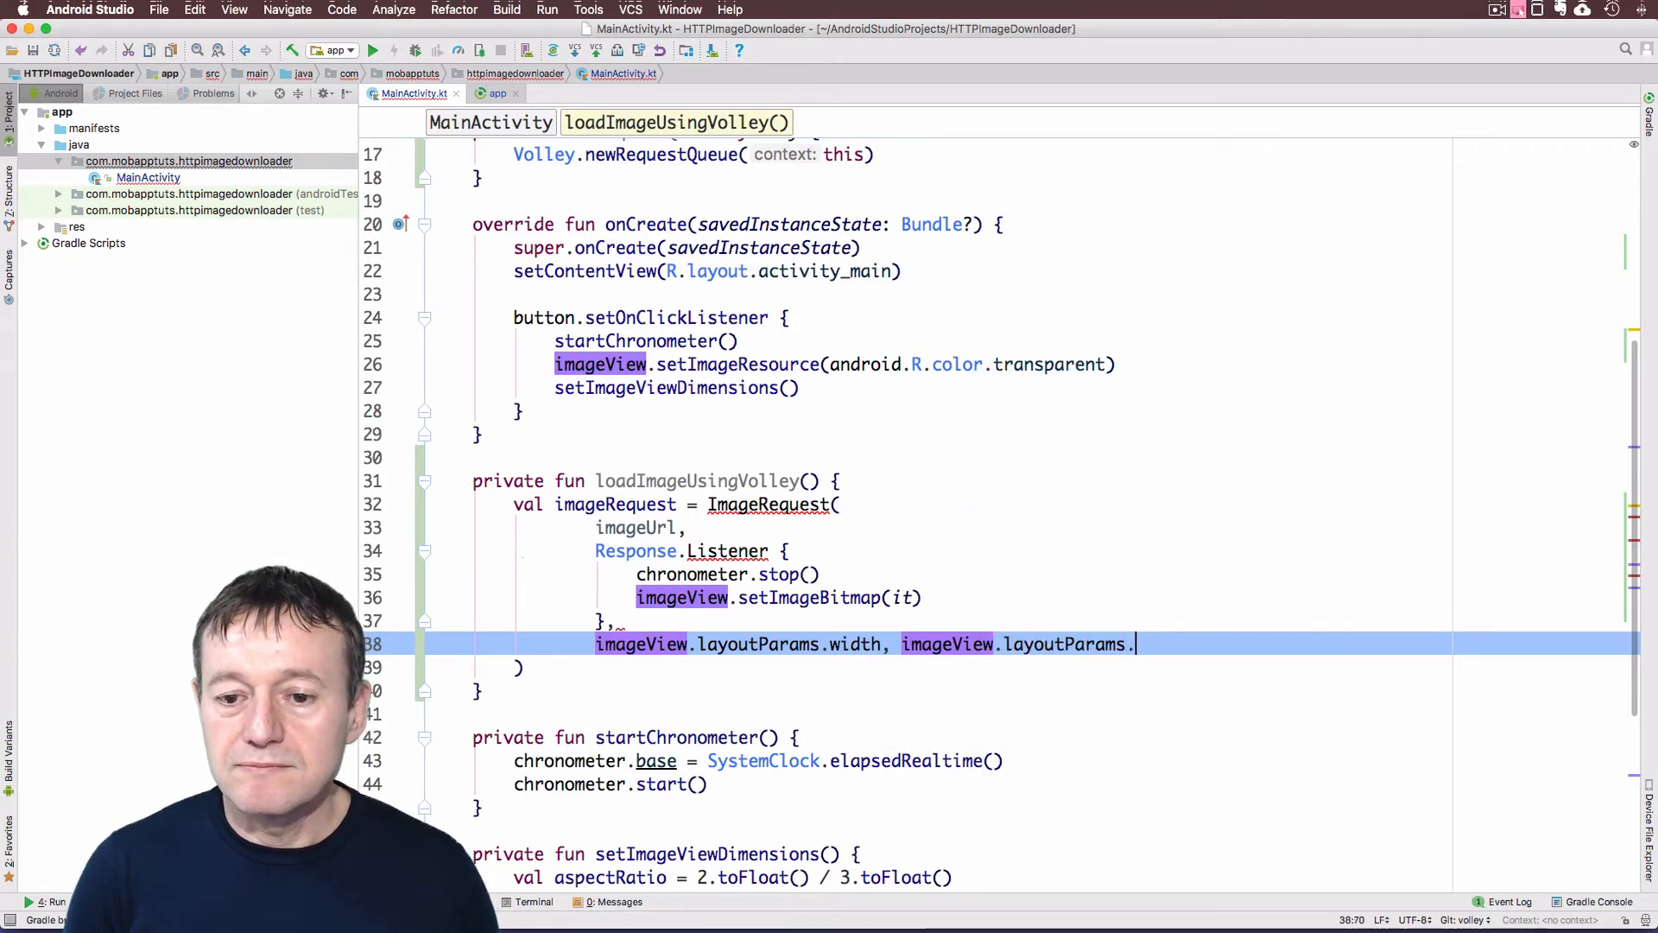
type("height,")
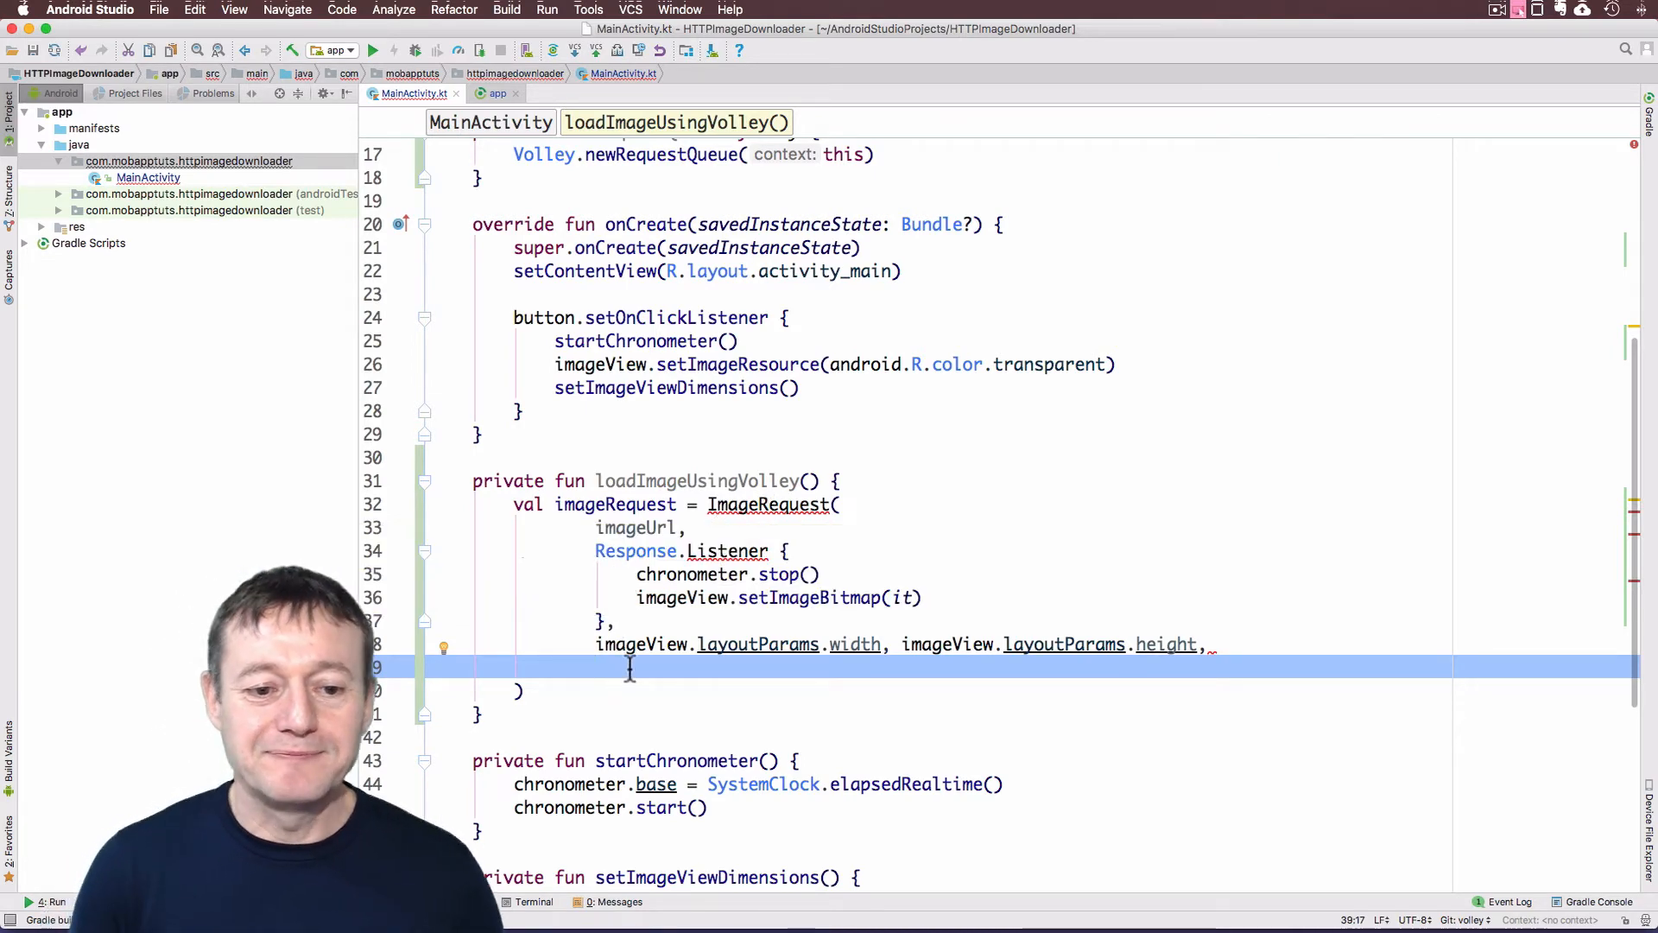
Pass ImageView.ScaleType.CENTER_CROP as the request's scale type
type("Im")
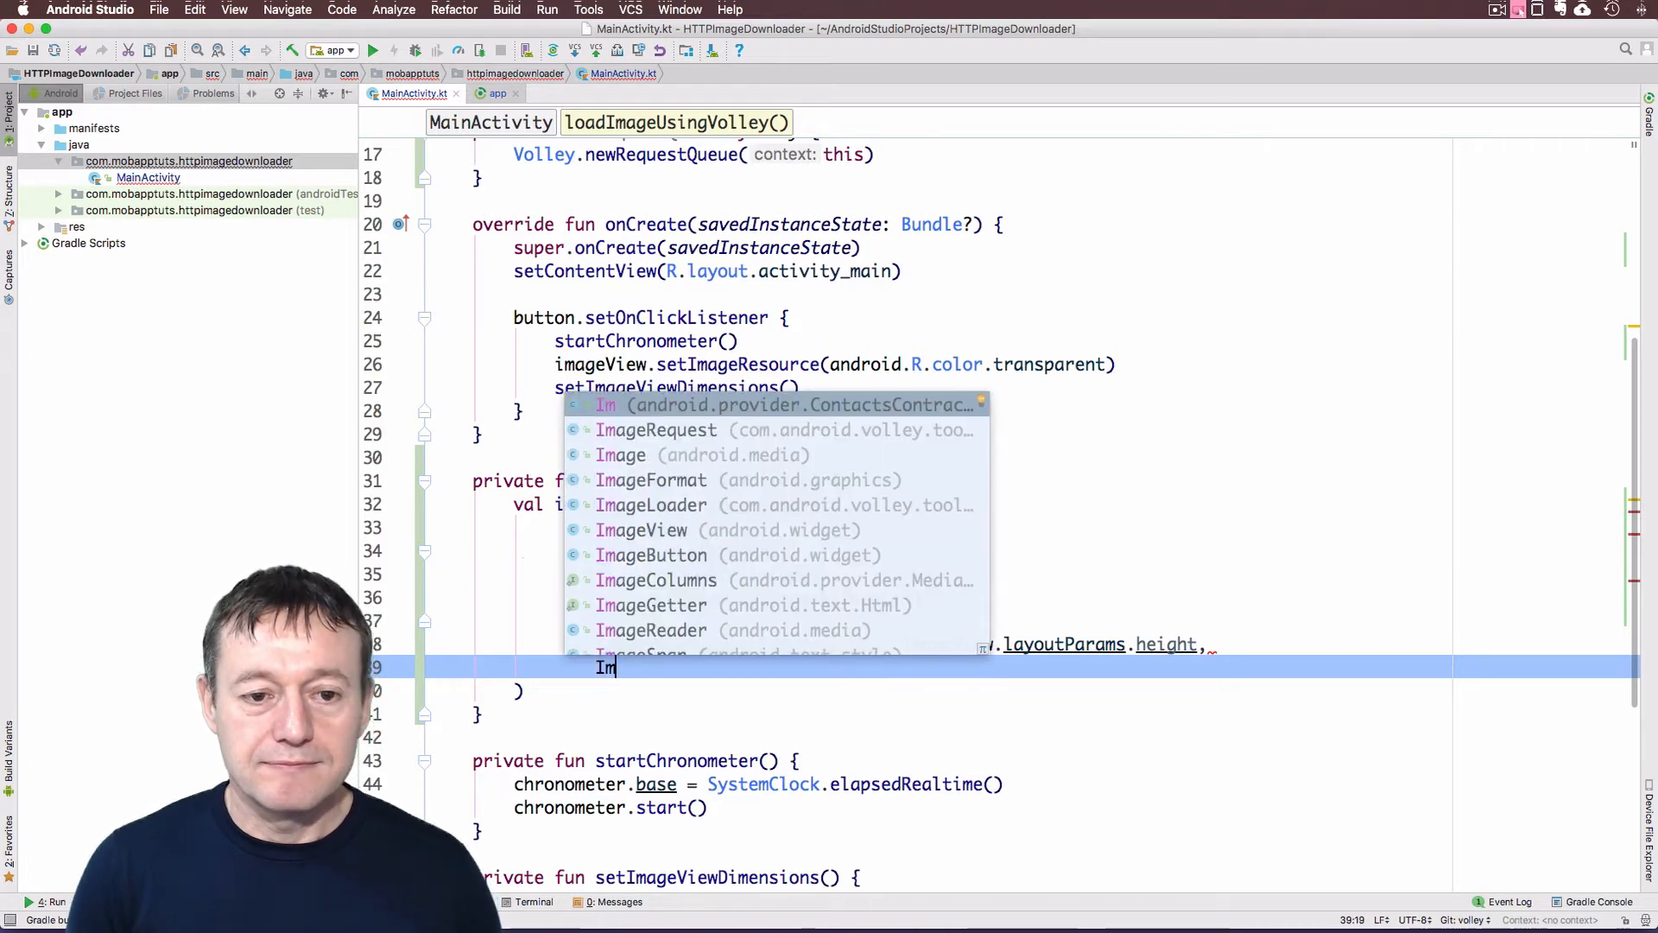
type("aV")
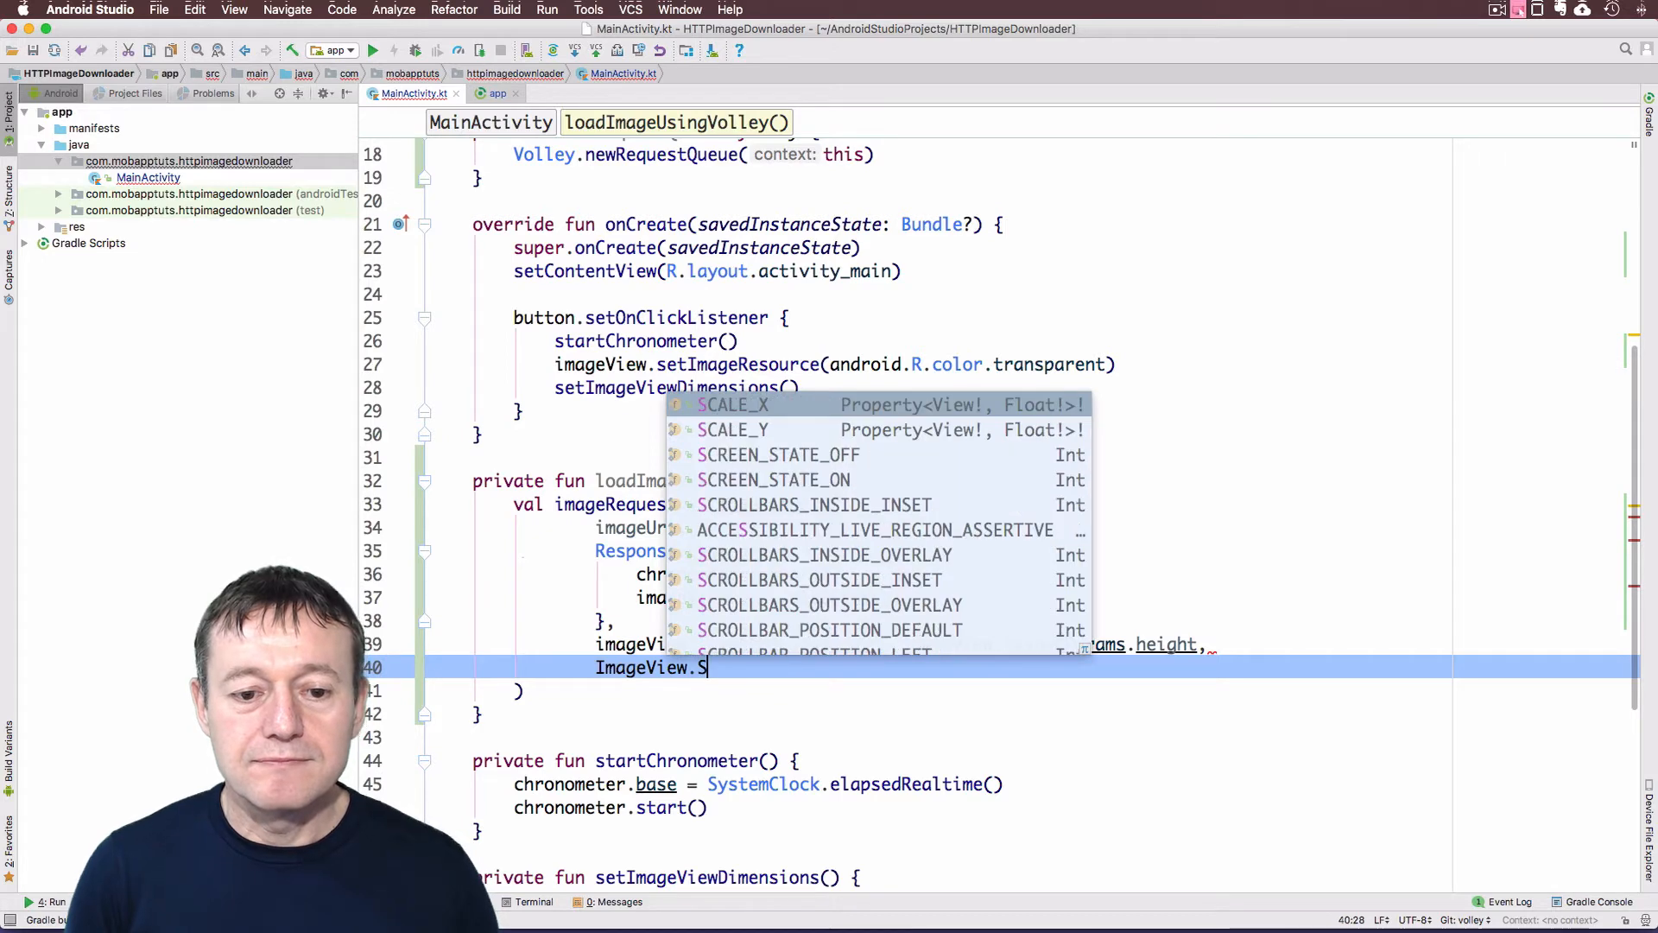
type("caleType")
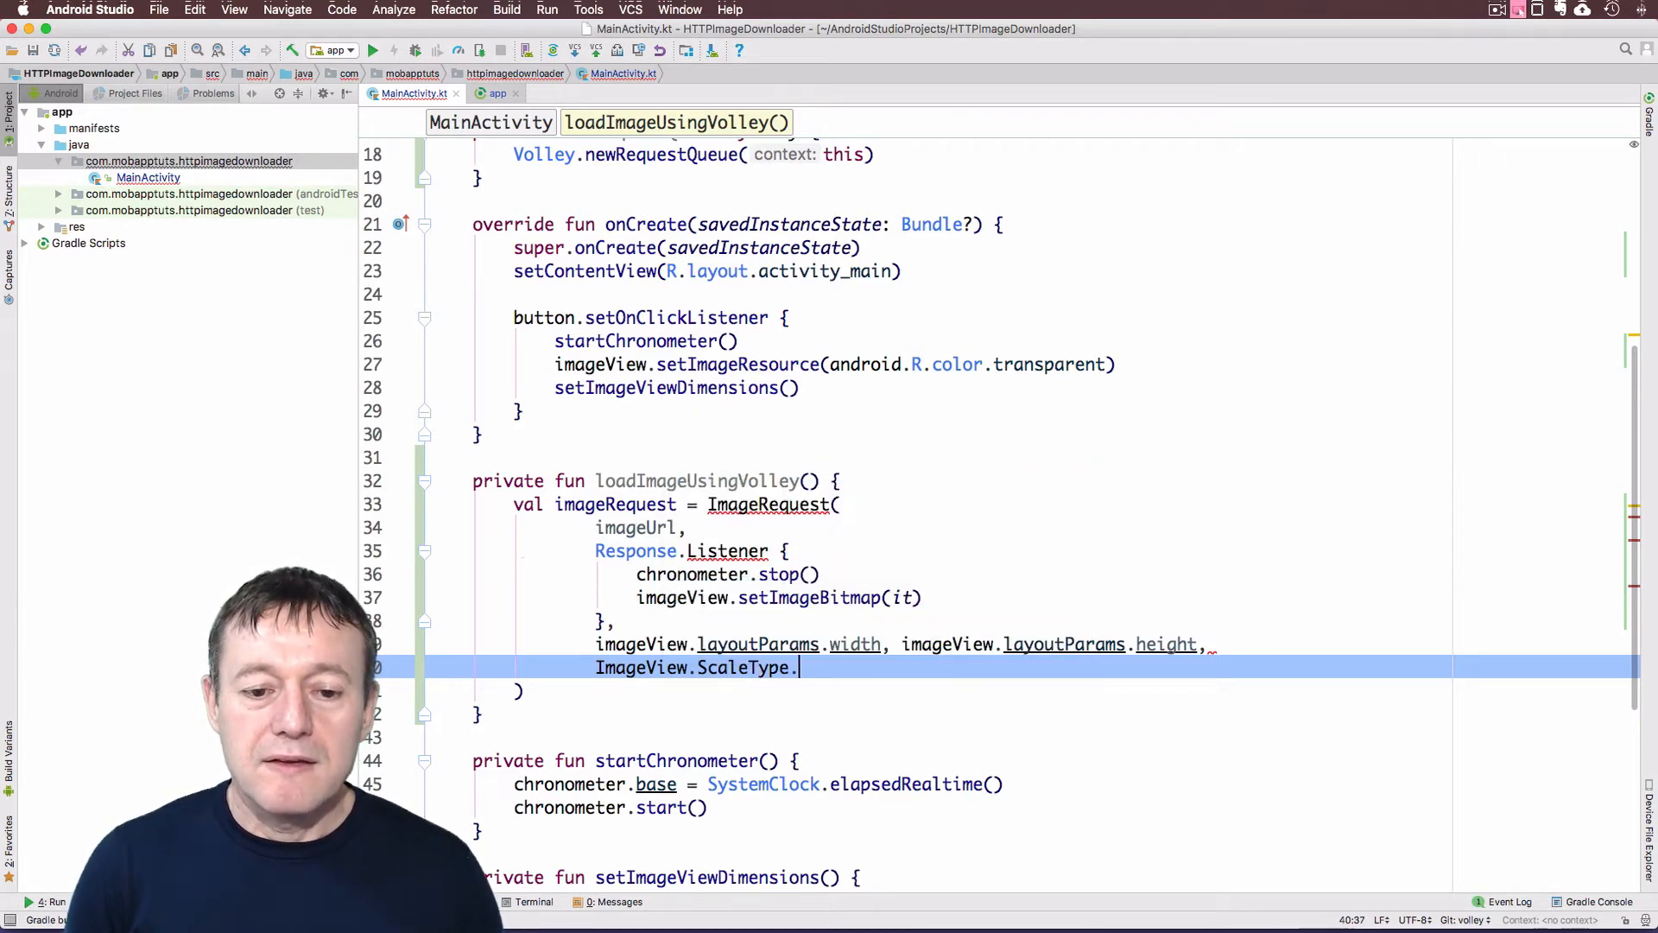
type(".")
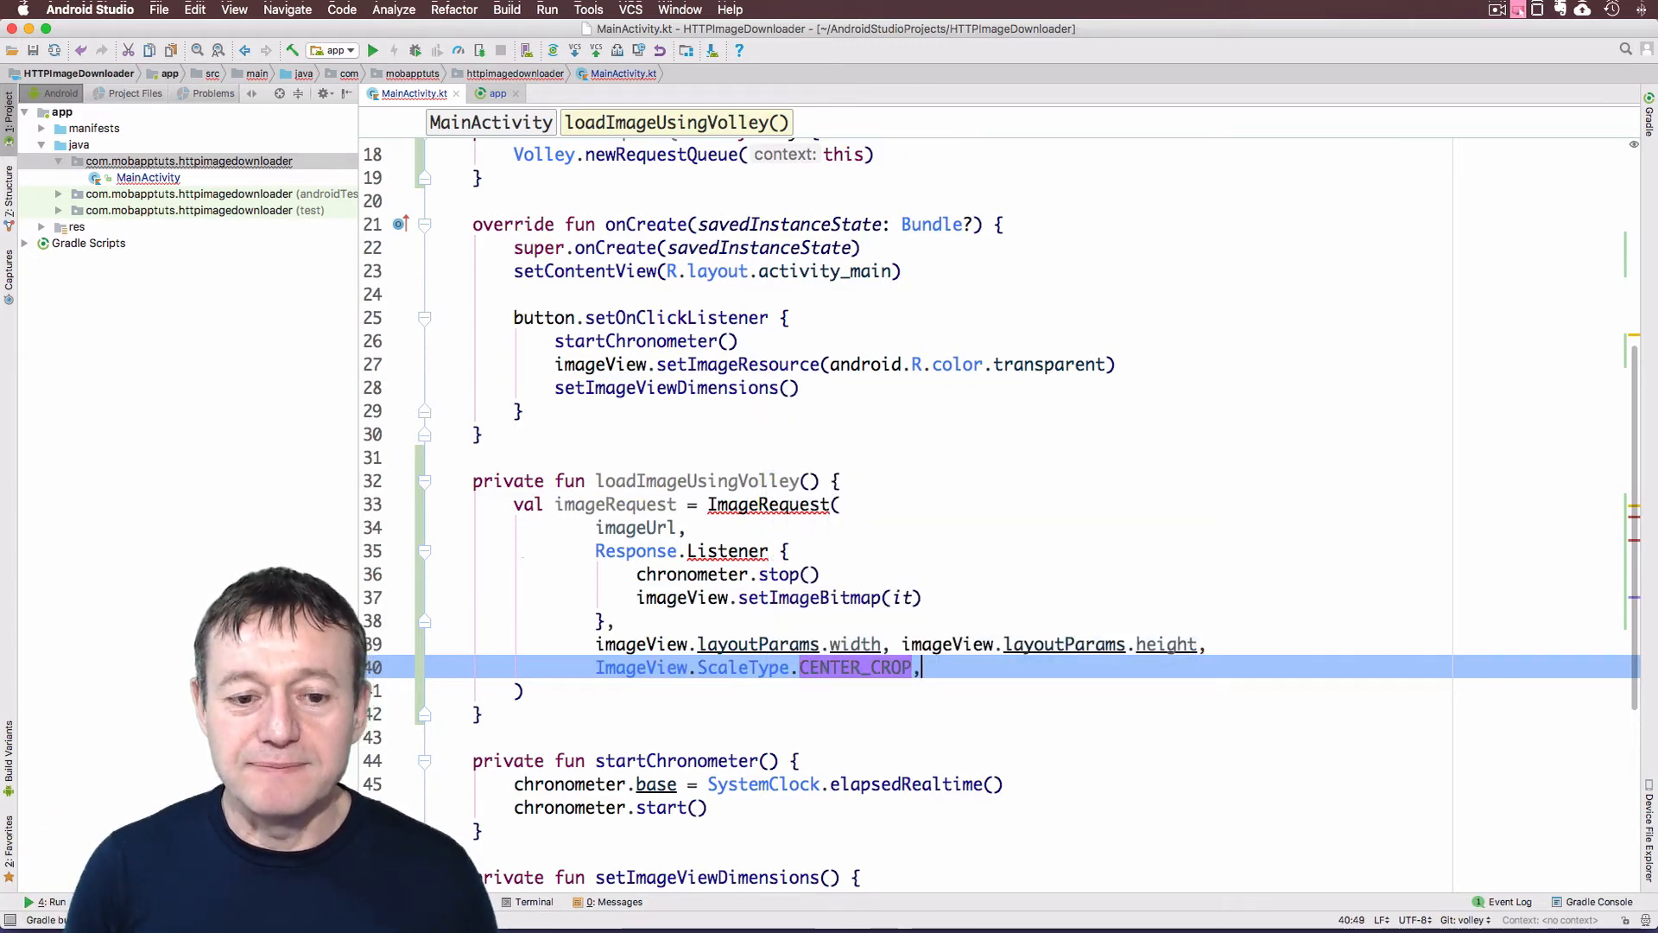
Pass Bitmap.Config.ARGB_8888 and begin an empty Response.ErrorListener block
type("Bit")
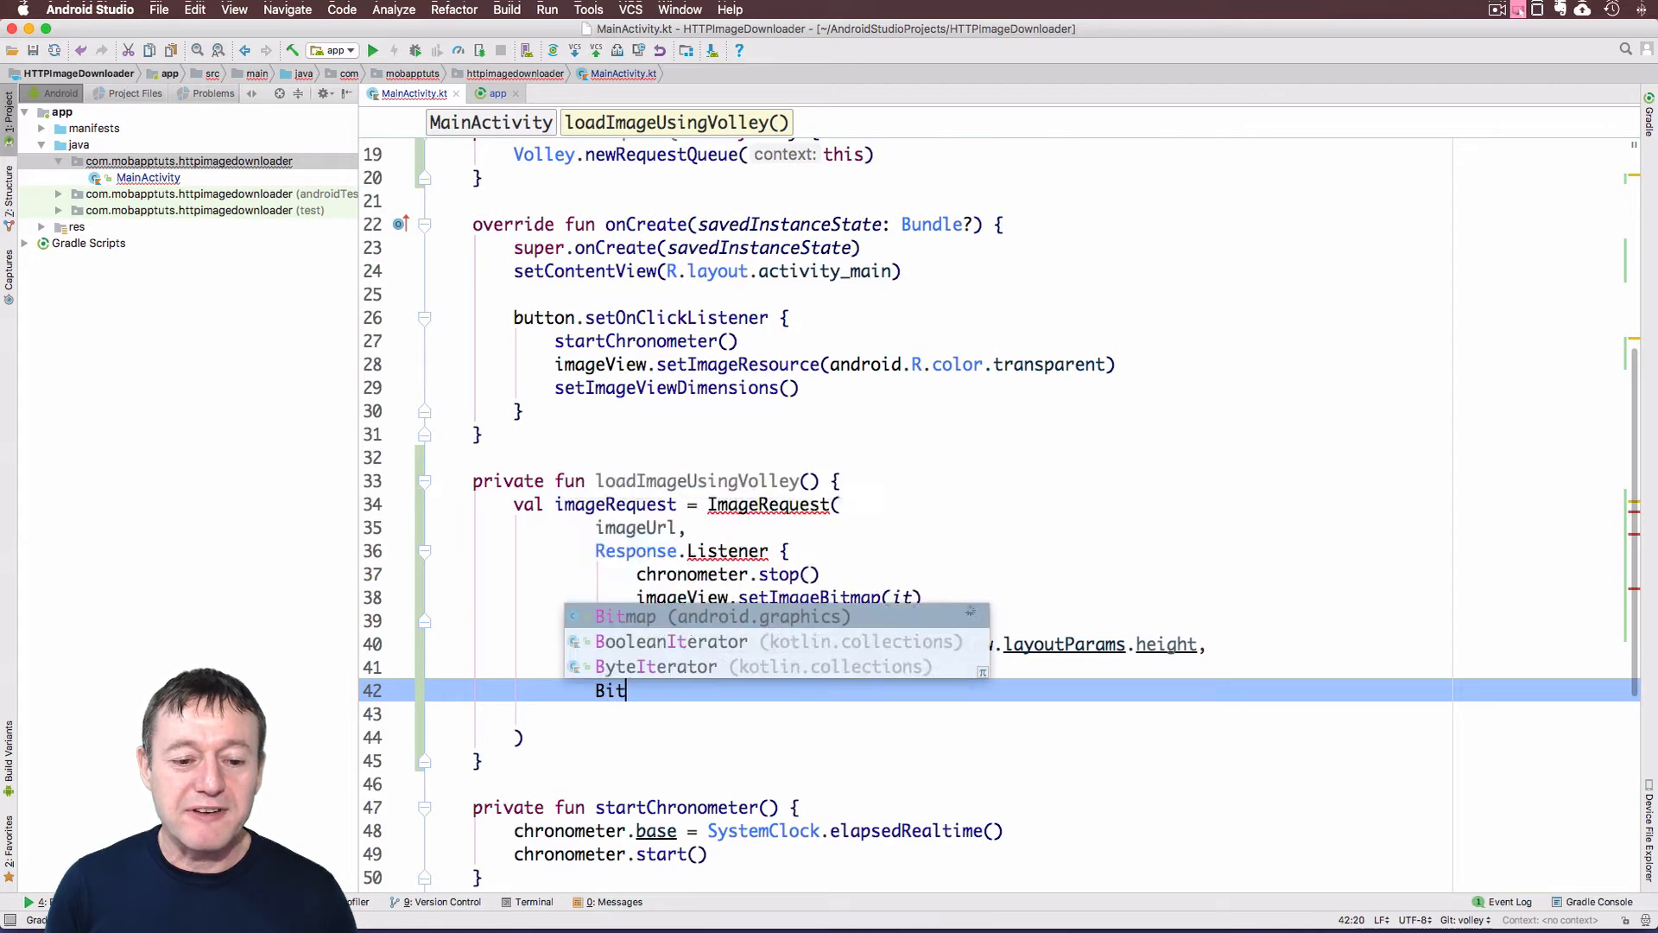
type(".")
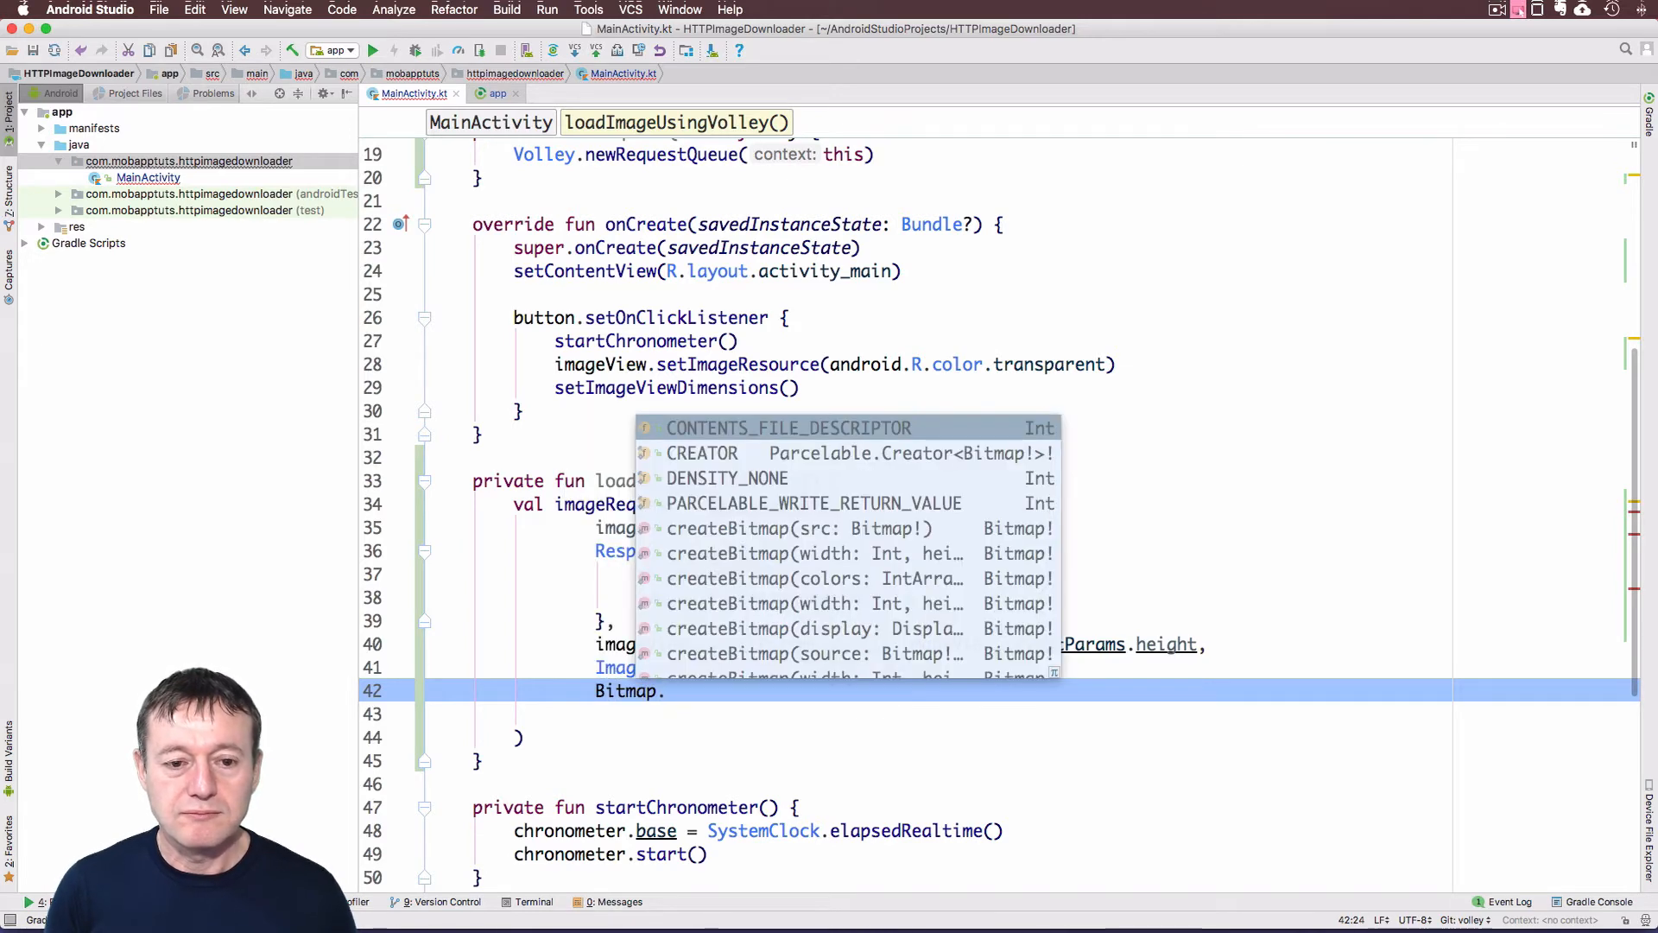
type("Co")
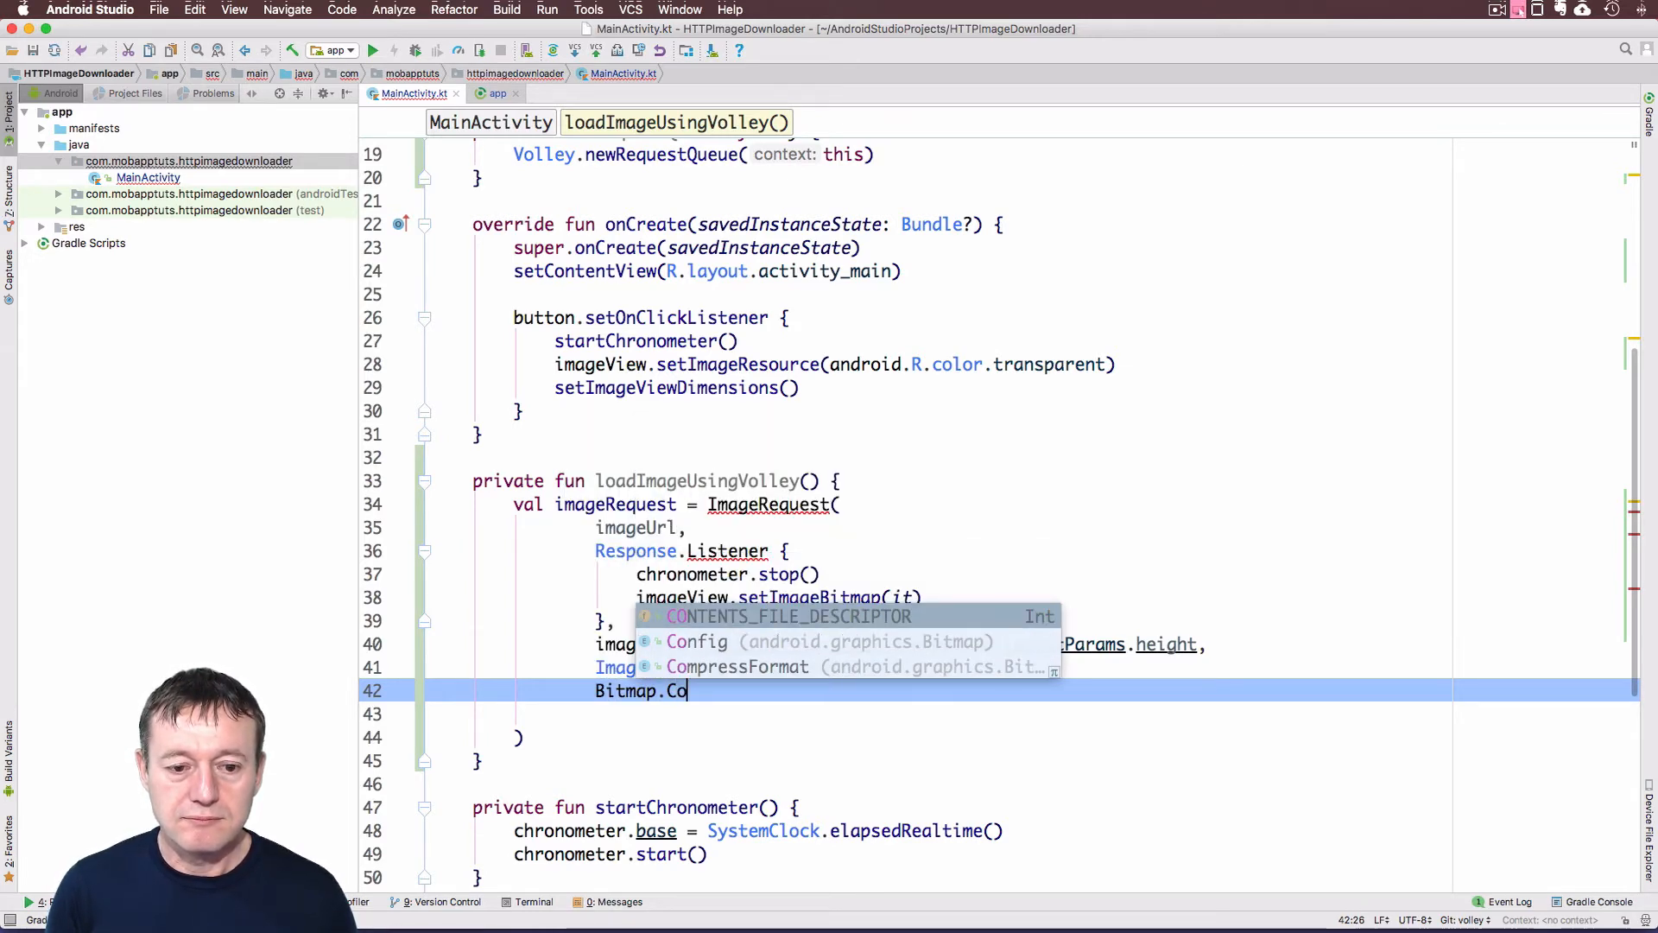
type("nfig.")
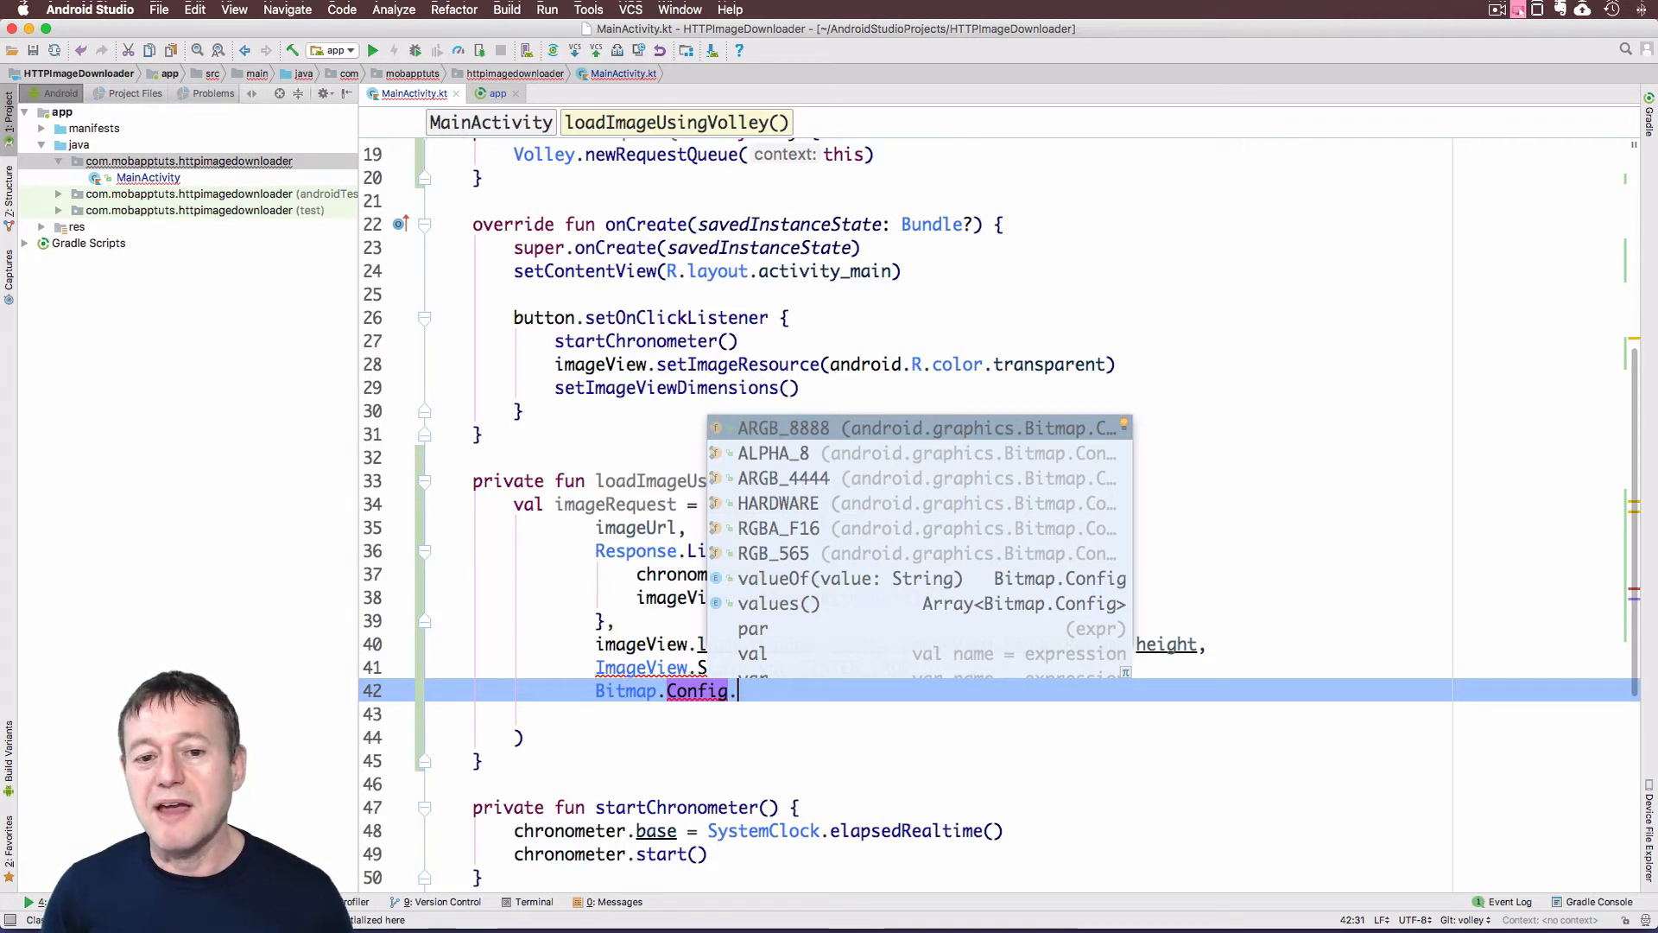
left_click(783, 427)
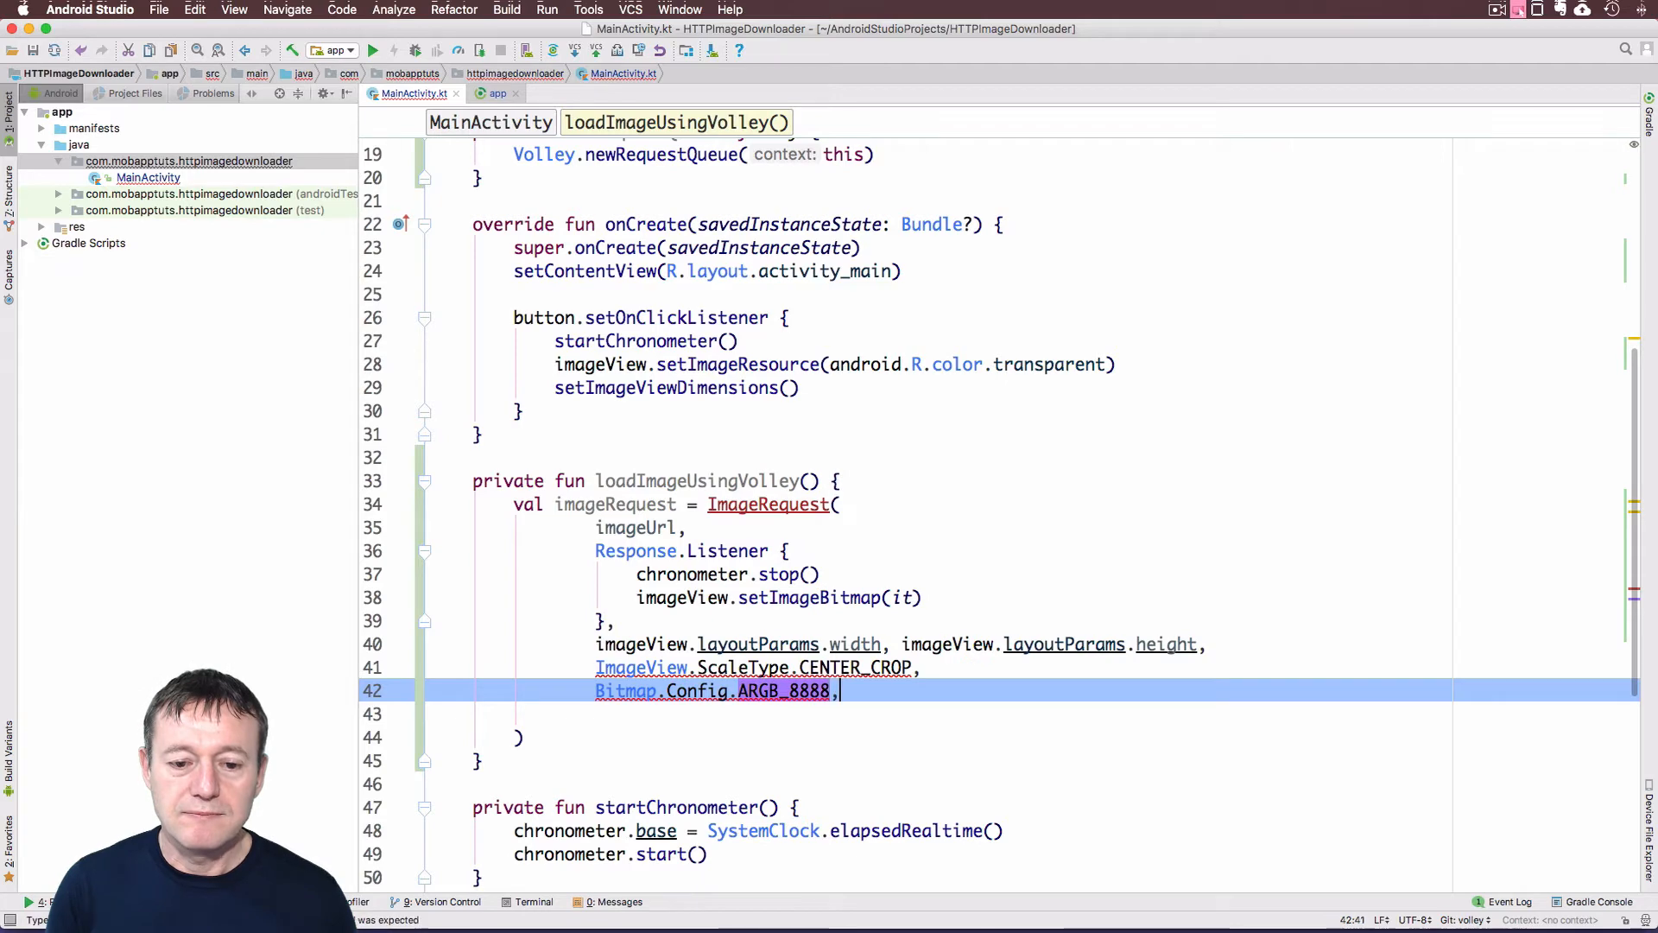
type("ErrorListener {")
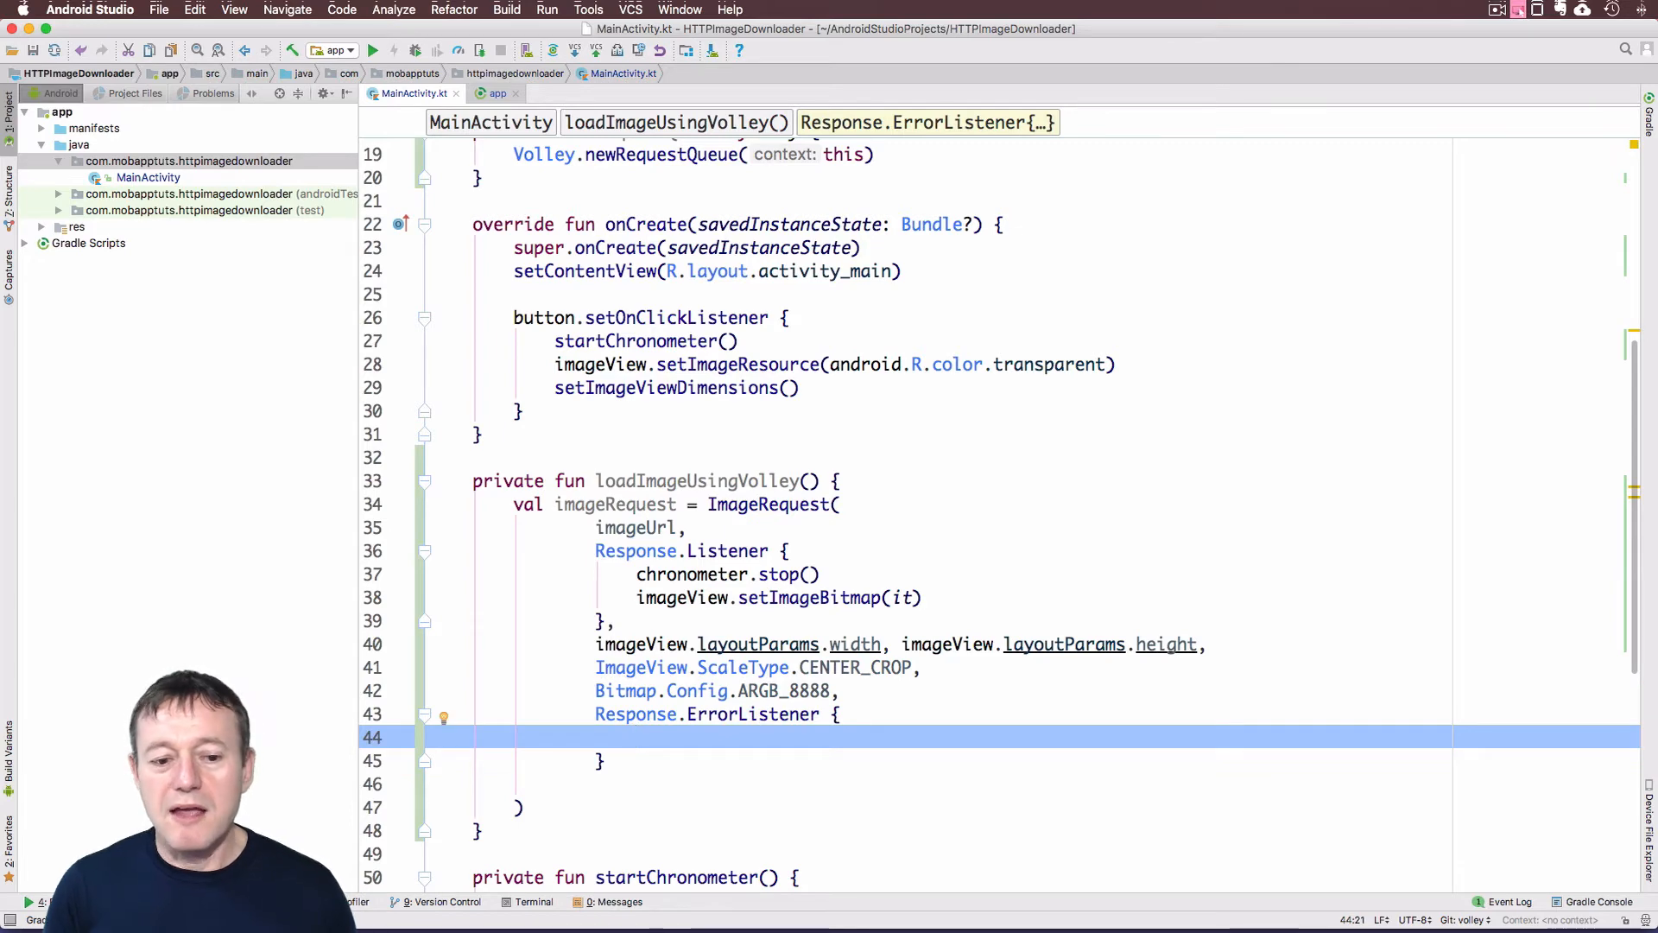
Show a Toast.LENGTH_SHORT toast 'Could not download image' inside the ErrorListener
type("Toast")
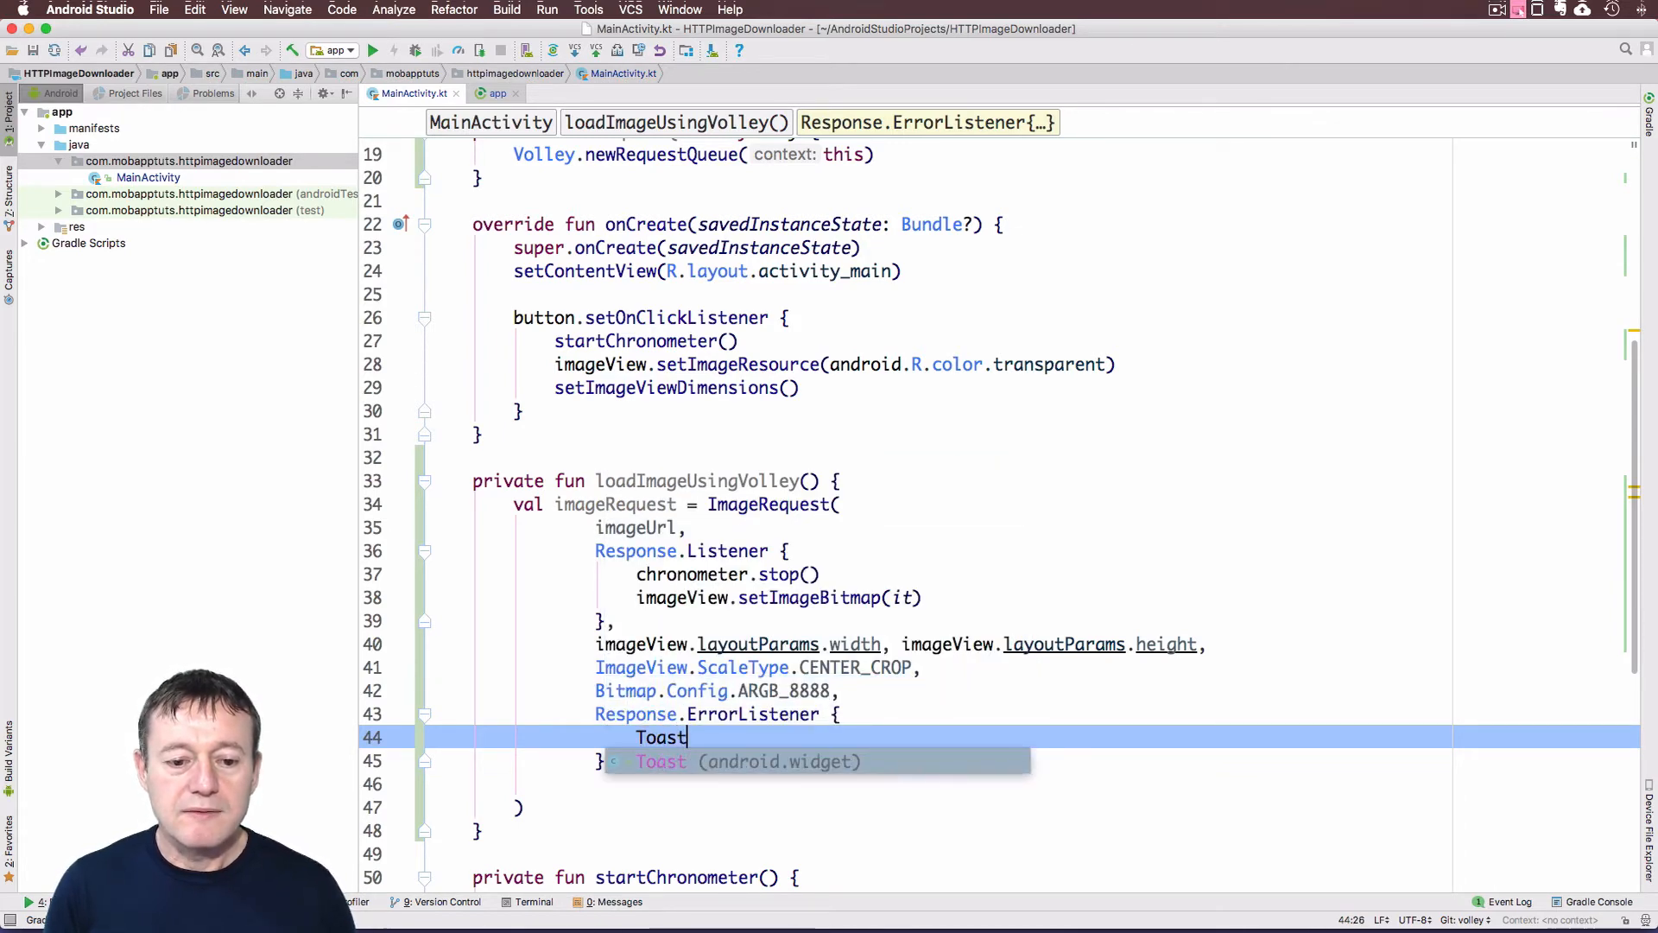
type(".makeText(this, \"")
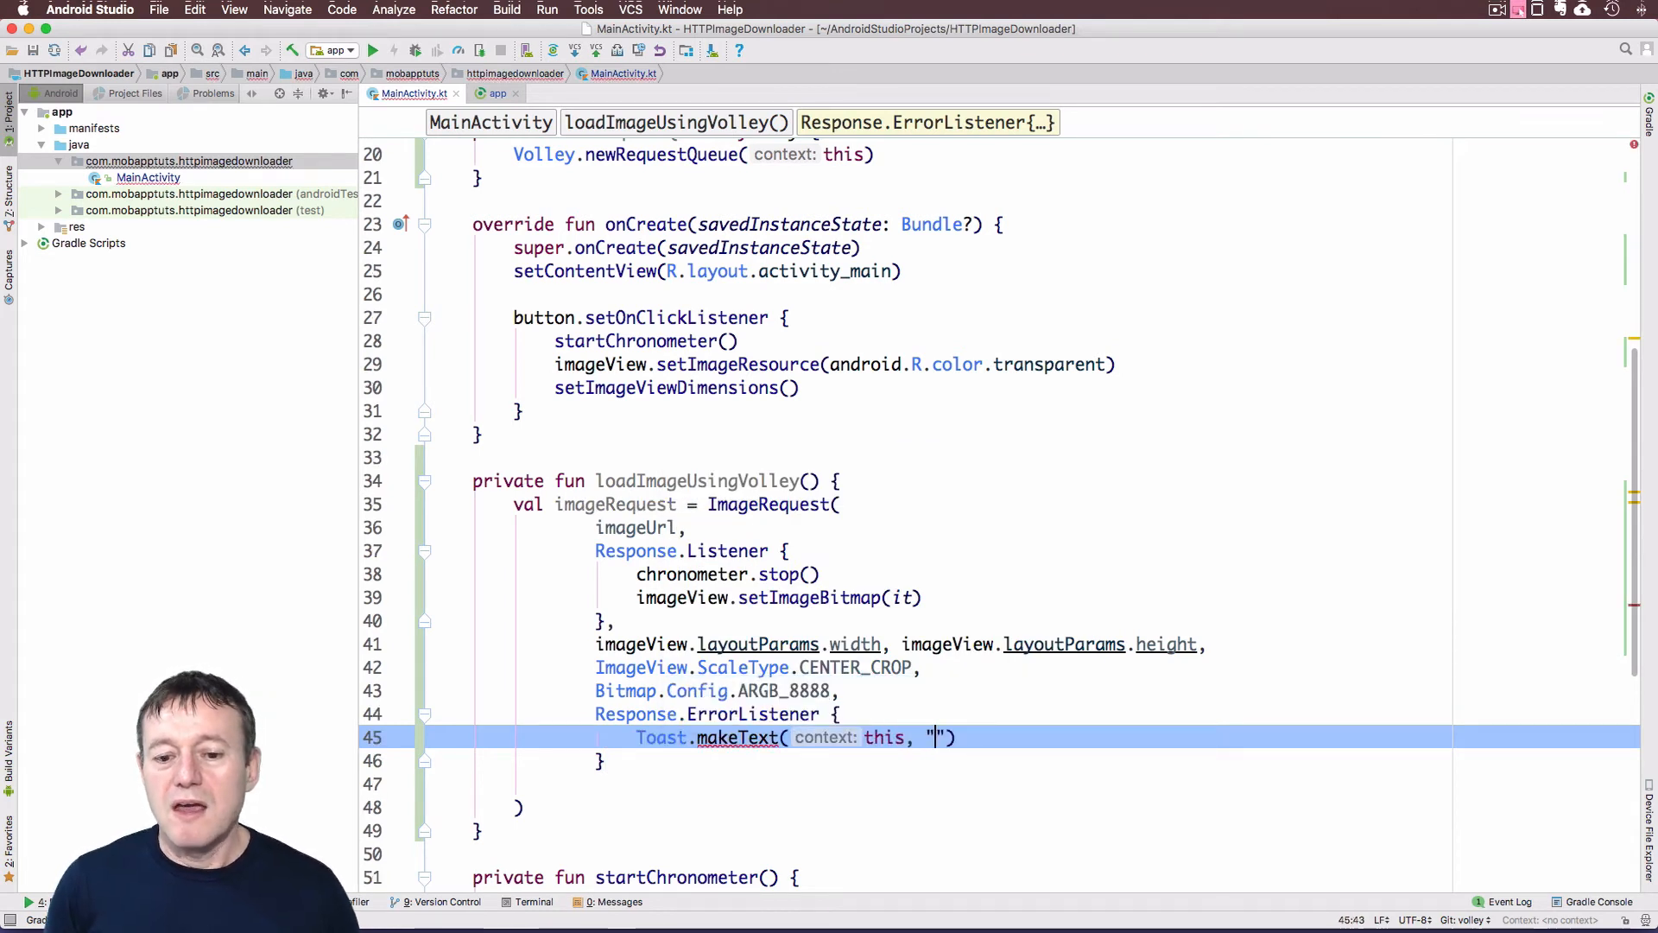
type("Could not")
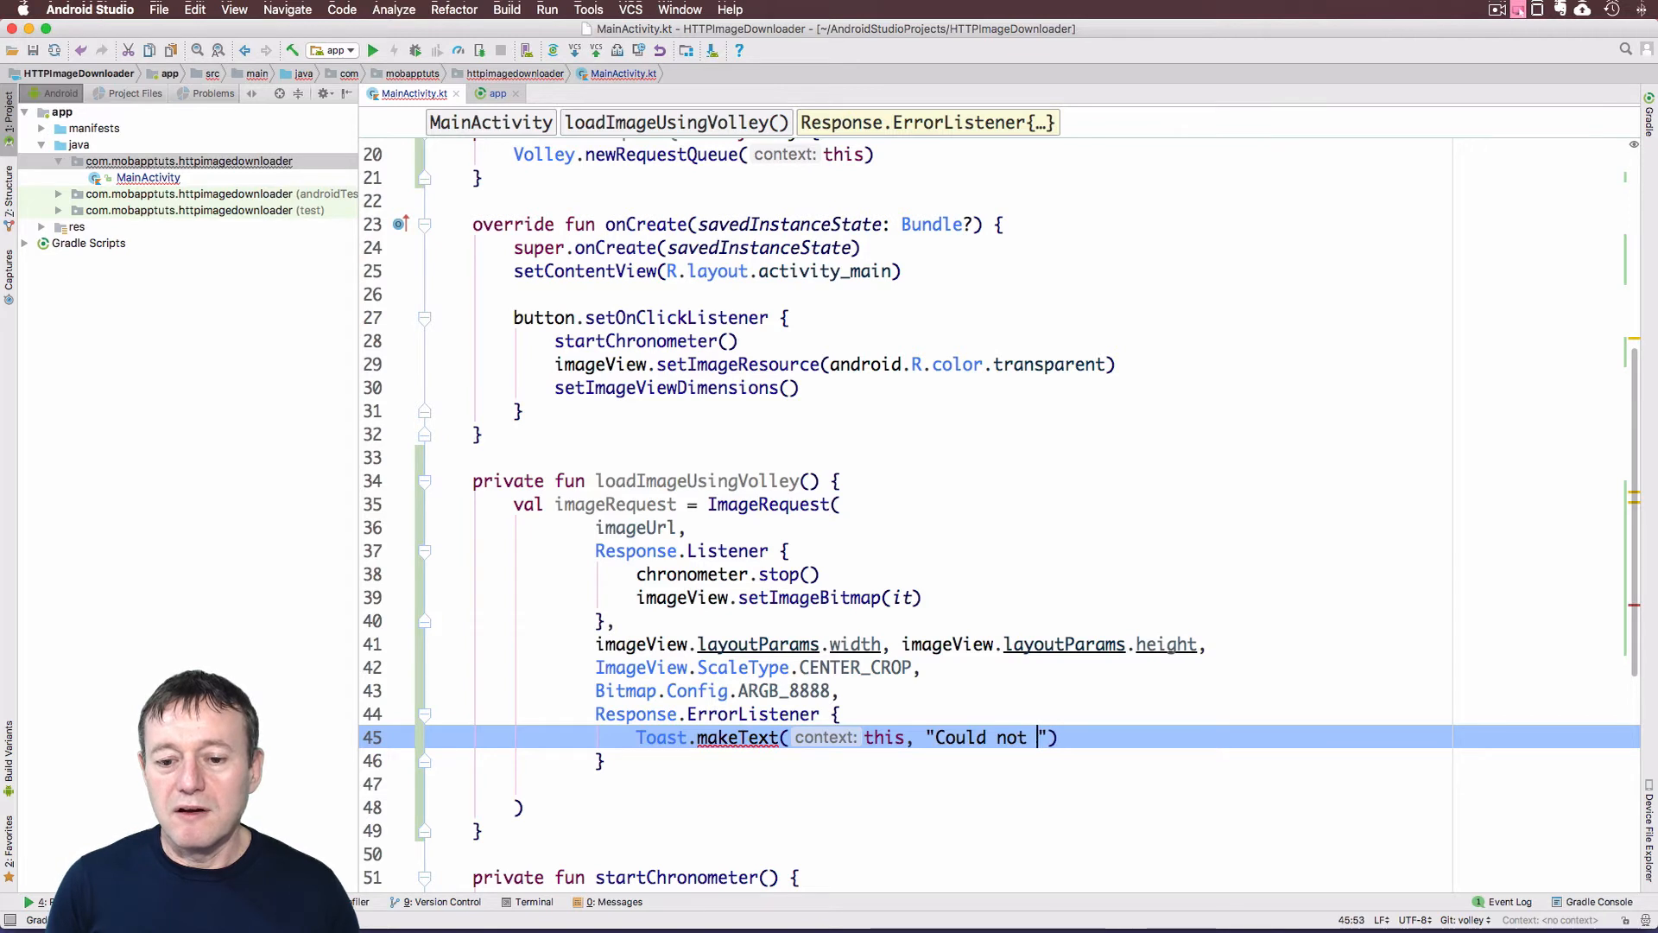
type("download")
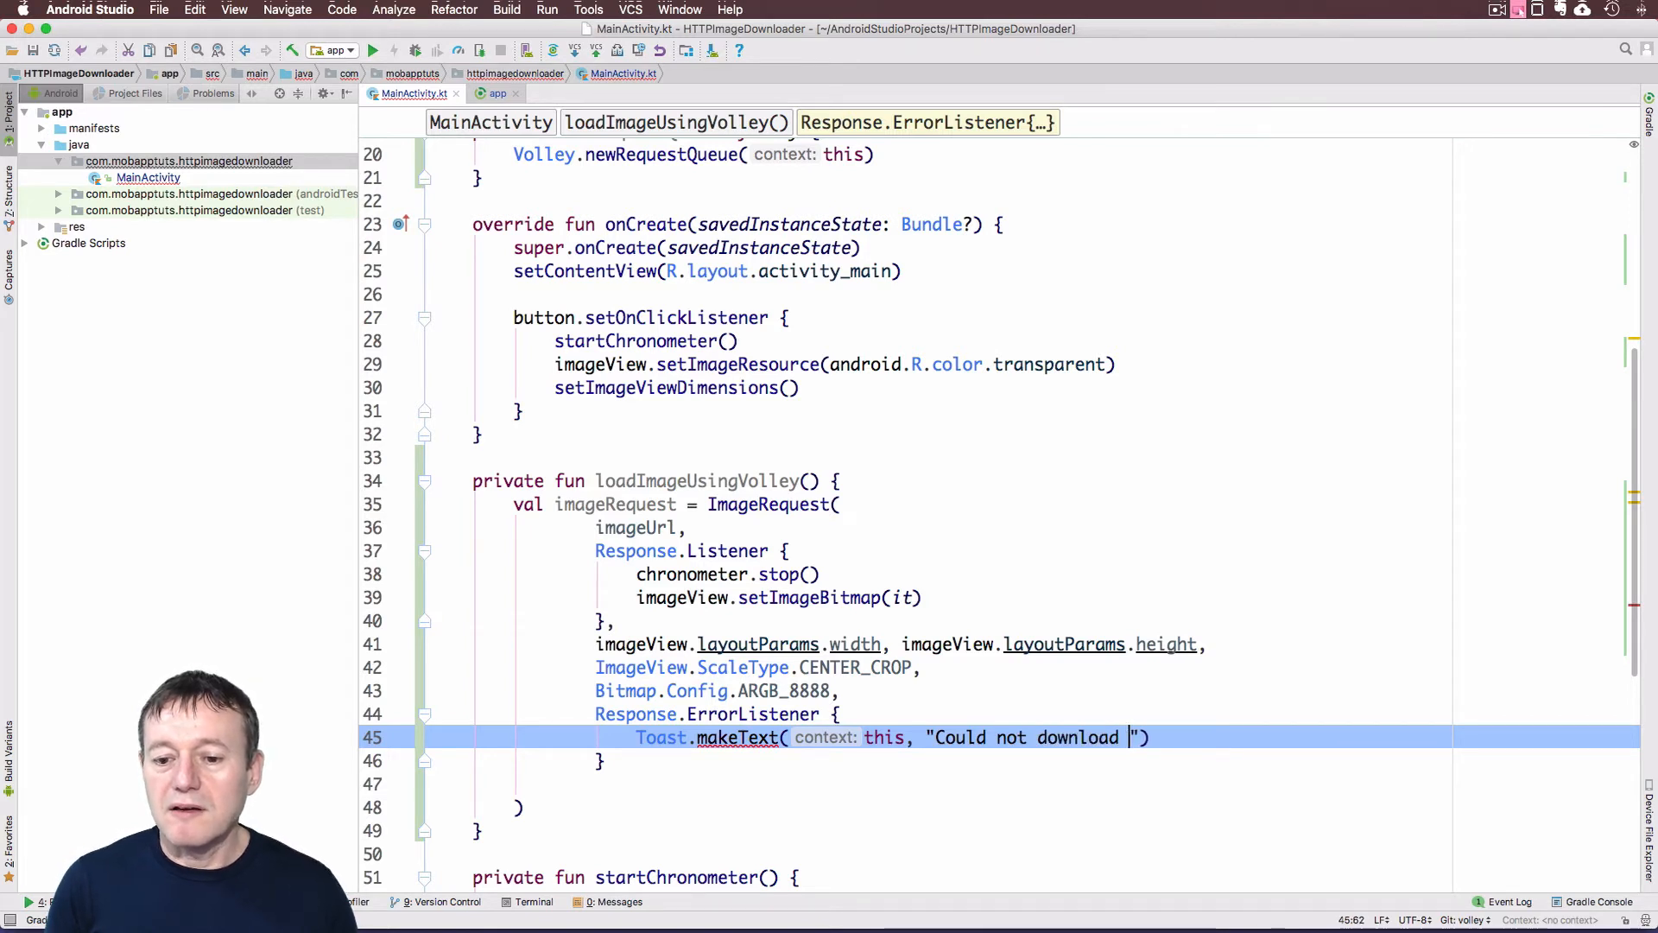
type("image")
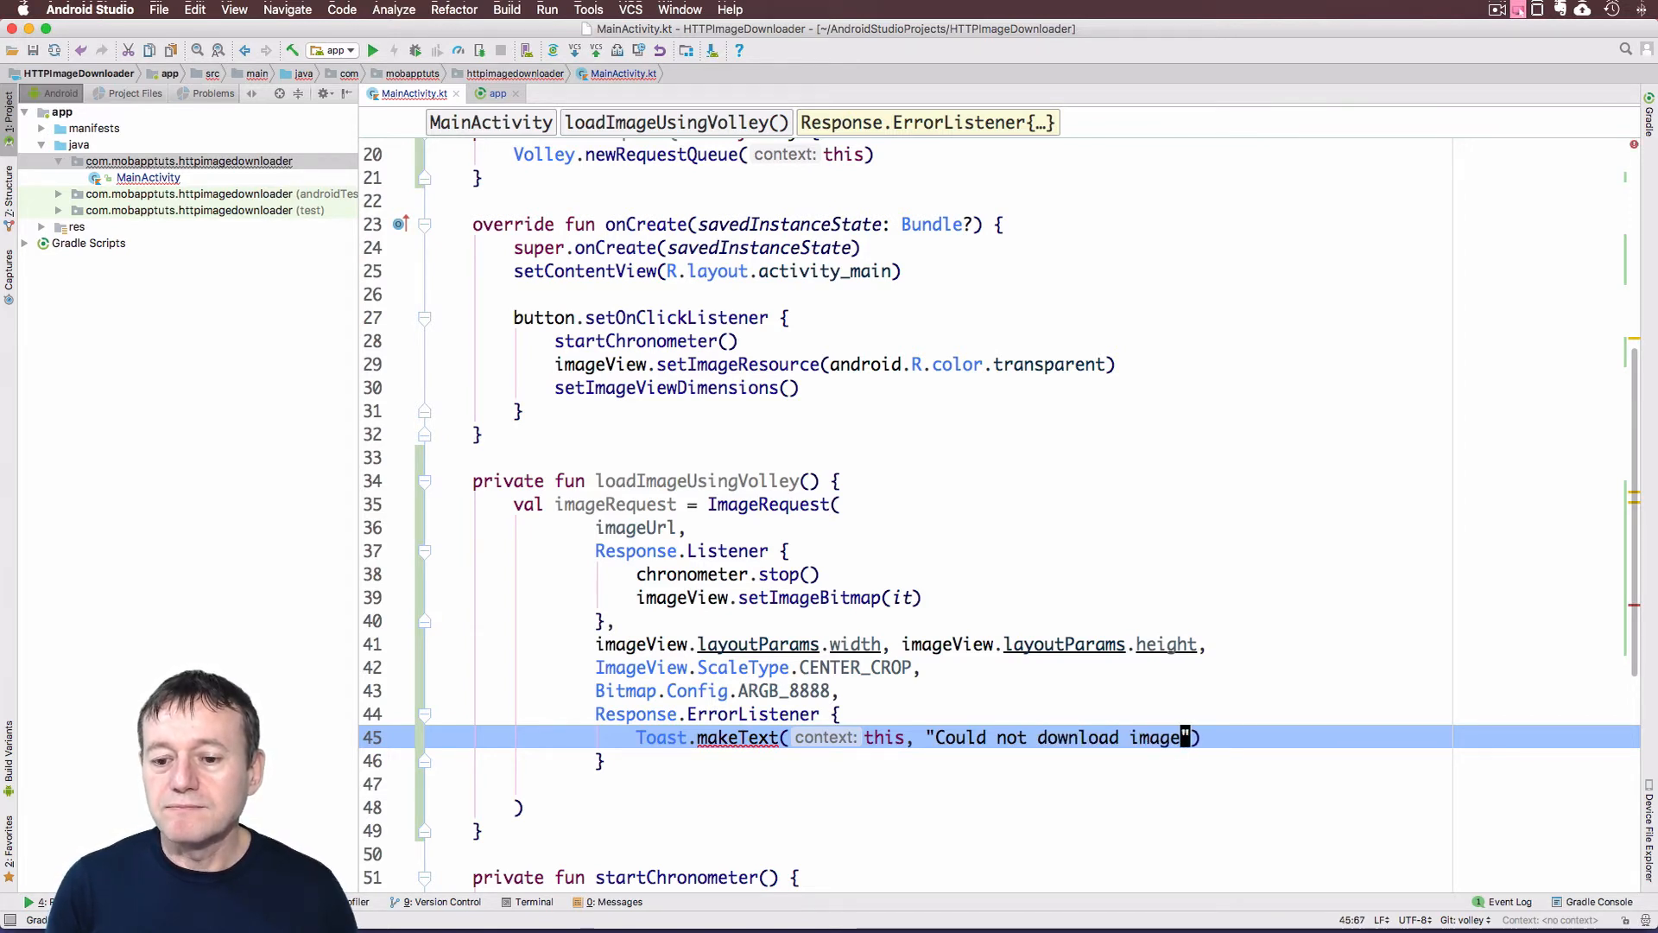
type(", Toast.LENGTH_SHORT")
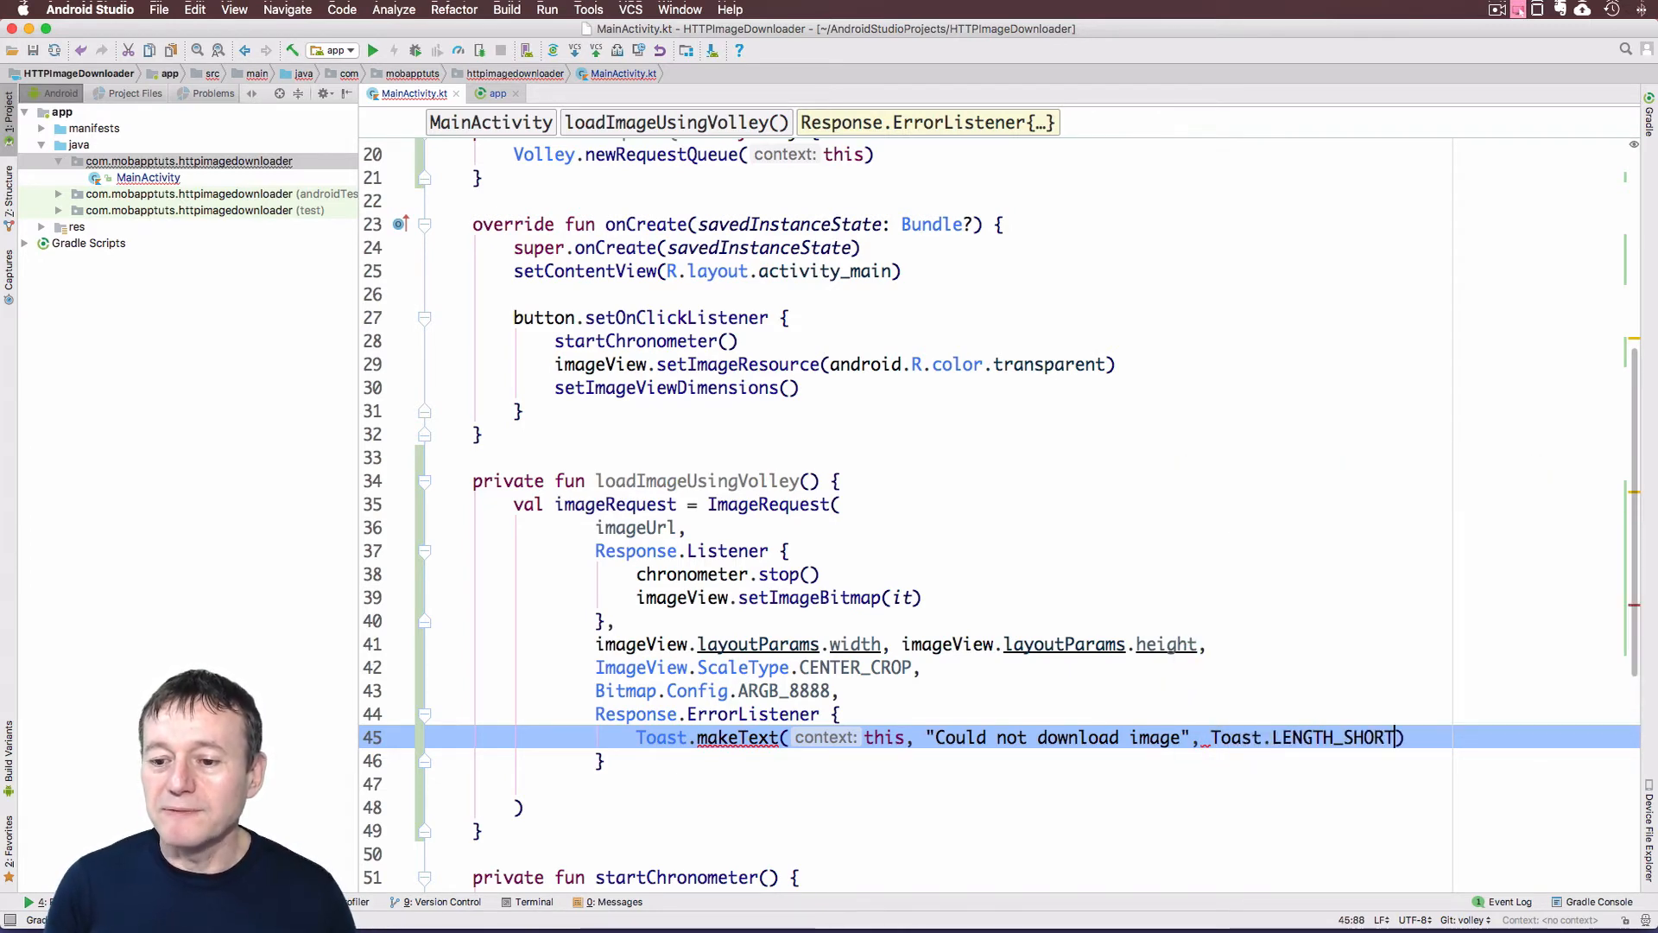
type(").s")
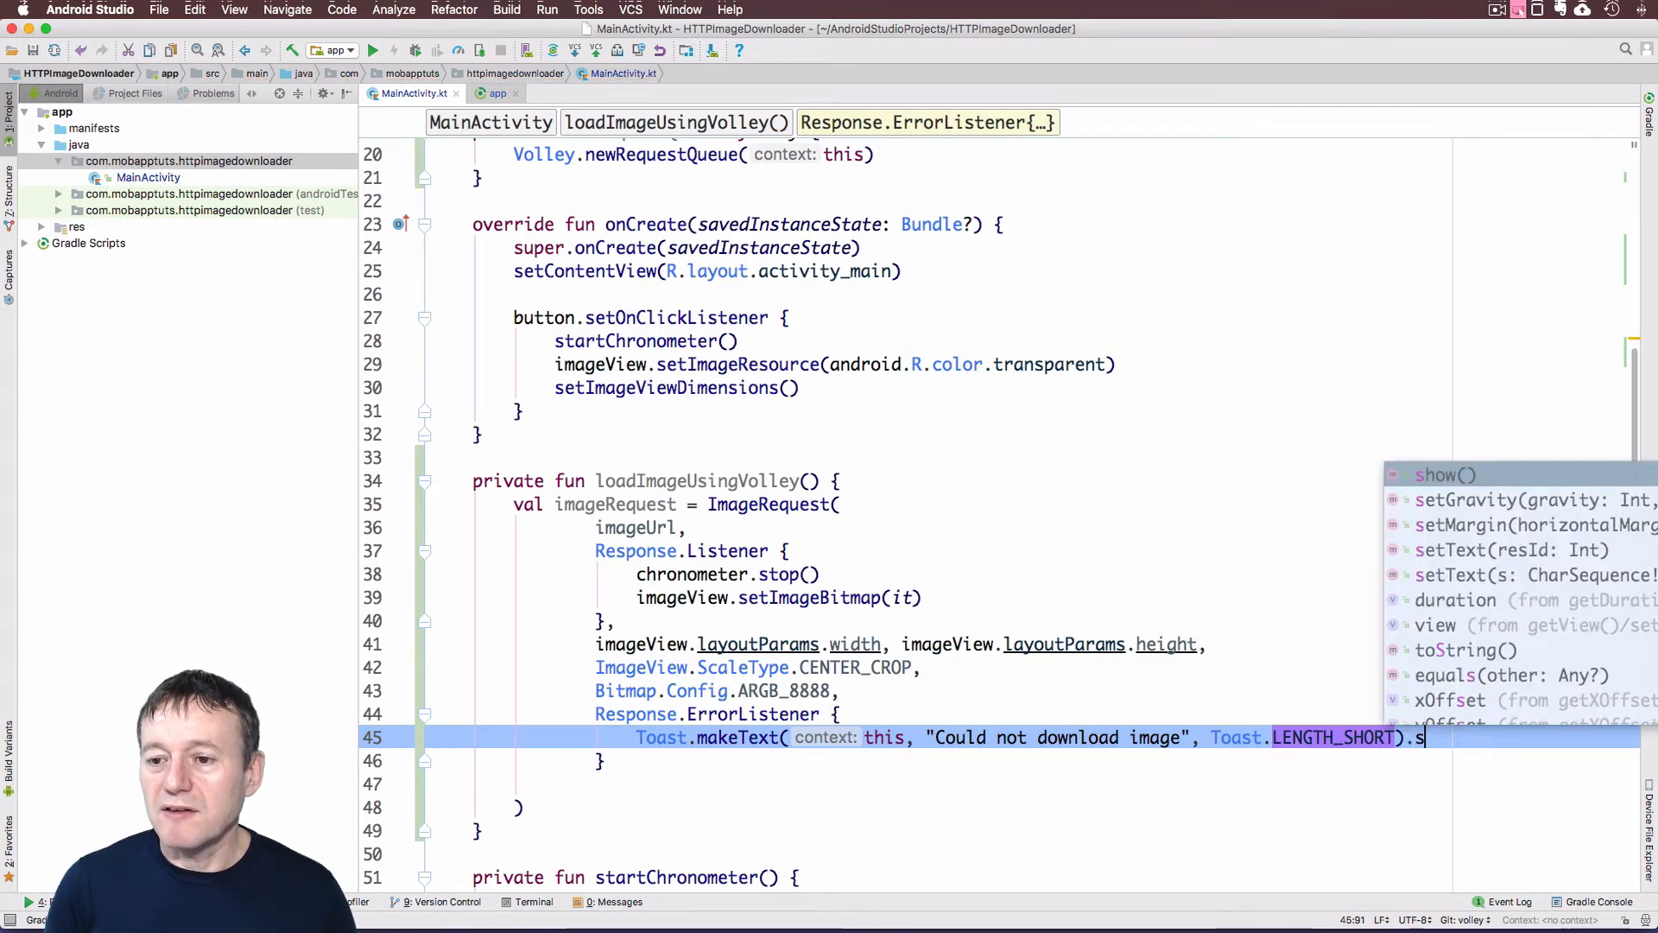
key("Tab")
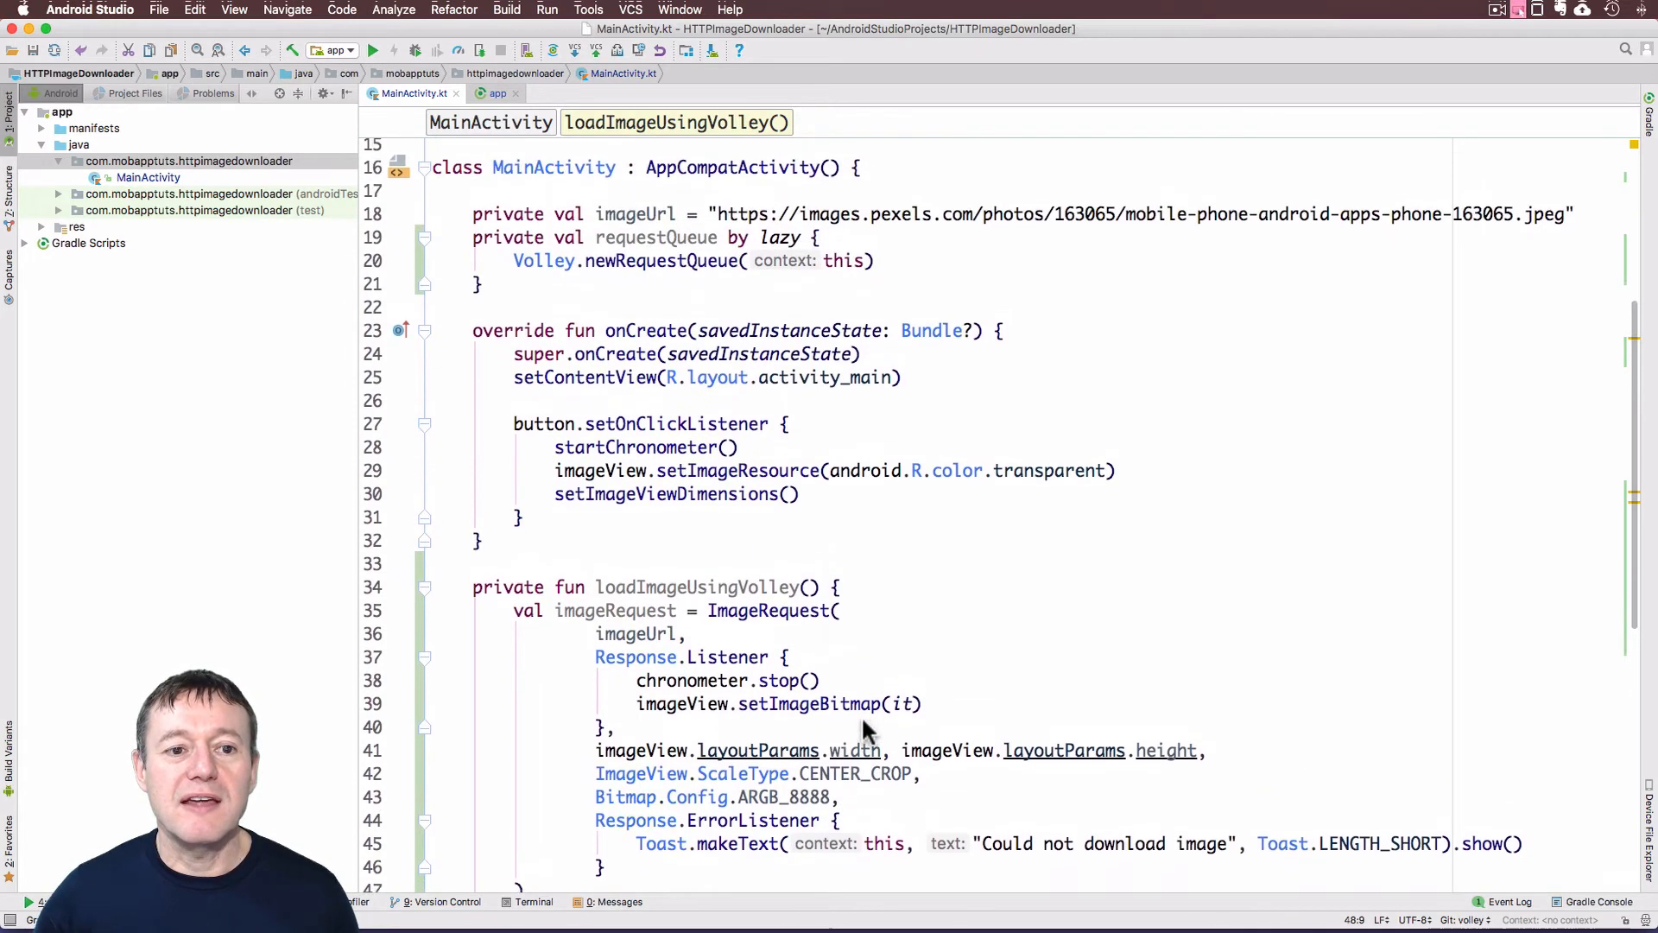
Write requestQueue.add(imageRequest) via completion to enqueue the image request
type("r")
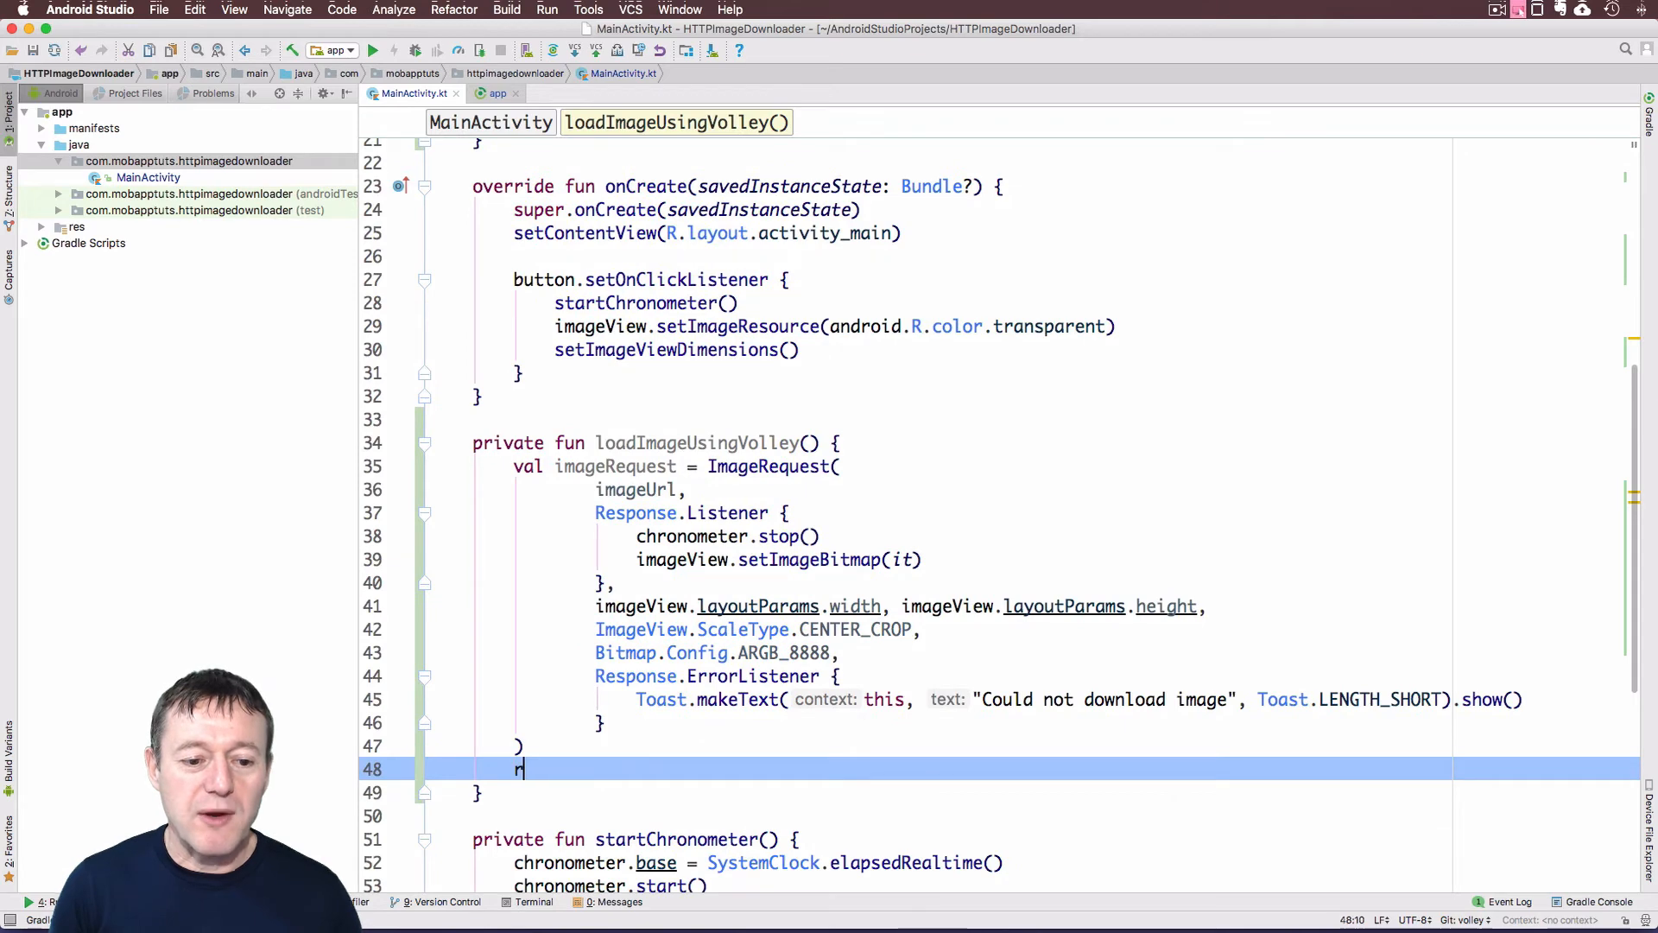
type("equestQueue.")
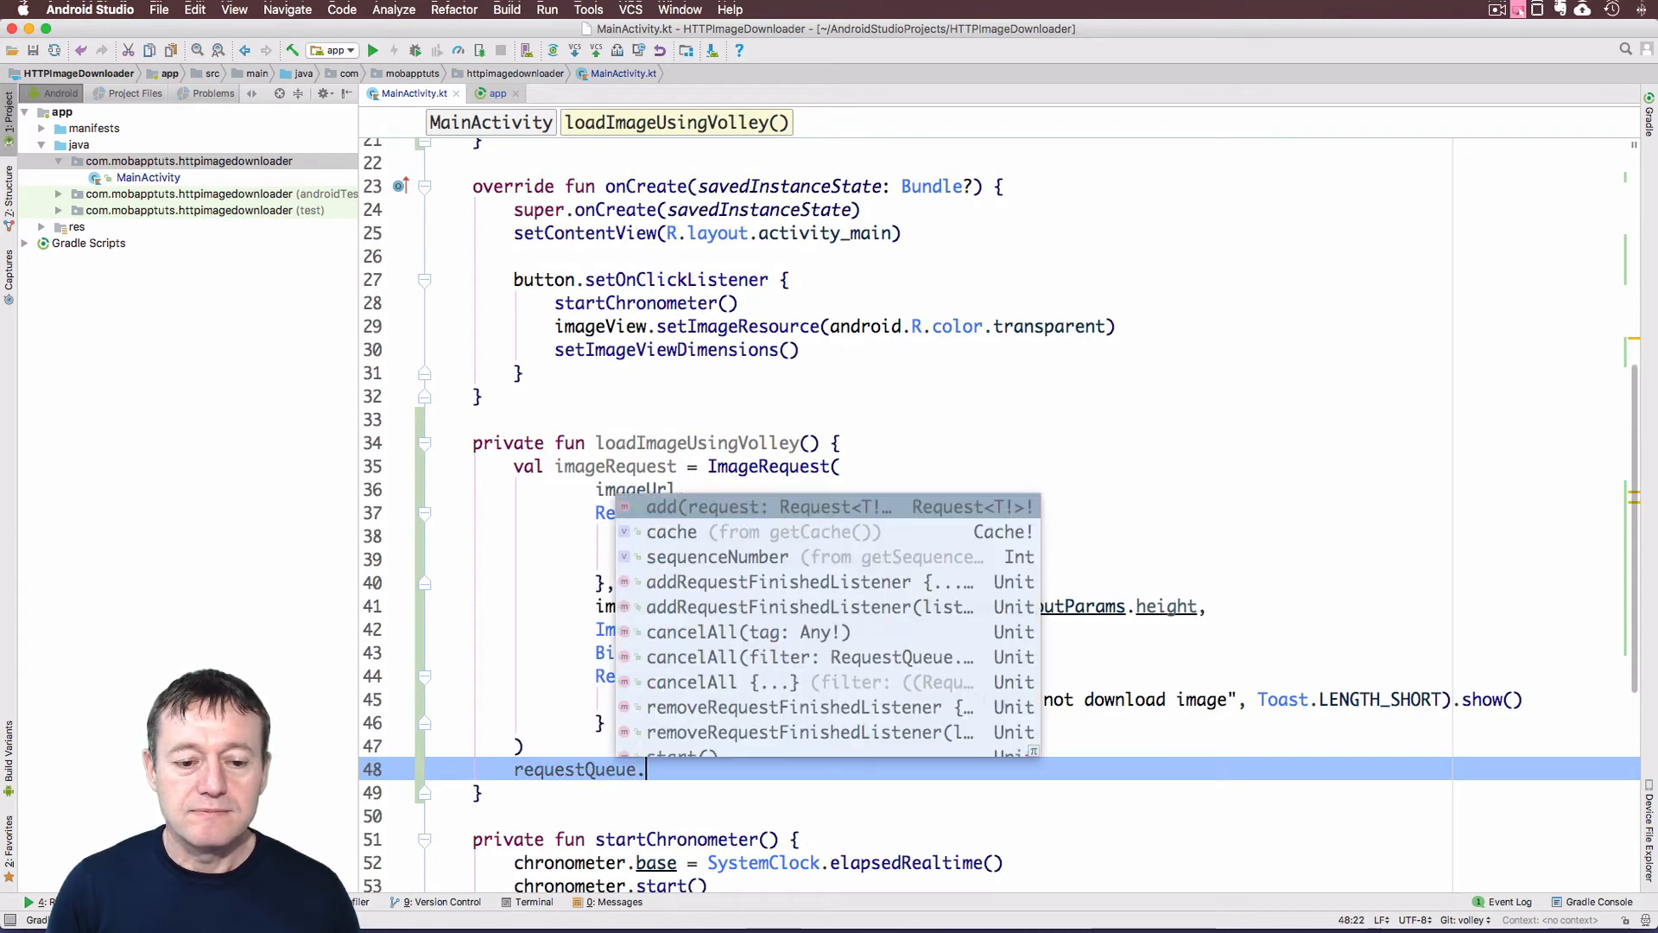
type("add(imageRequest")
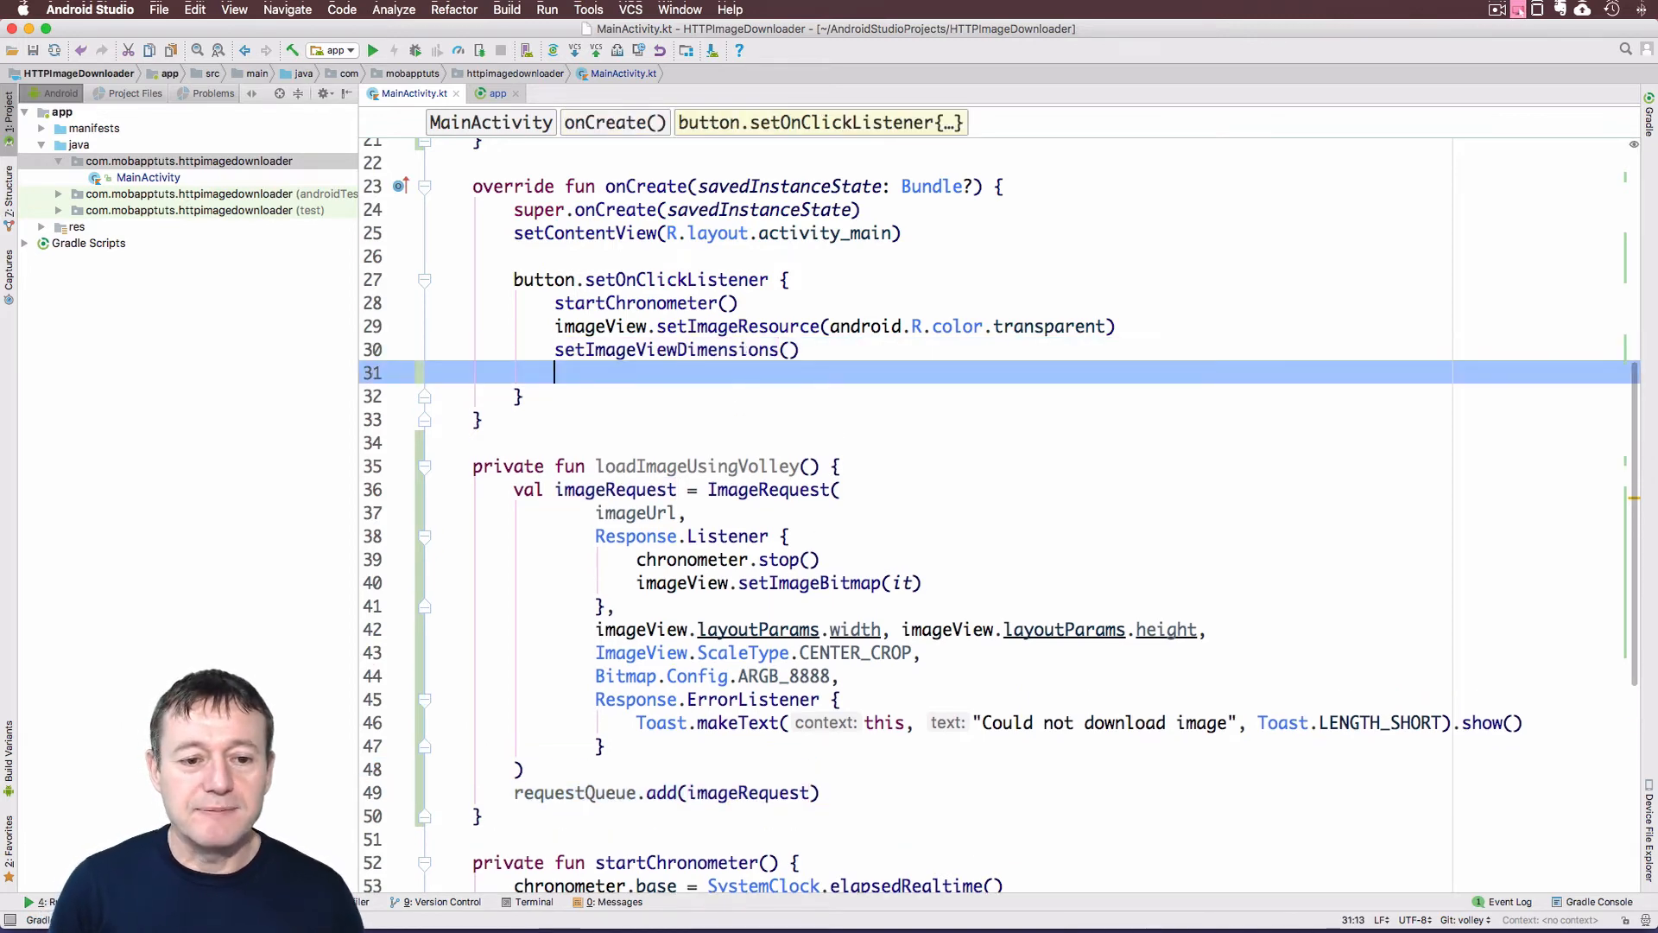
Insert the loadImageUsingVolley() call after setImageViewDimensions() in the click listener
type("loadImageUsingVolley()")
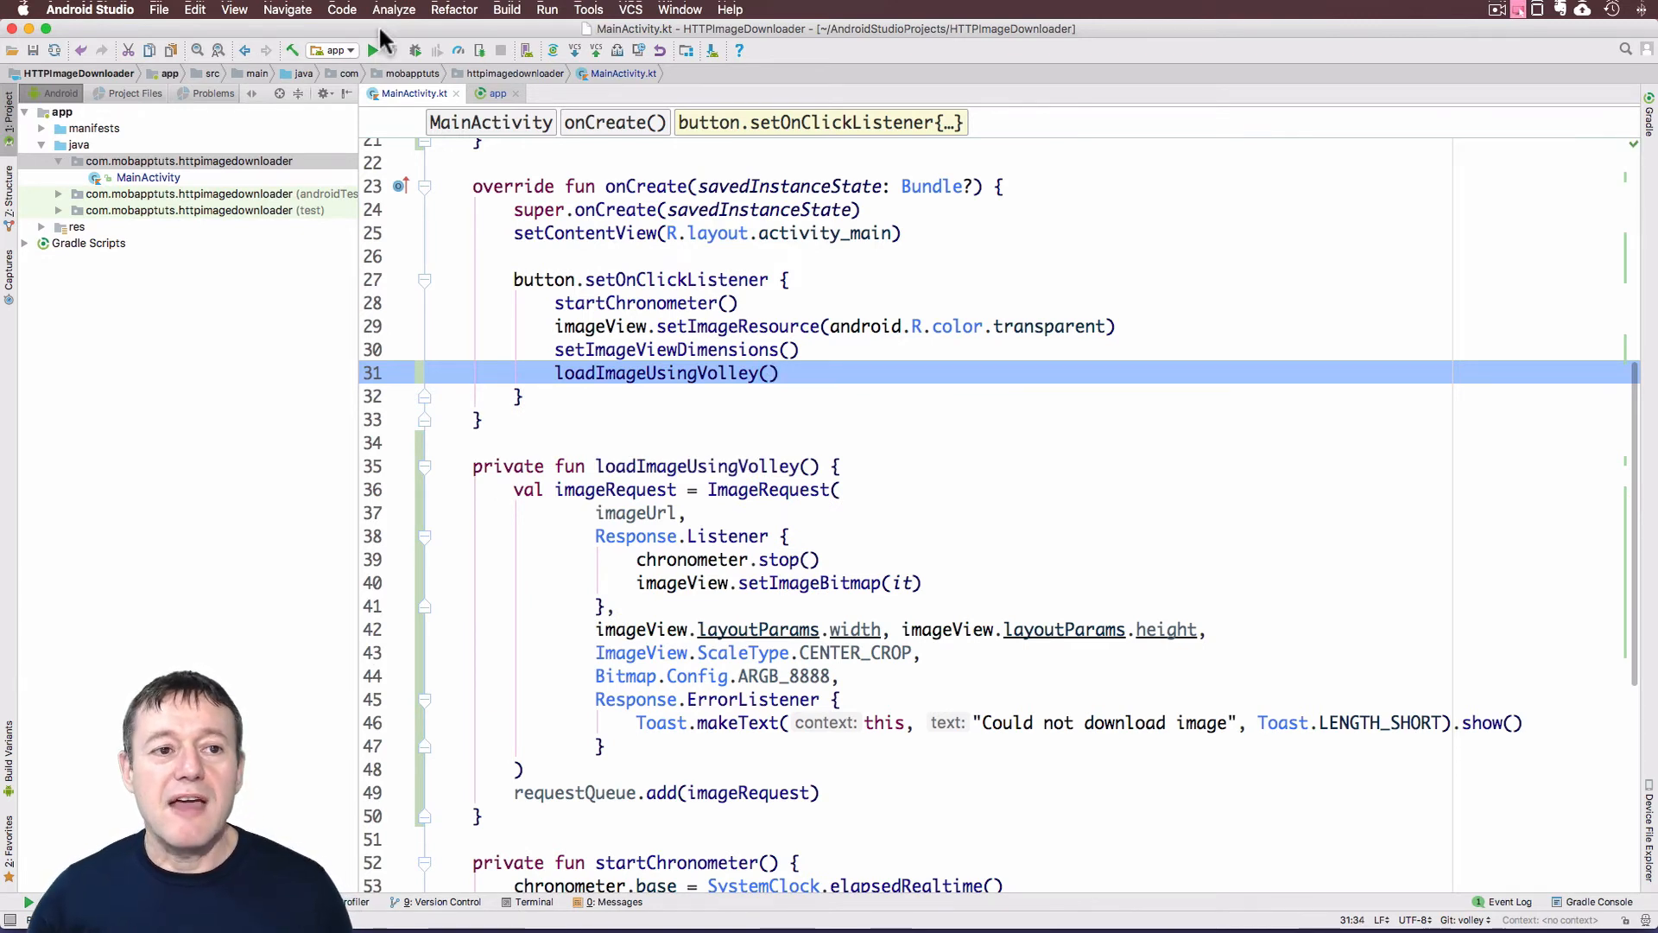
mouse_move(373, 50)
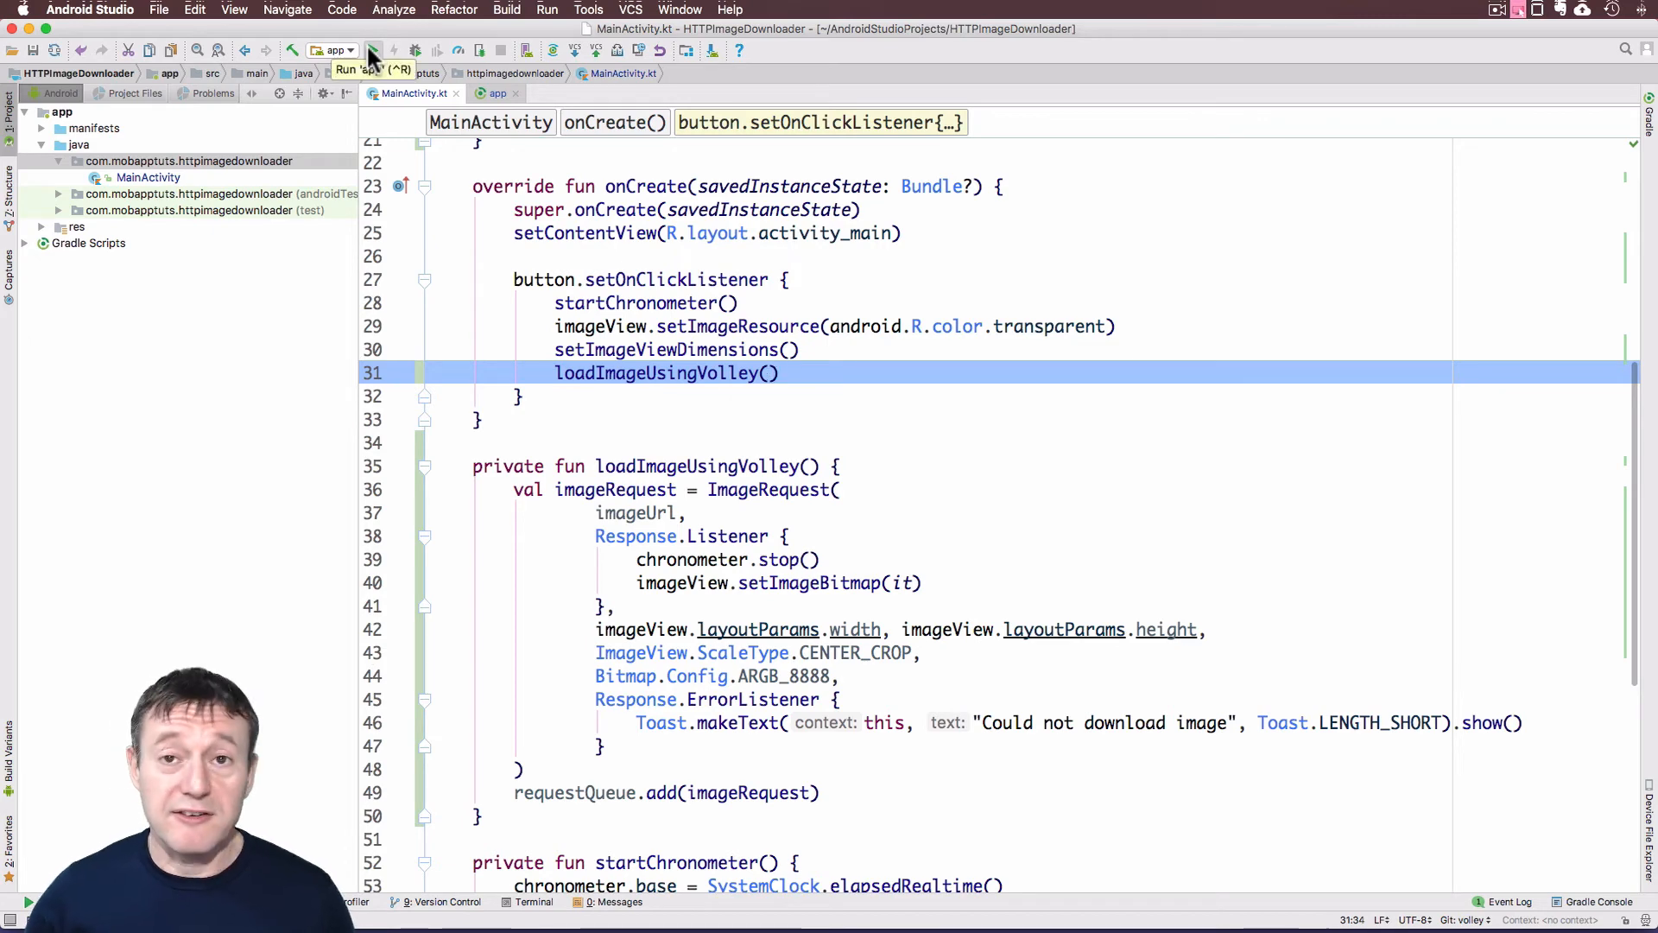